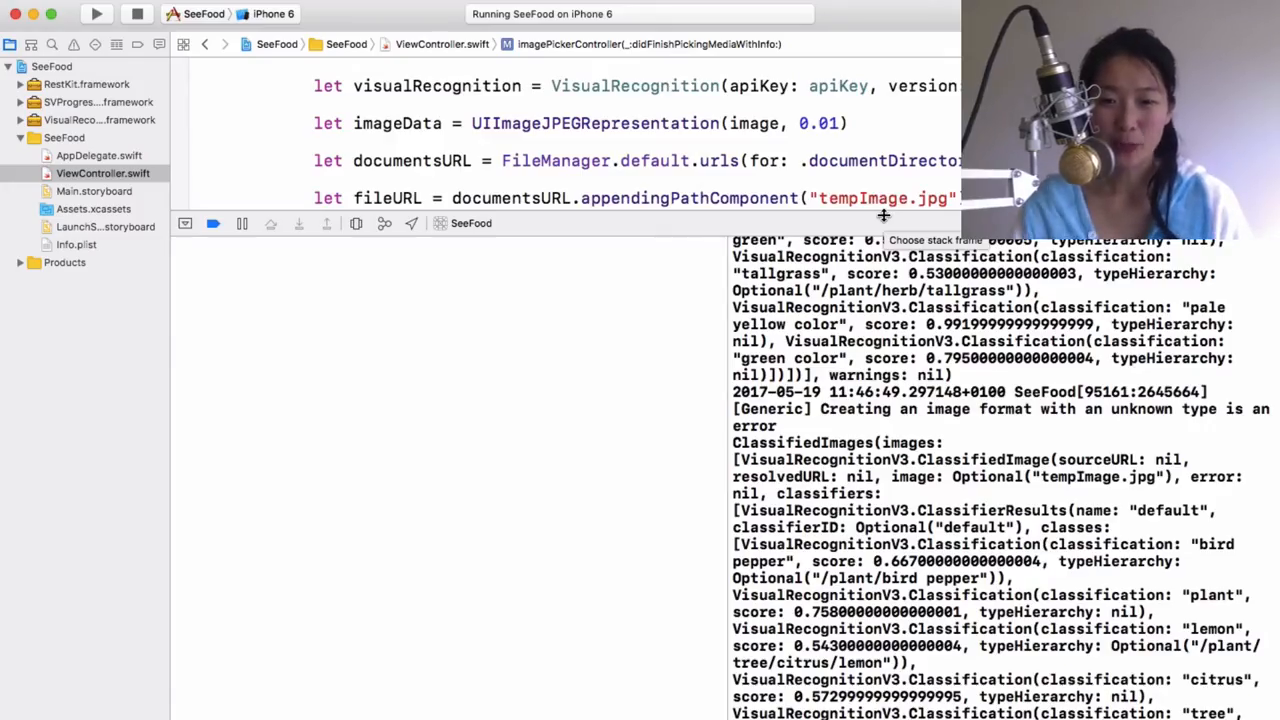
Review the console's Visual Recognition results, highlighting the word plant.
{"action": "scroll", "scroll_direction": "down", "scroll_amount": 3}
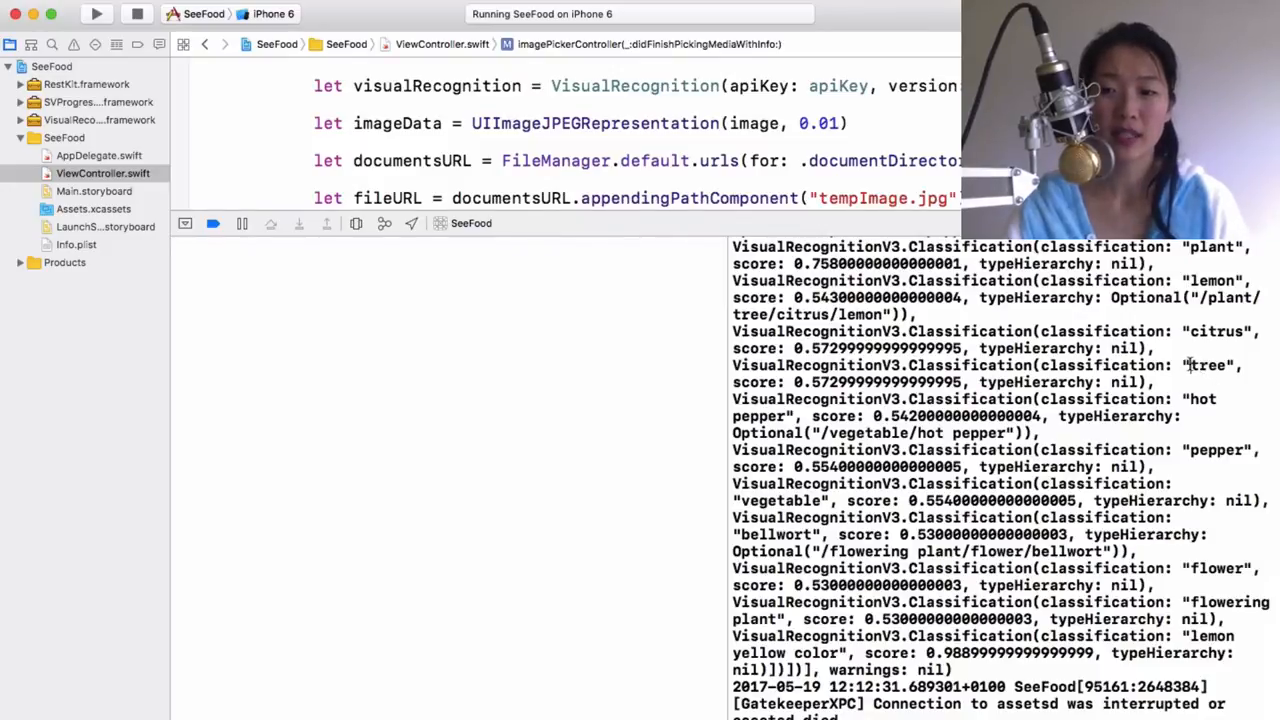
{"action": "double_click", "coordinate": [1208, 364]}
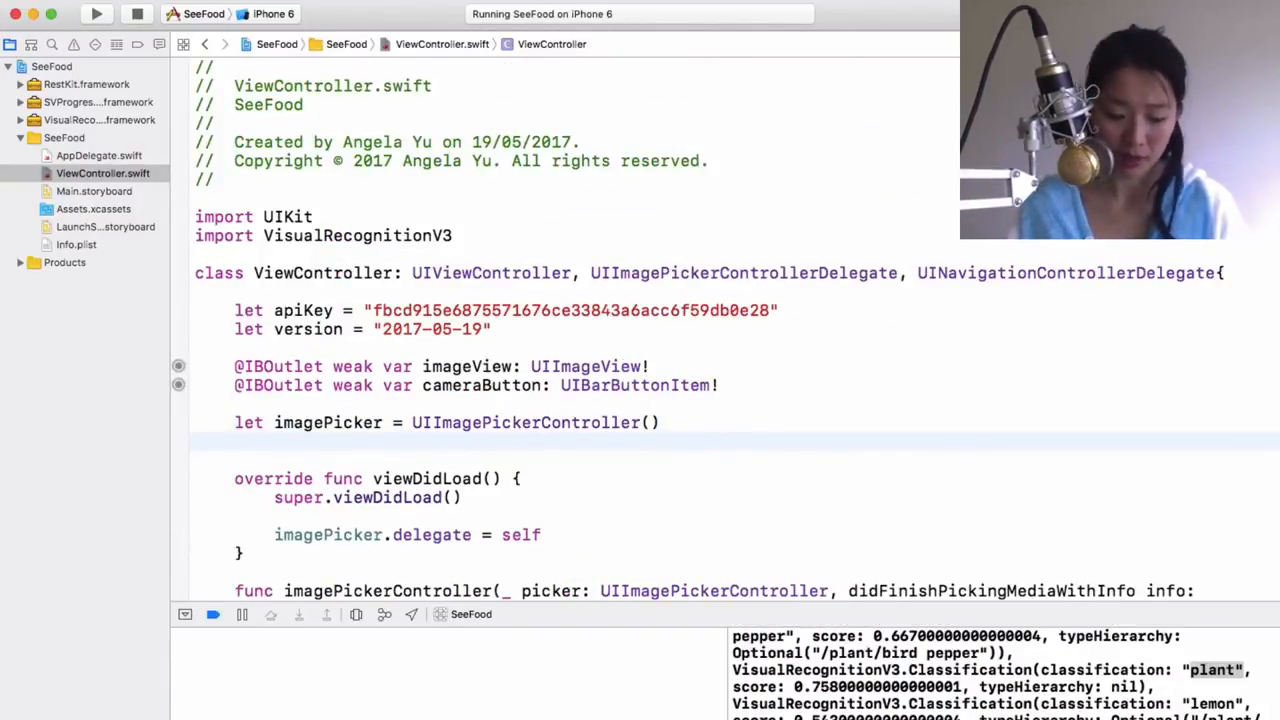
Declare var classificationResults : [String] = [] below the imagePicker property.
{"action": "type", "text": "var"}
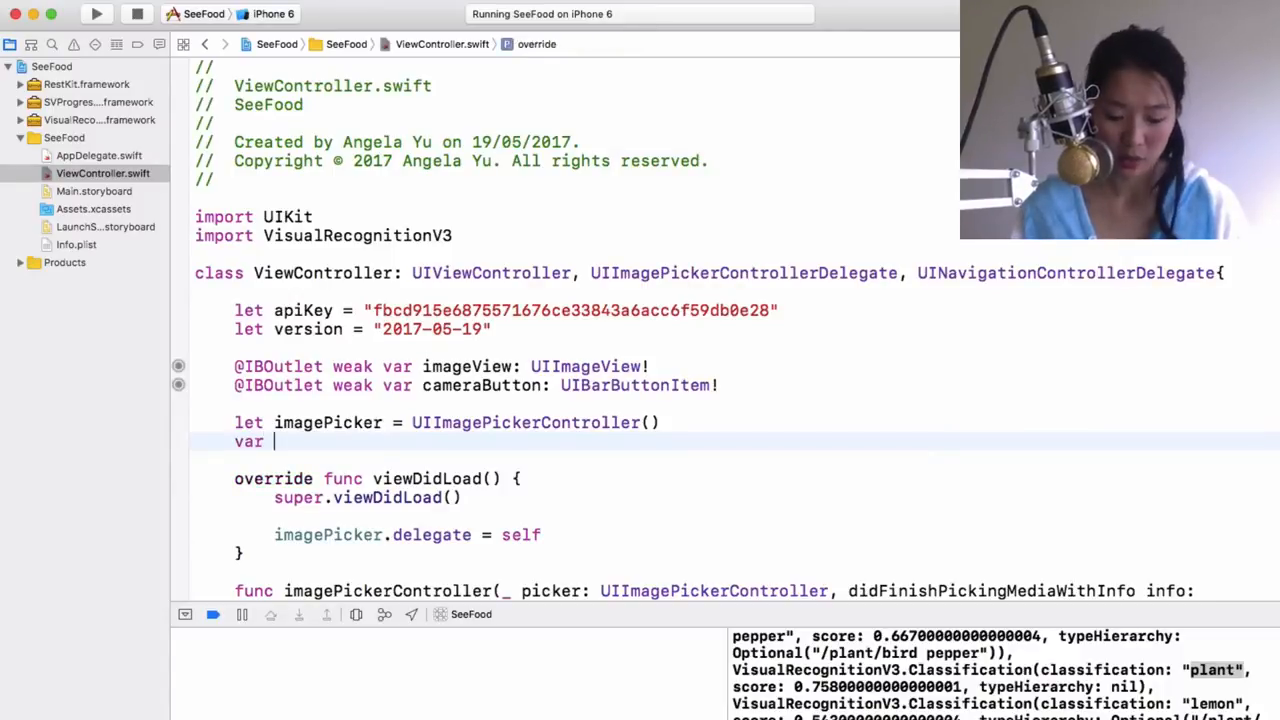
{"action": "type", "text": "classificationResults :"}
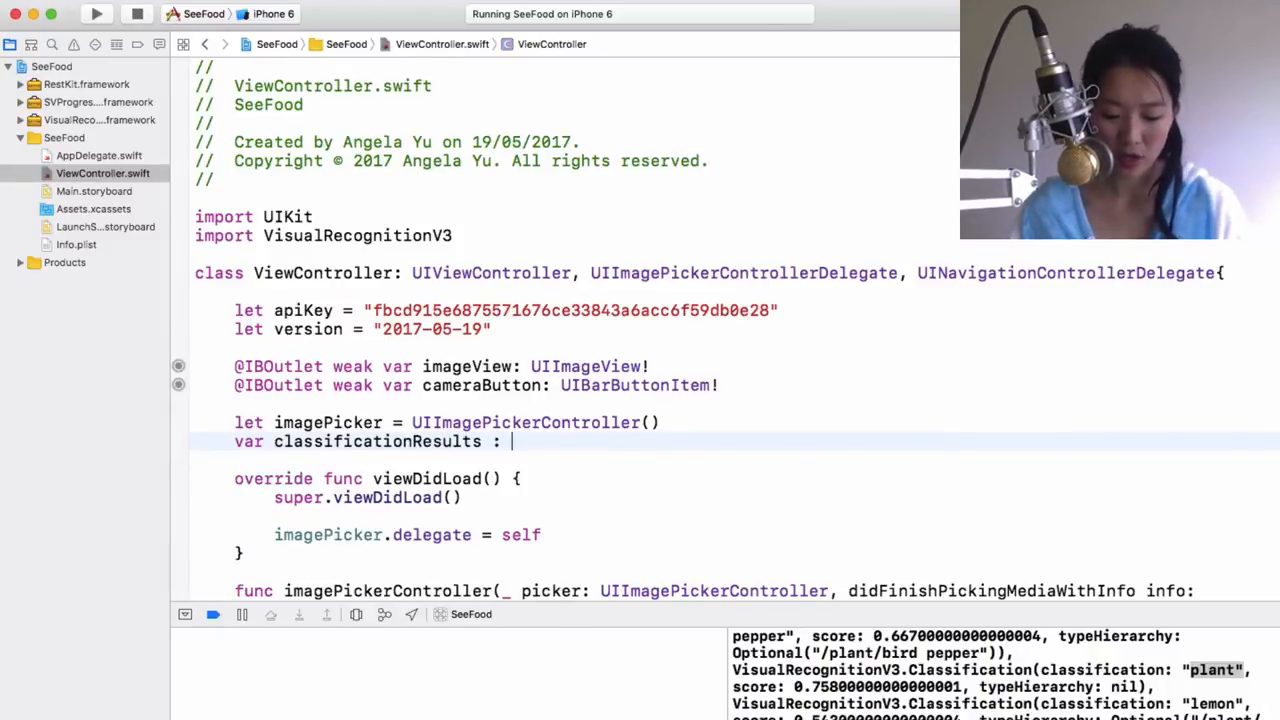
{"action": "type", "text": "[String] ="}
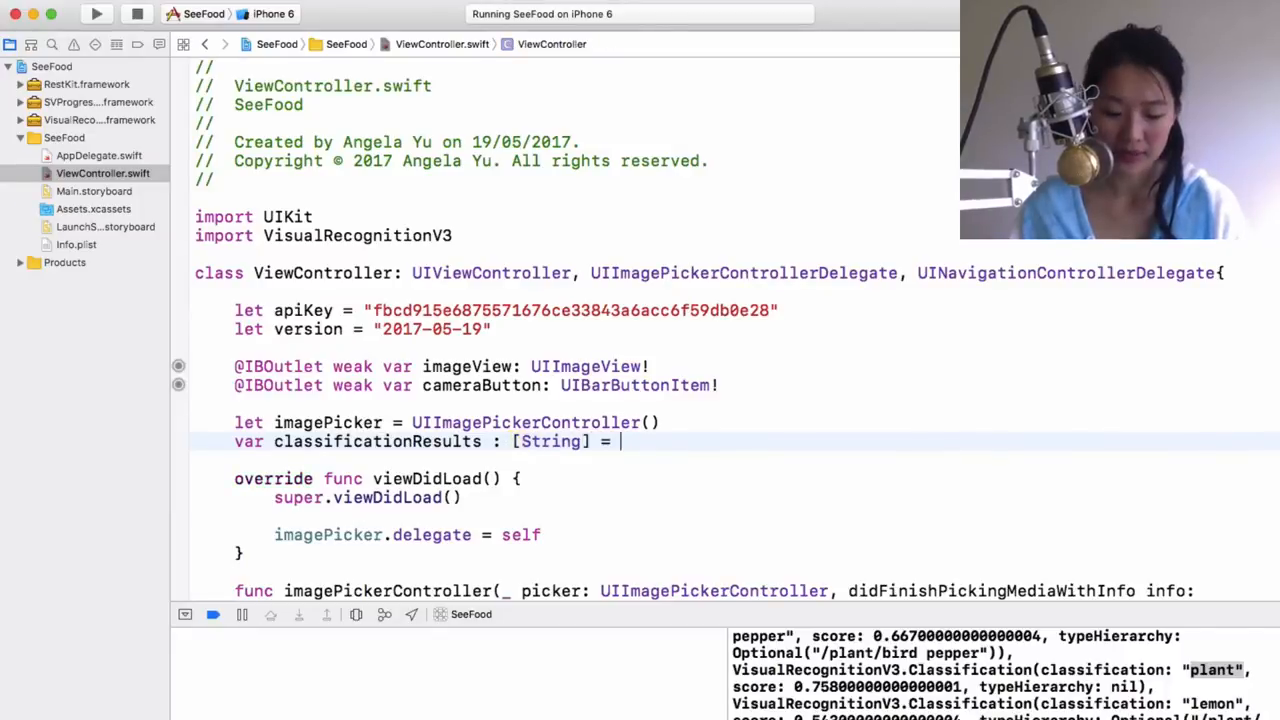
{"action": "type", "text": "[]"}
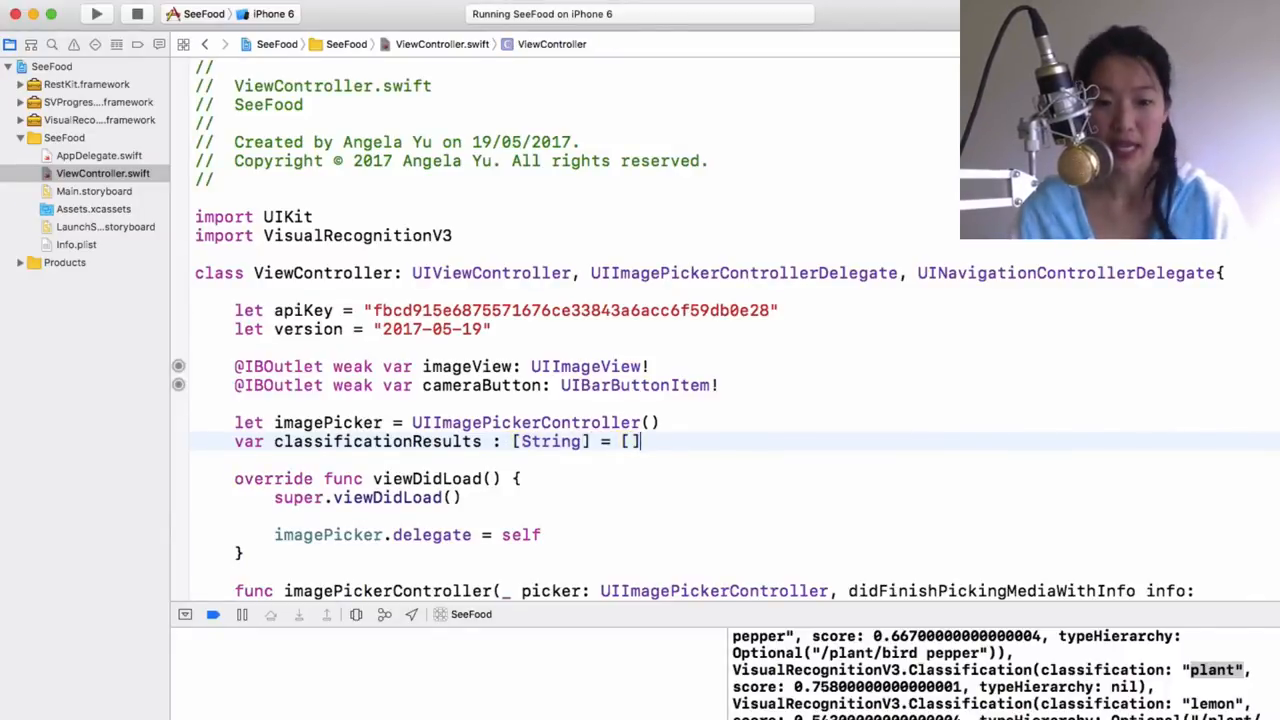
Replace print(classifiedImages) with the start of a let classes = classifiedImages constant.
{"action": "scroll", "scroll_direction": "down", "scroll_amount": 3}
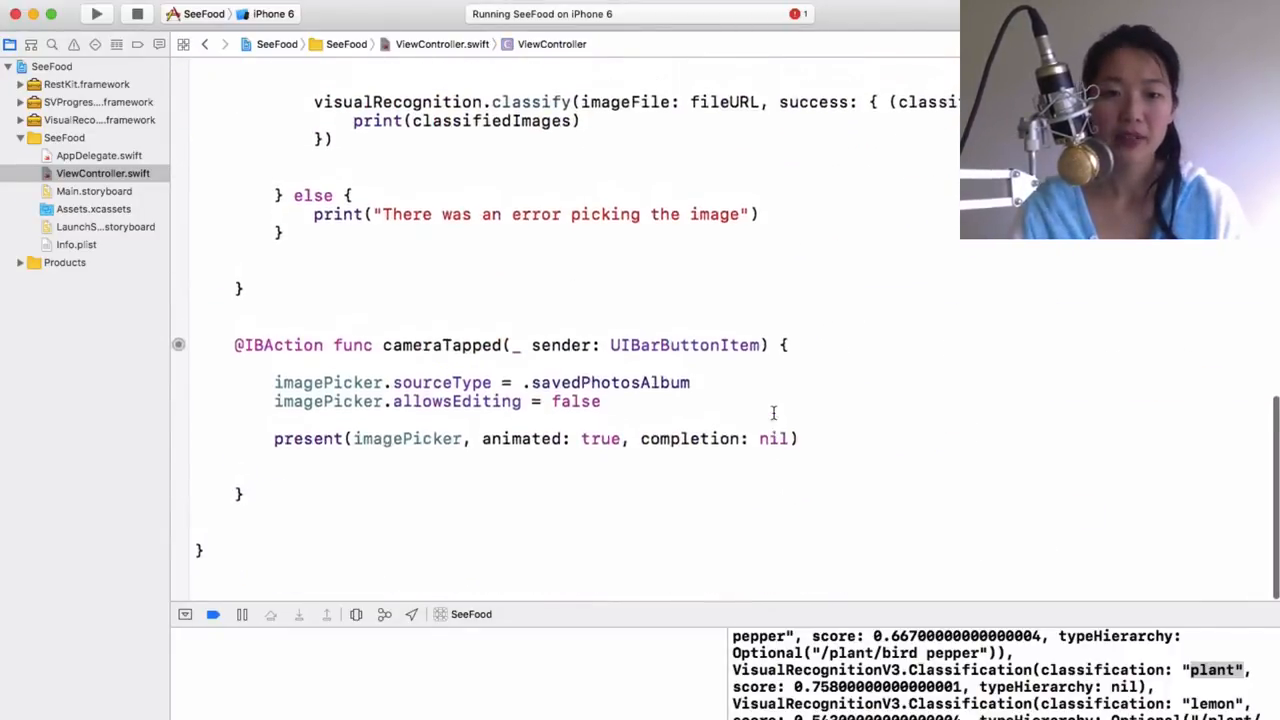
{"action": "scroll", "scroll_direction": "up", "scroll_amount": 3}
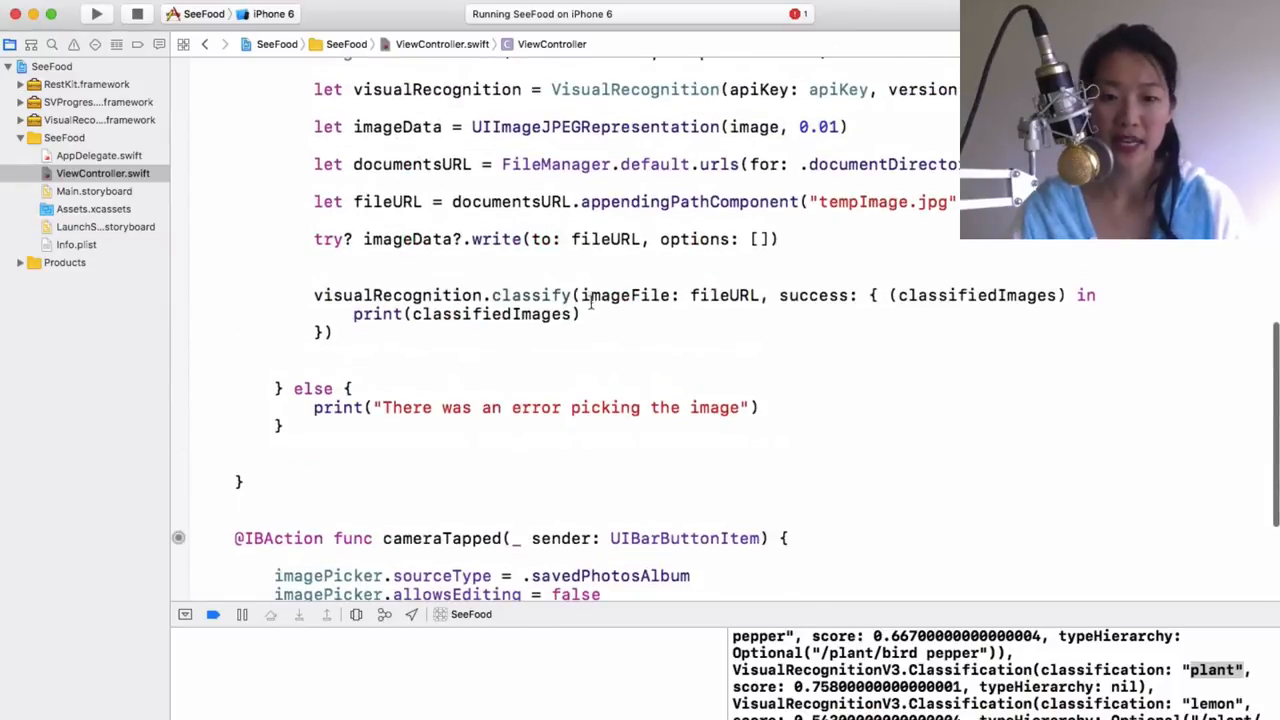
{"action": "double_click", "coordinate": [466, 314]}
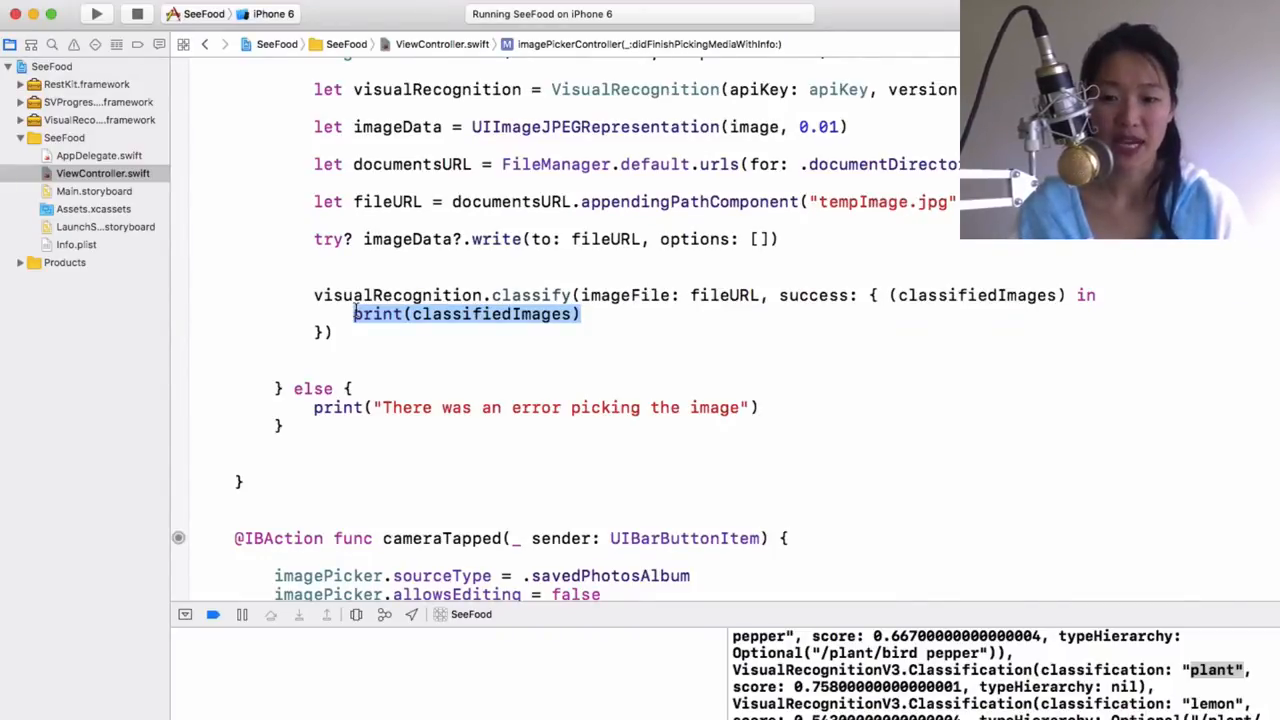
{"action": "type", "text": "let"}
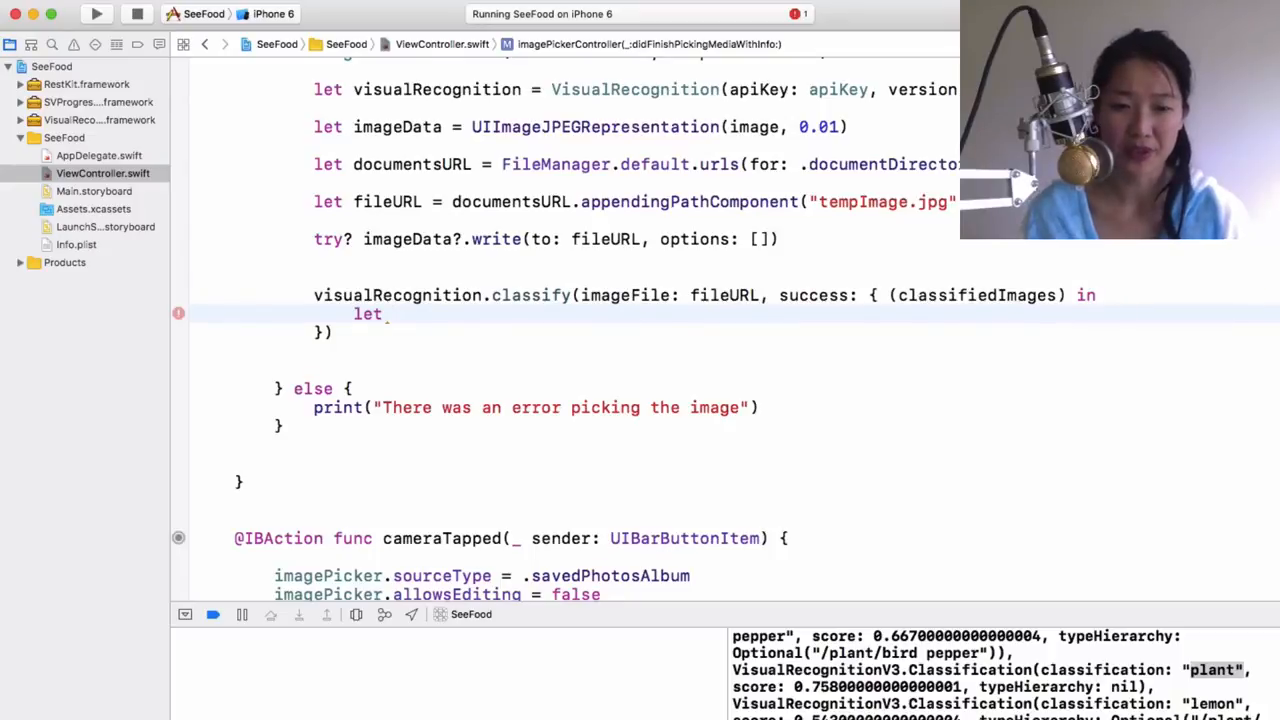
{"action": "type", "text": "c"}
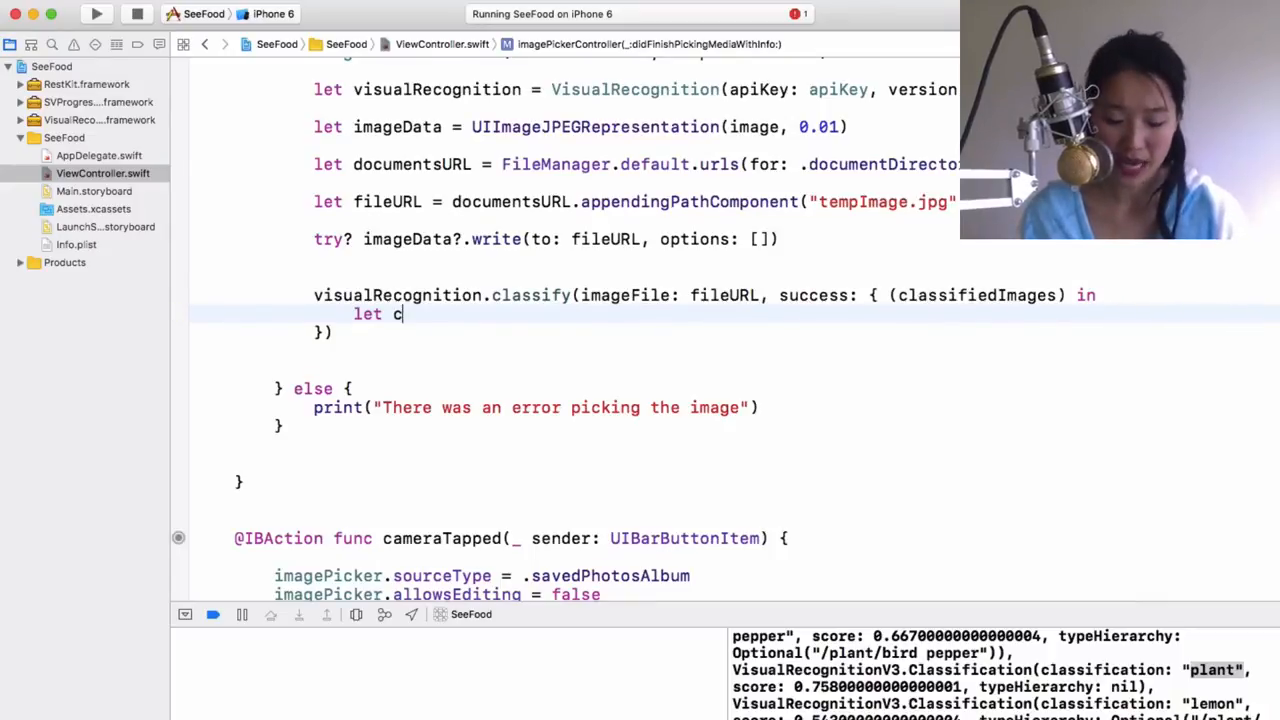
{"action": "type", "text": "lasses ="}
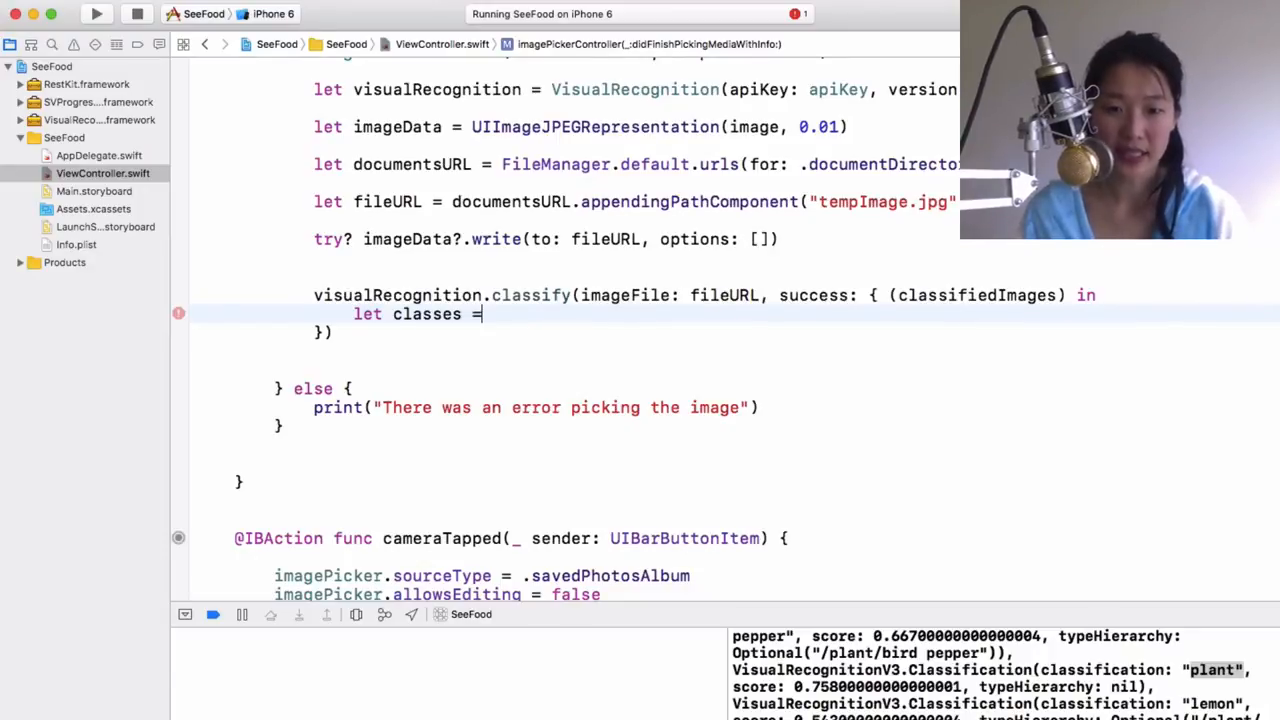
{"action": "type", "text": "classfiedImages."}
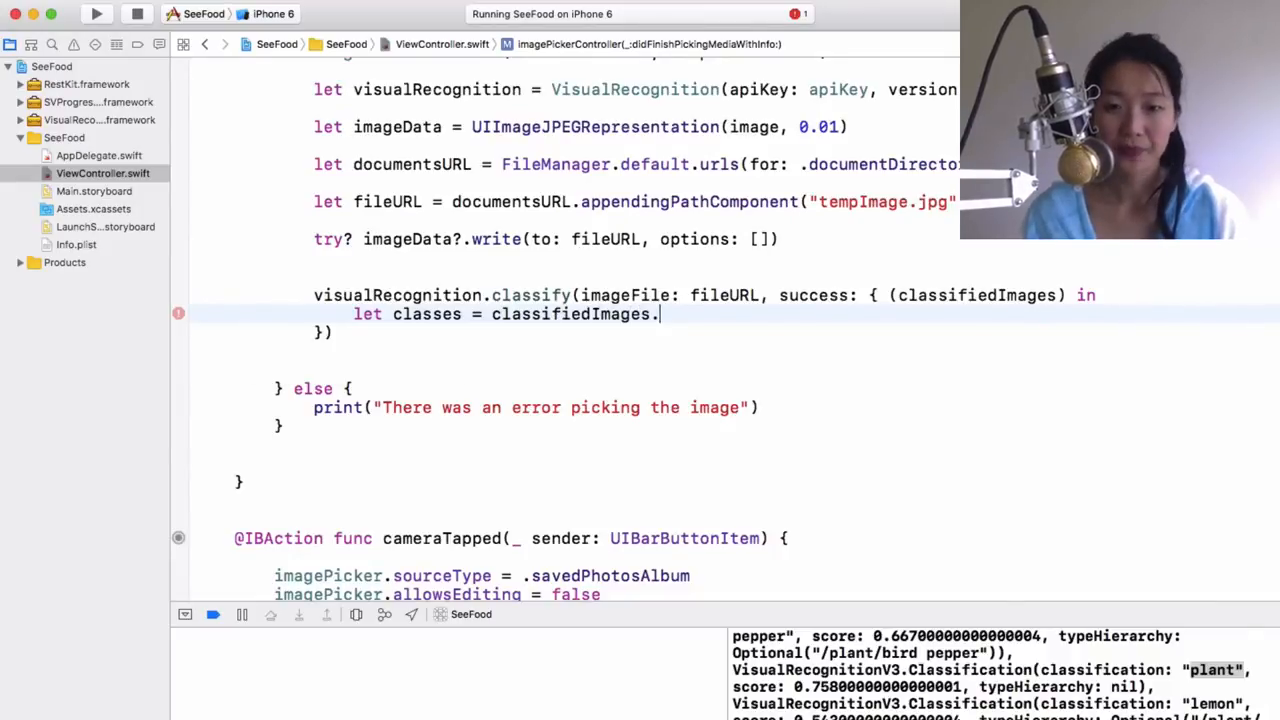
Complete the constant as classifiedImages.images.first!.classifiers.first!.classes.
{"action": "type", "text": "images."}
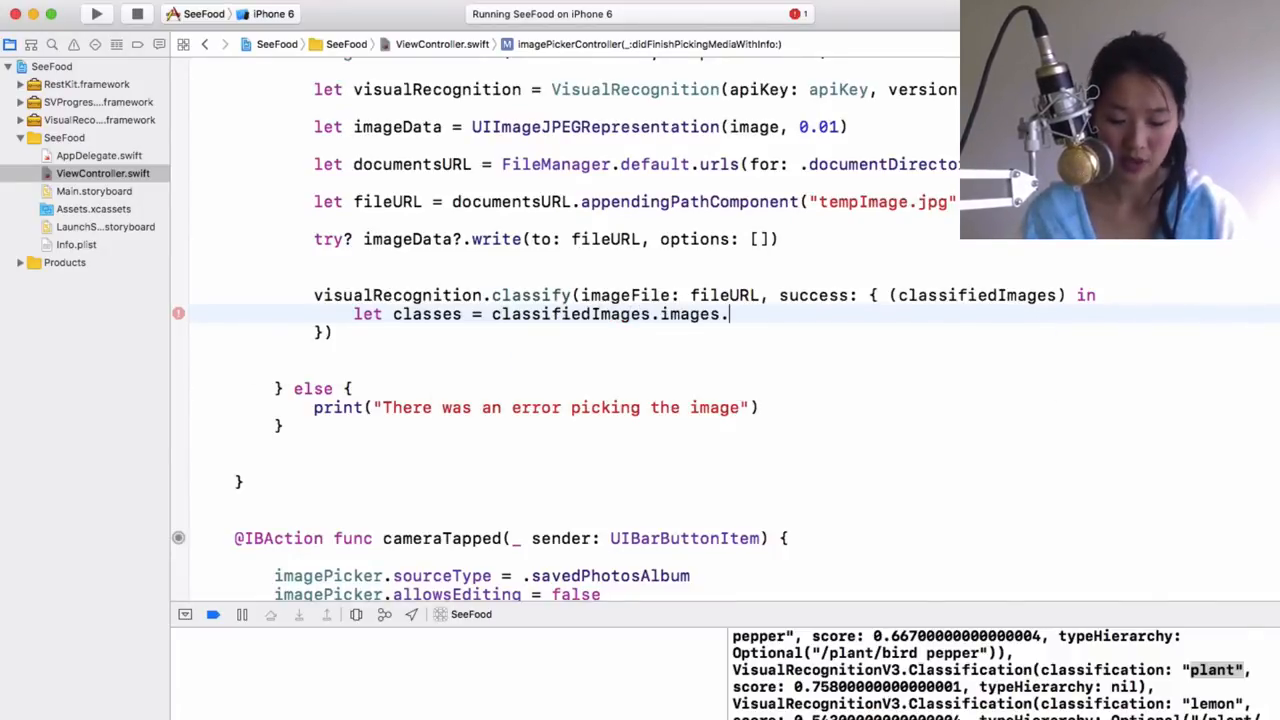
{"action": "type", "text": "first"}
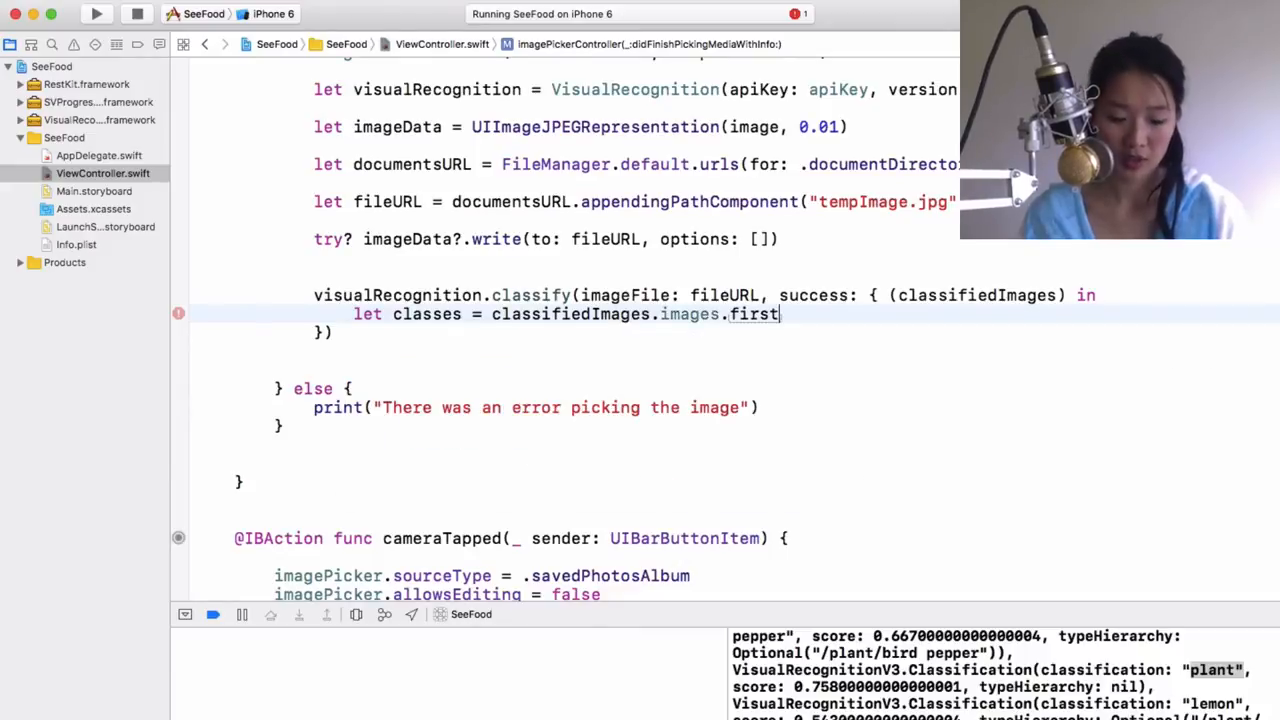
{"action": "type", "text": "!.classifiers"}
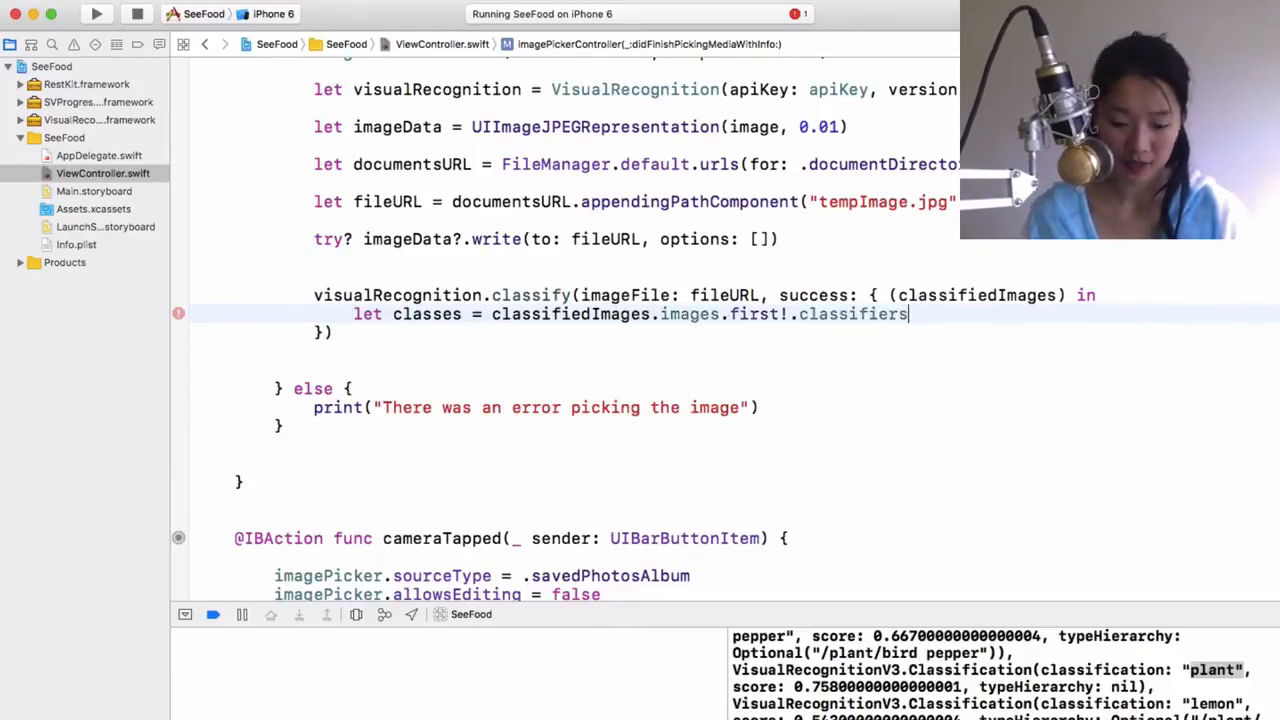
{"action": "type", "text": ".first!."}
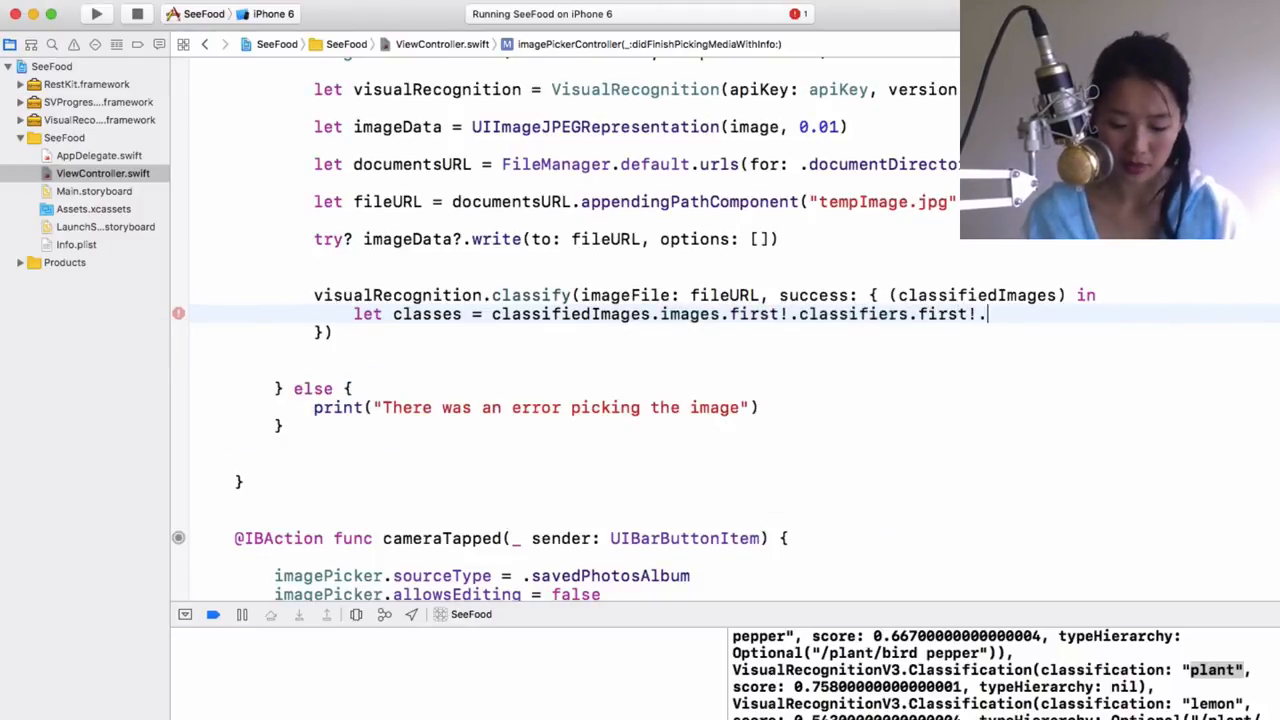
{"action": "type", "text": "classes"}
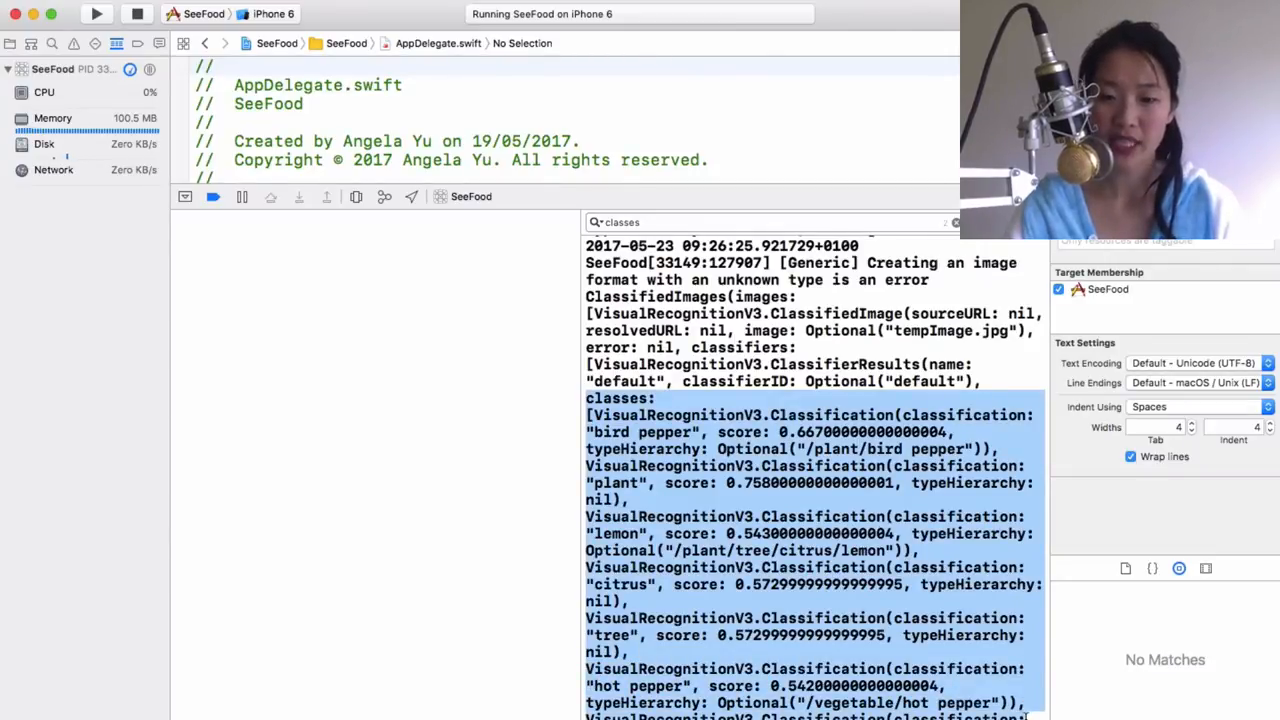
Return to ViewController.swift with a new line beneath the classes constant.
{"action": "left_click", "coordinate": [104, 172]}
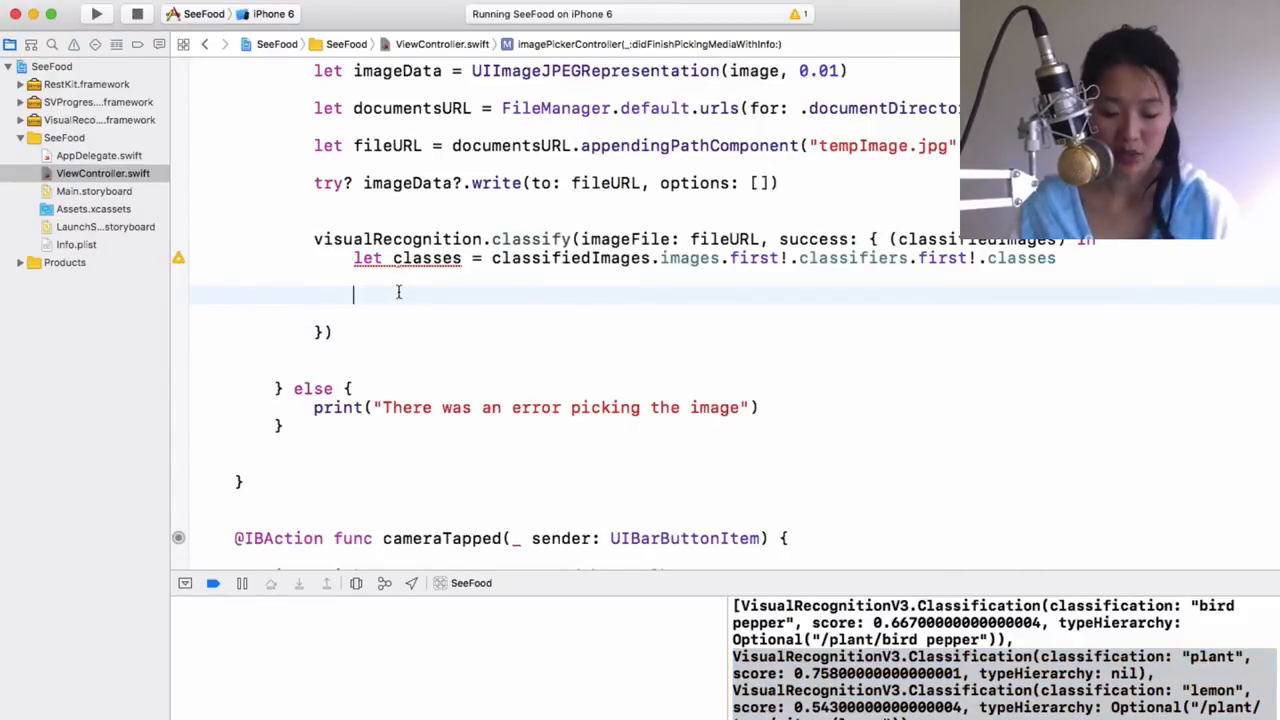
Add a for loop over index in 0..<classes.count.
{"action": "type", "text": "for"}
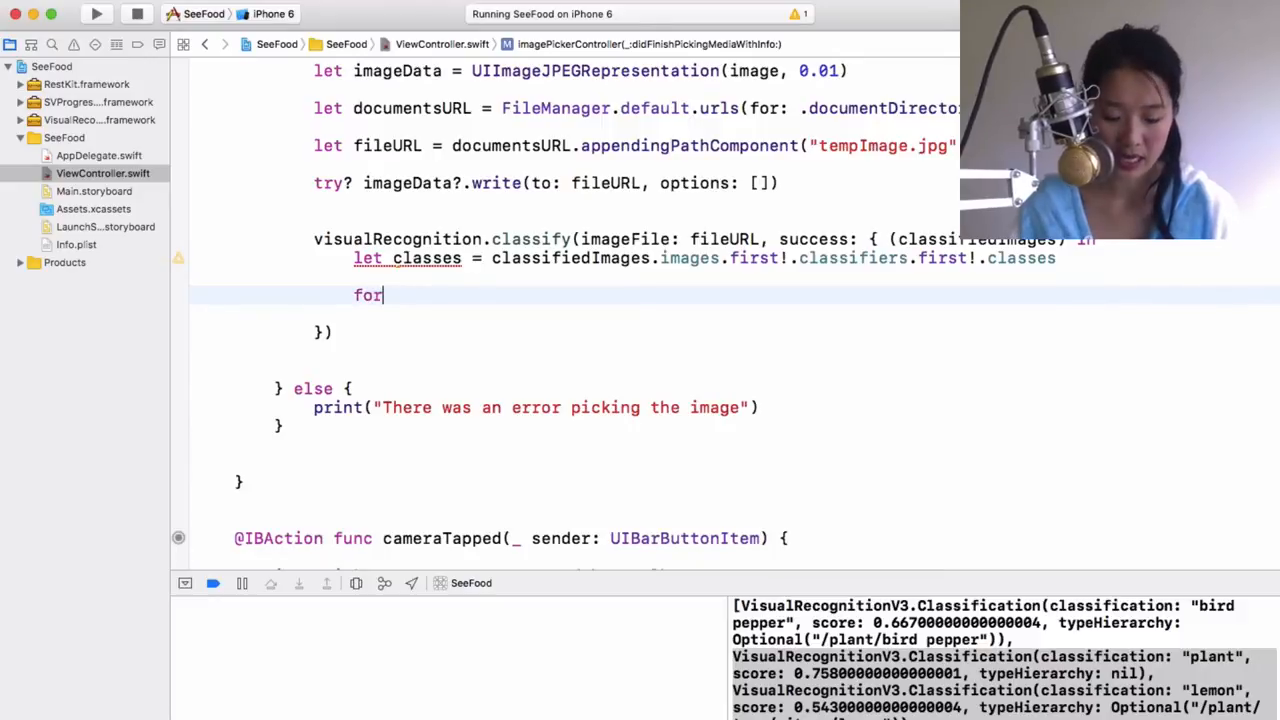
{"action": "type", "text": "index in 1..<classe"}
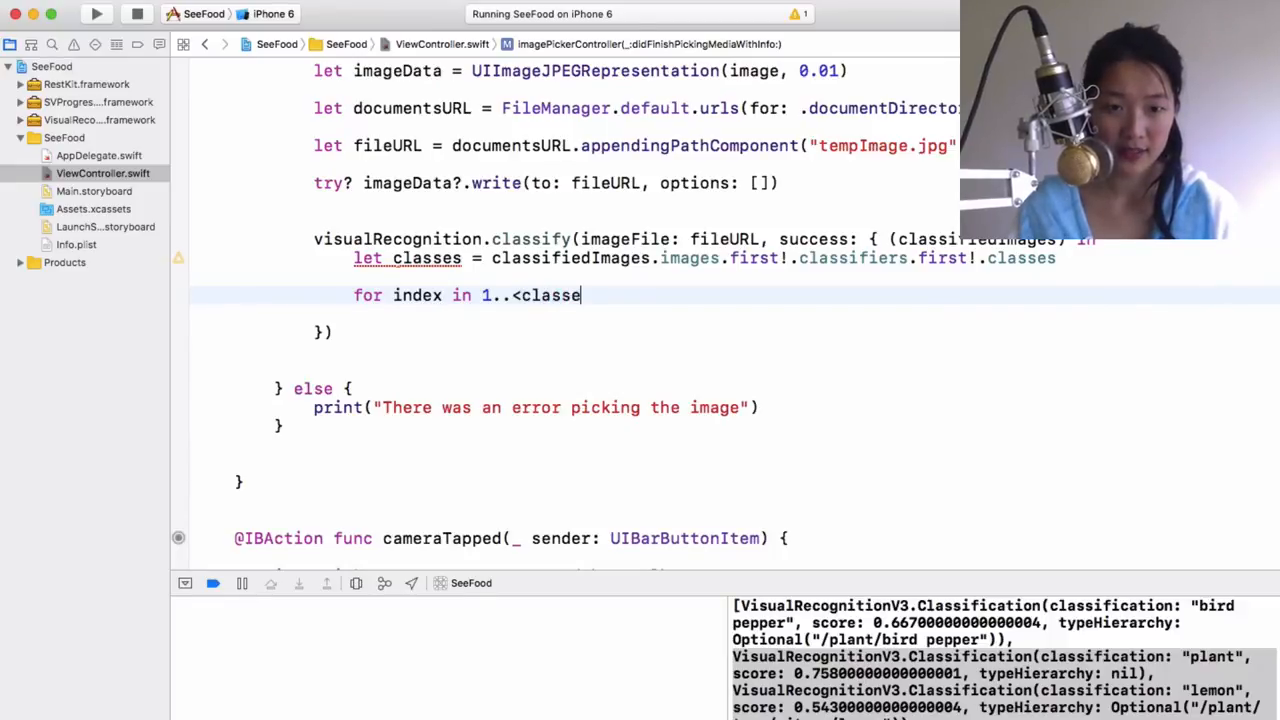
{"action": "type", "text": "s.count"}
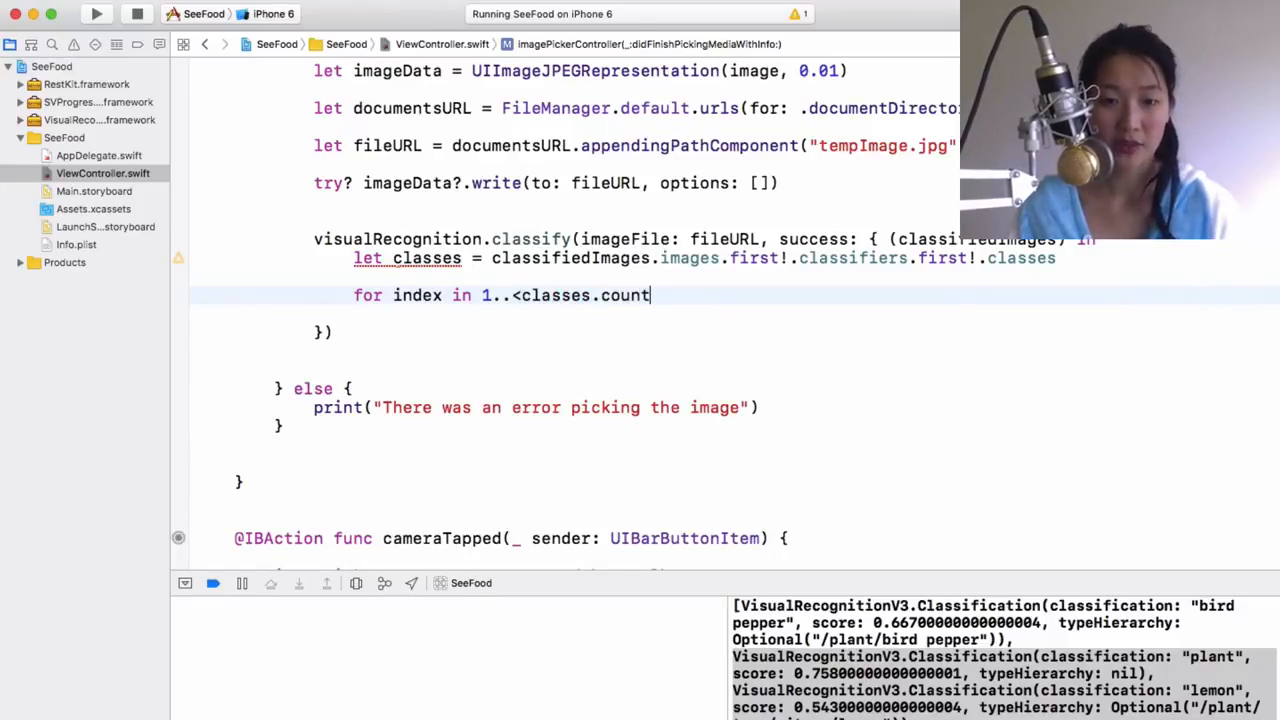
{"action": "type", "text": "{"}
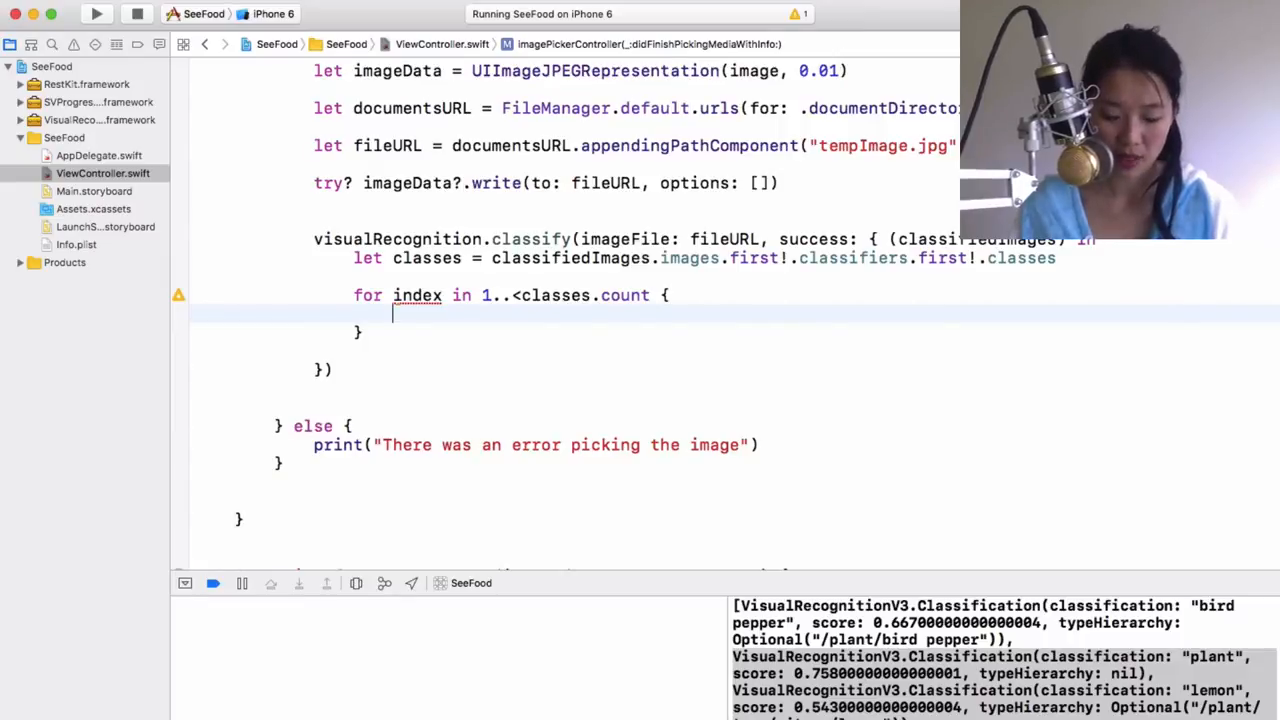
Inside the loop, append classes[index].classification to self.classificationResults.
{"action": "type", "text": "cla"}
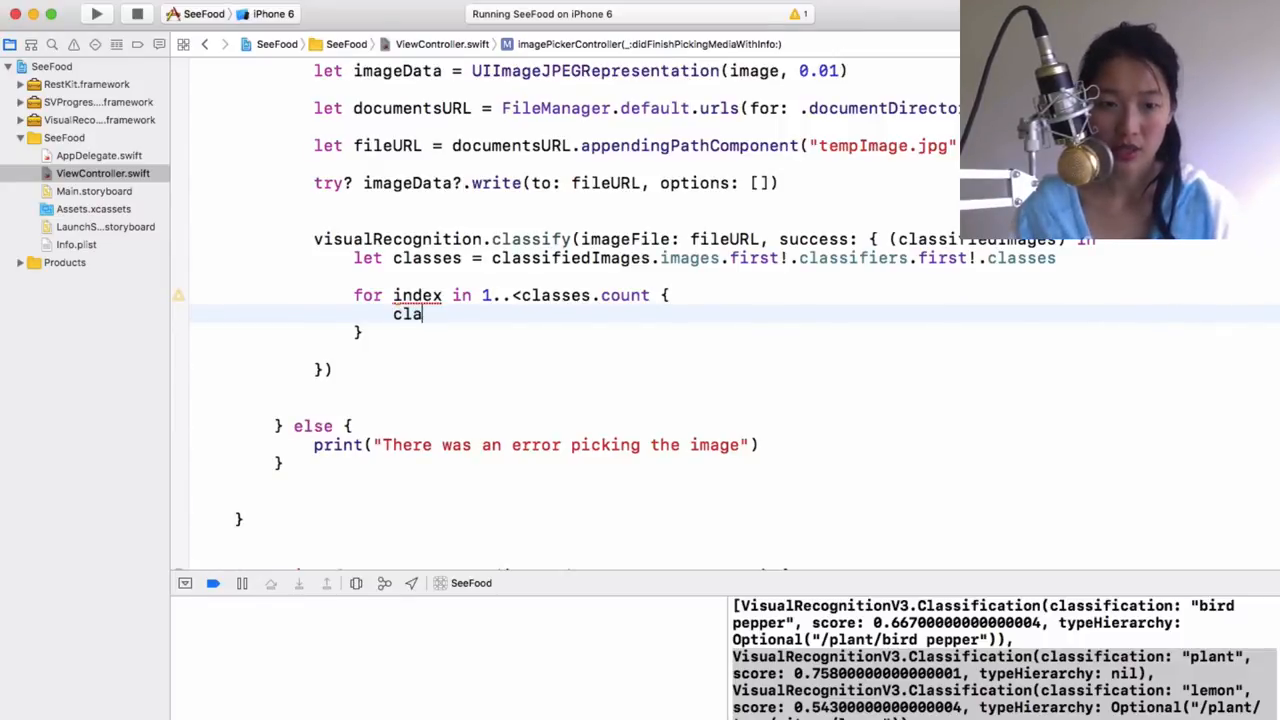
{"action": "type", "text": "ssified"}
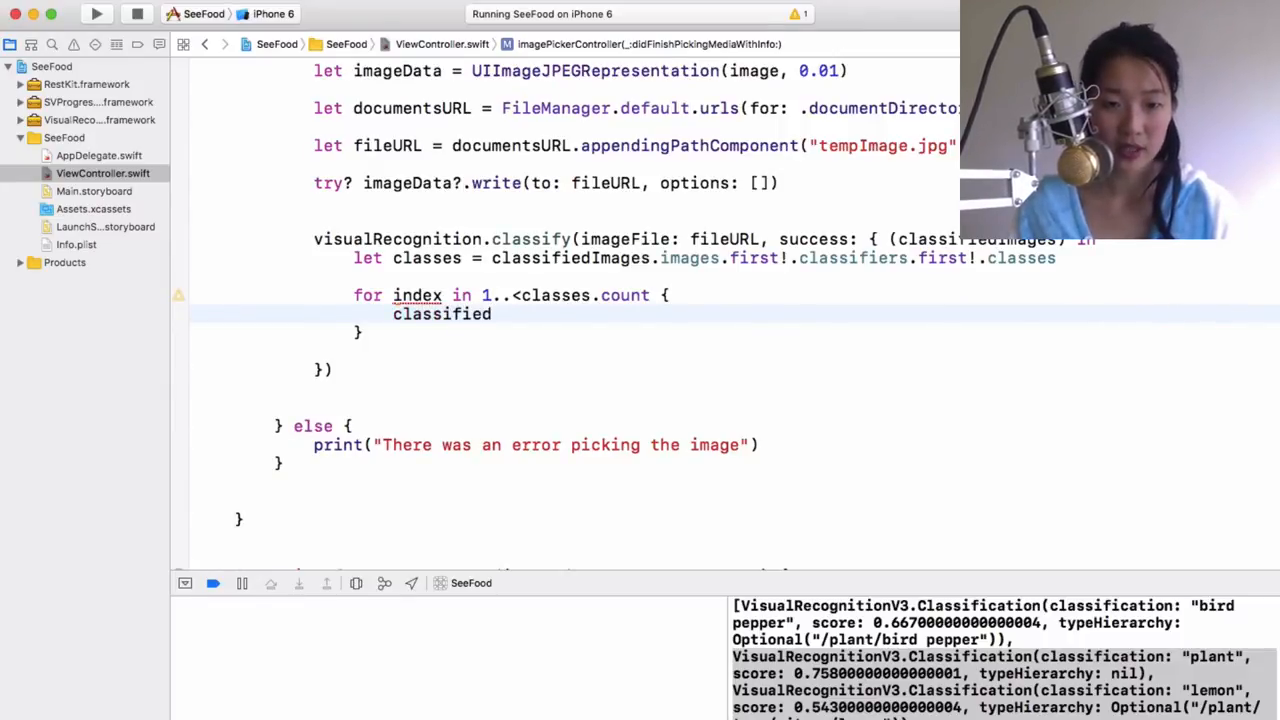
{"action": "type", "text": "d(newElement: String"}
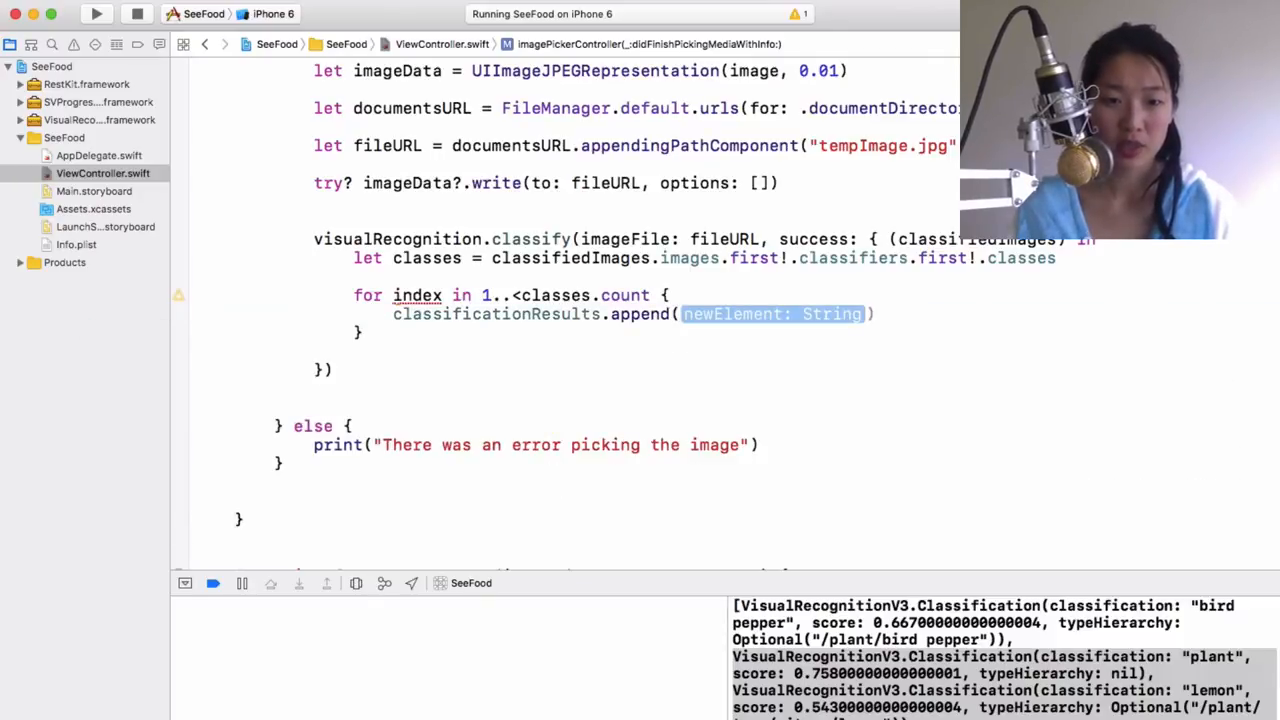
{"action": "type", "text": "class"}
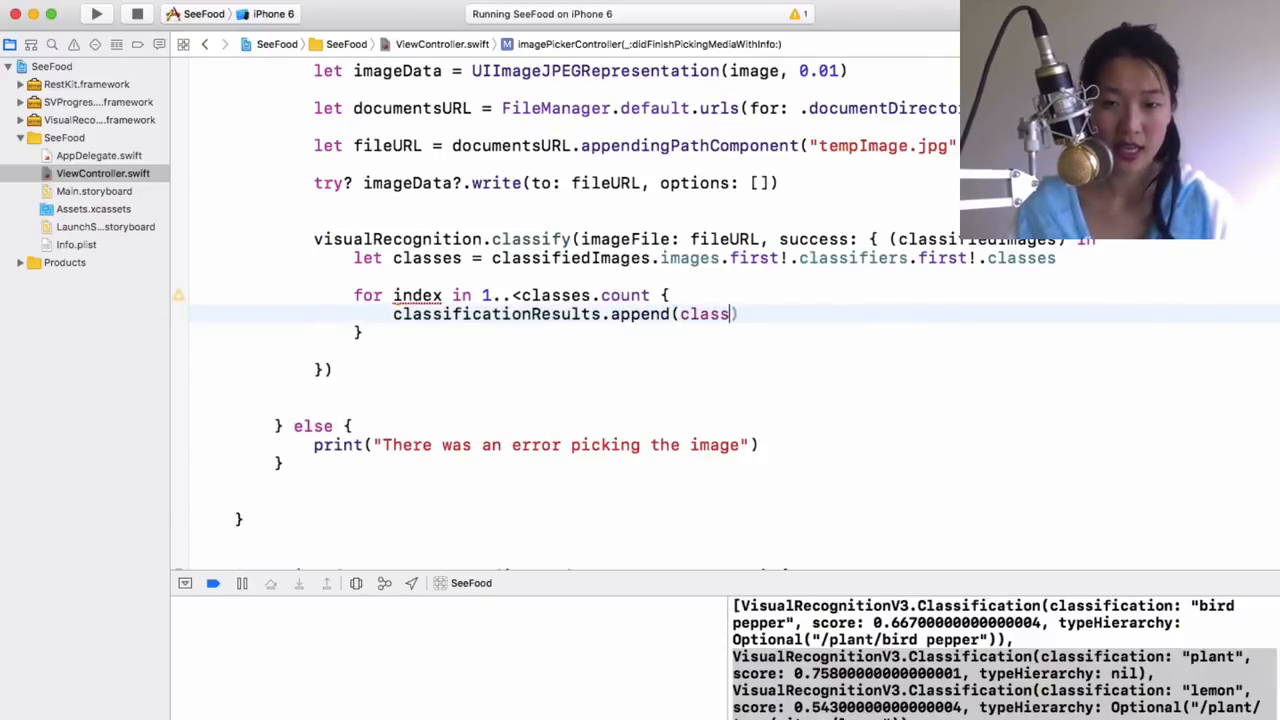
{"action": "type", "text": "[]"}
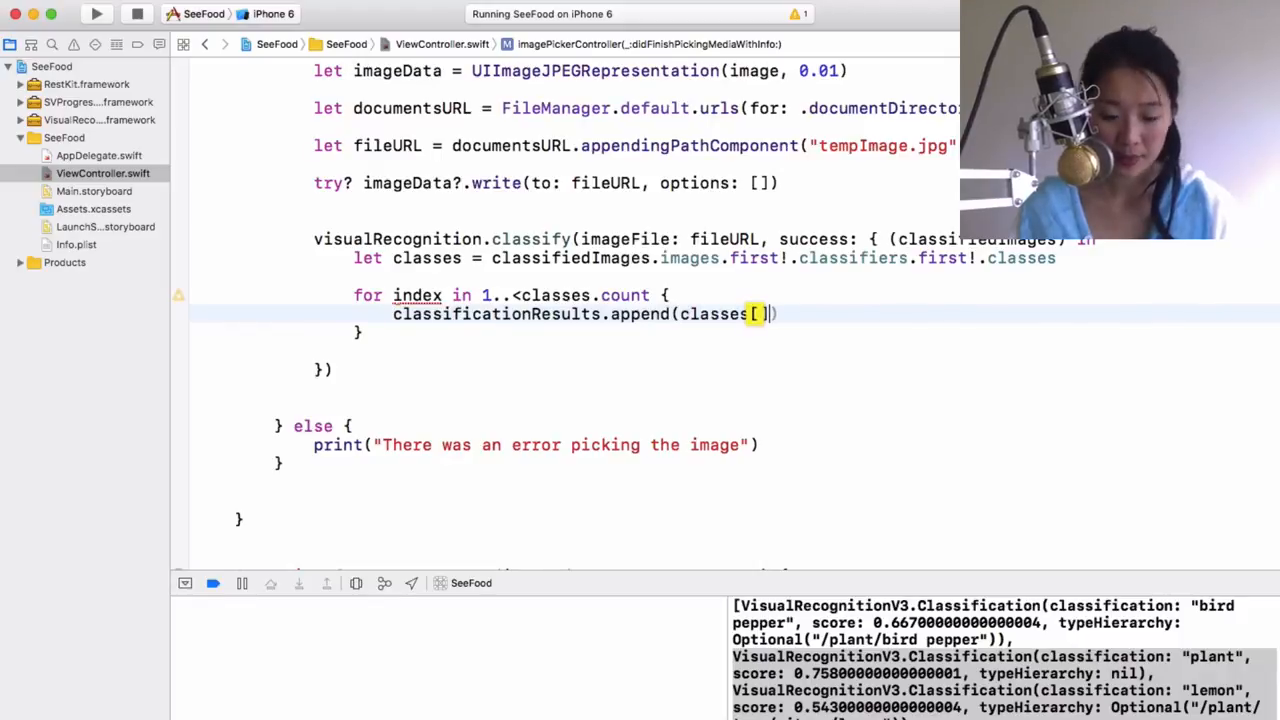
{"action": "type", "text": "ind"}
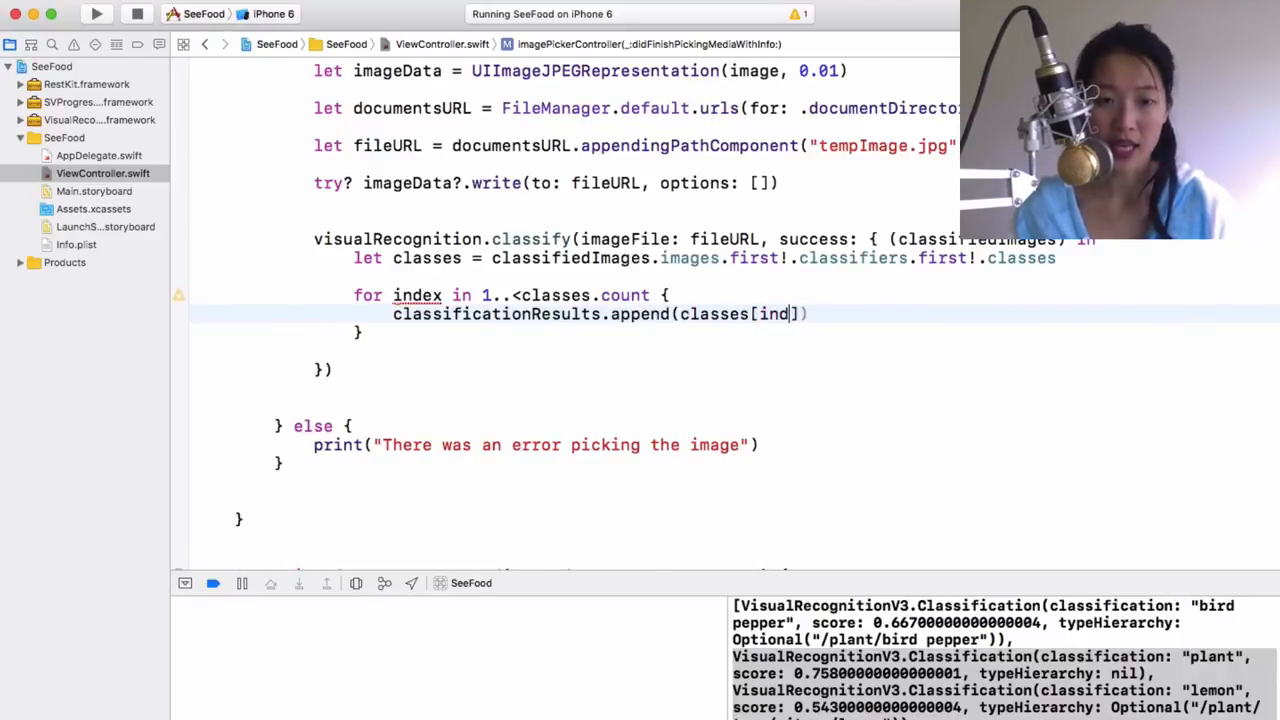
{"action": "type", "text": "ex"}
{"action": "left_click", "coordinate": [510, 294]}
{"action": "type", "text": "0"}
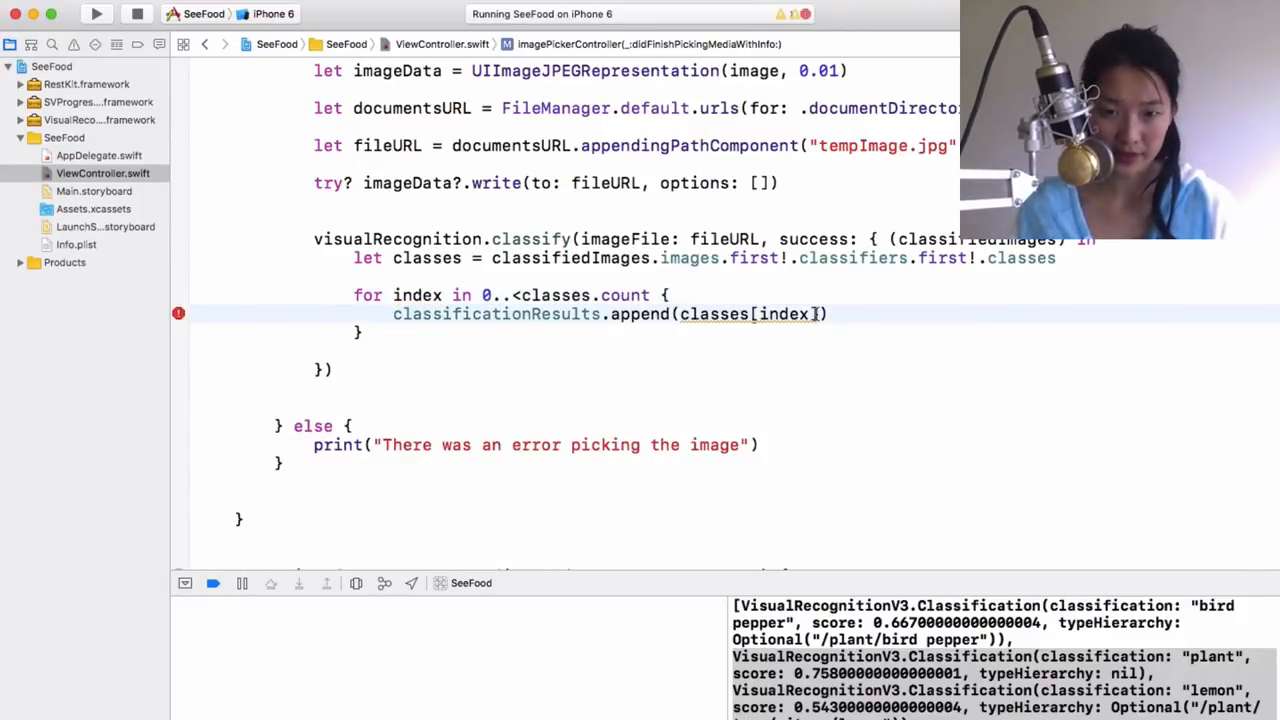
{"action": "type", "text": "."}
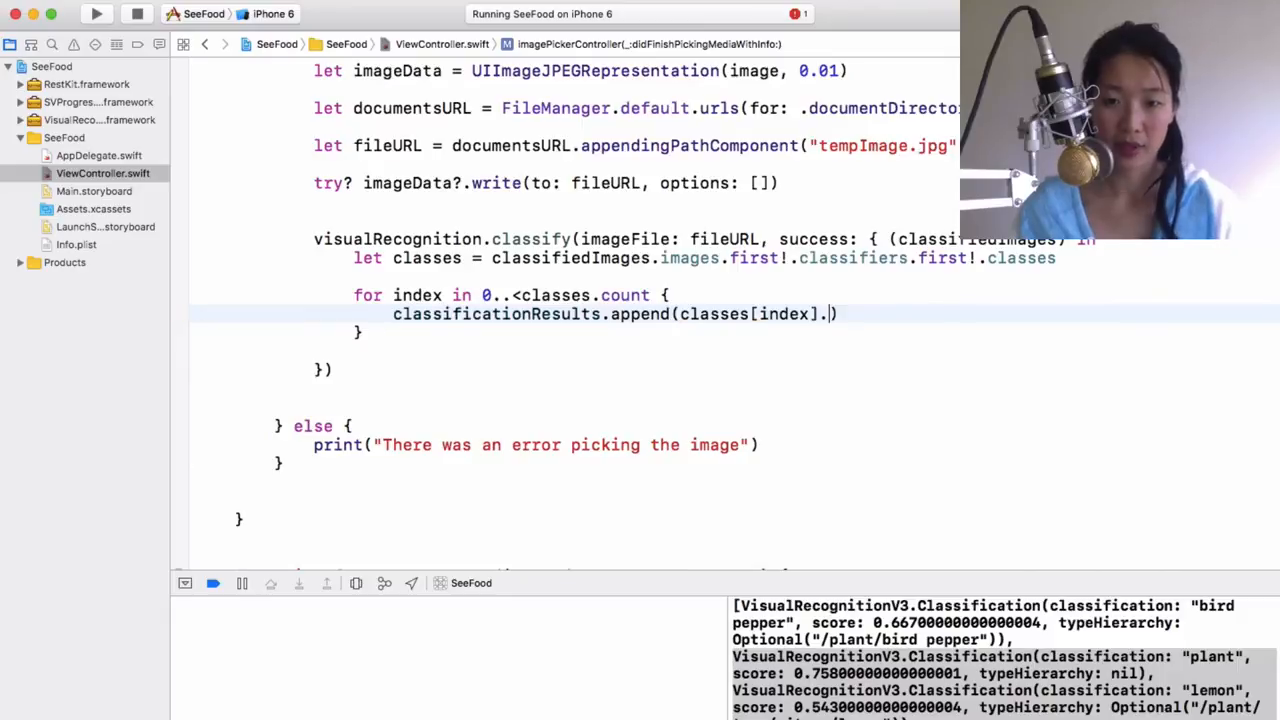
{"action": "type", "text": "classification"}
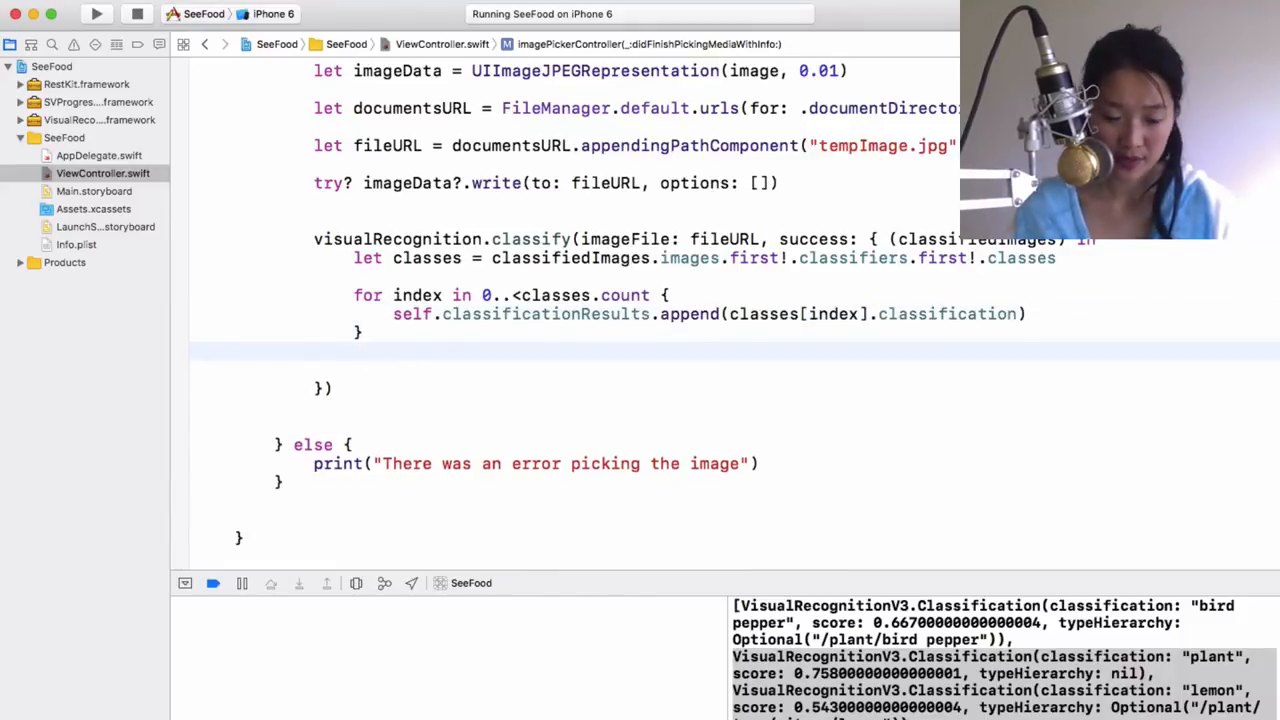
Add print(self.classificationResults) after the loop.
{"action": "type", "text": "print"}
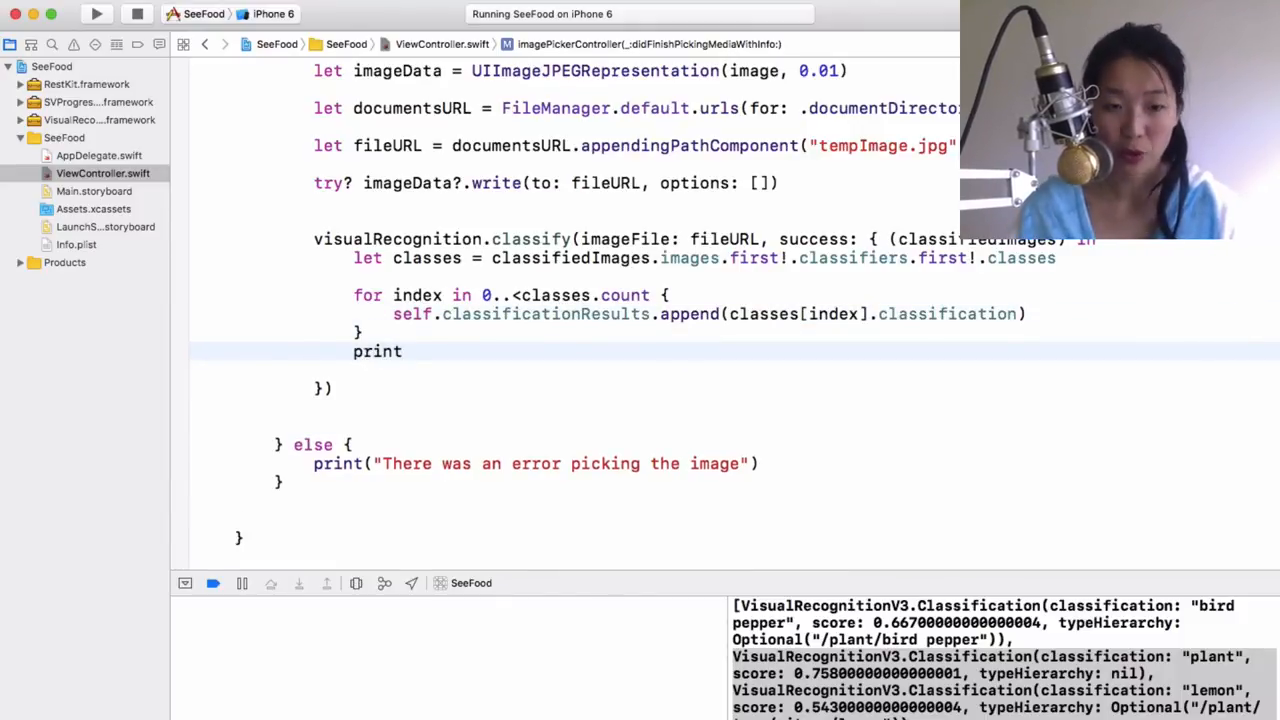
{"action": "type", "text": "(self"}
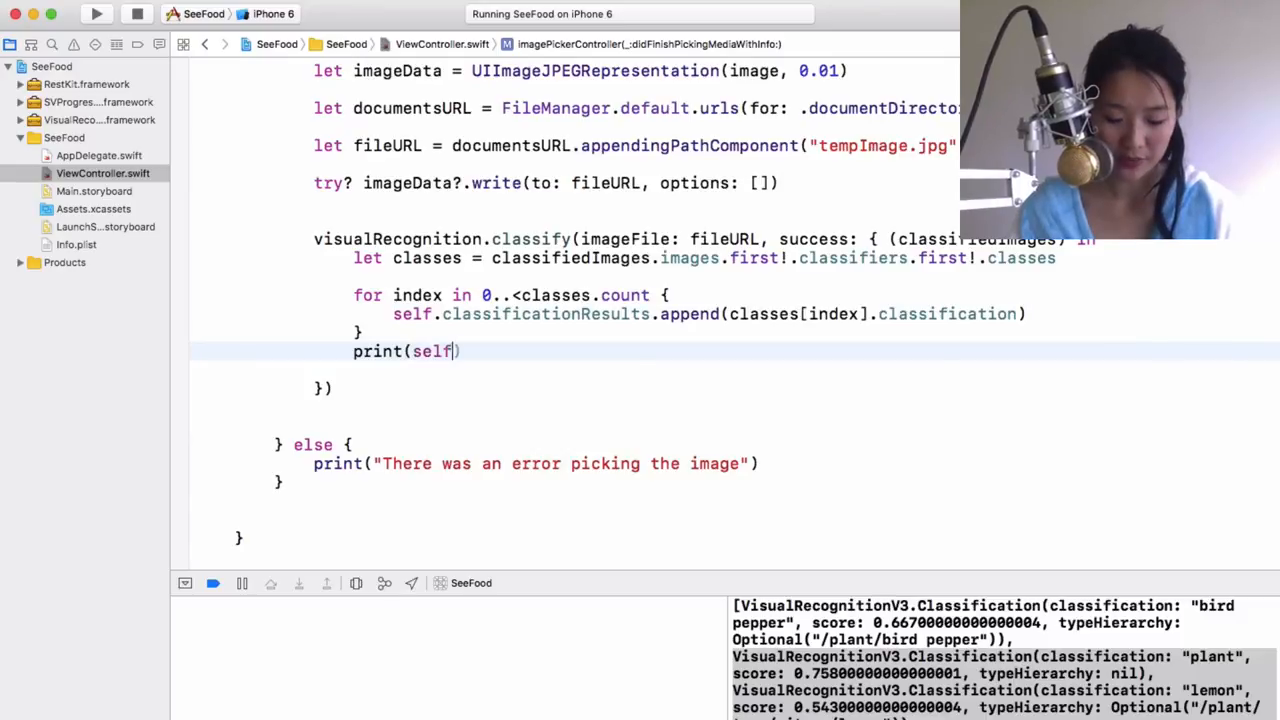
{"action": "type", "text": ".classificationResults"}
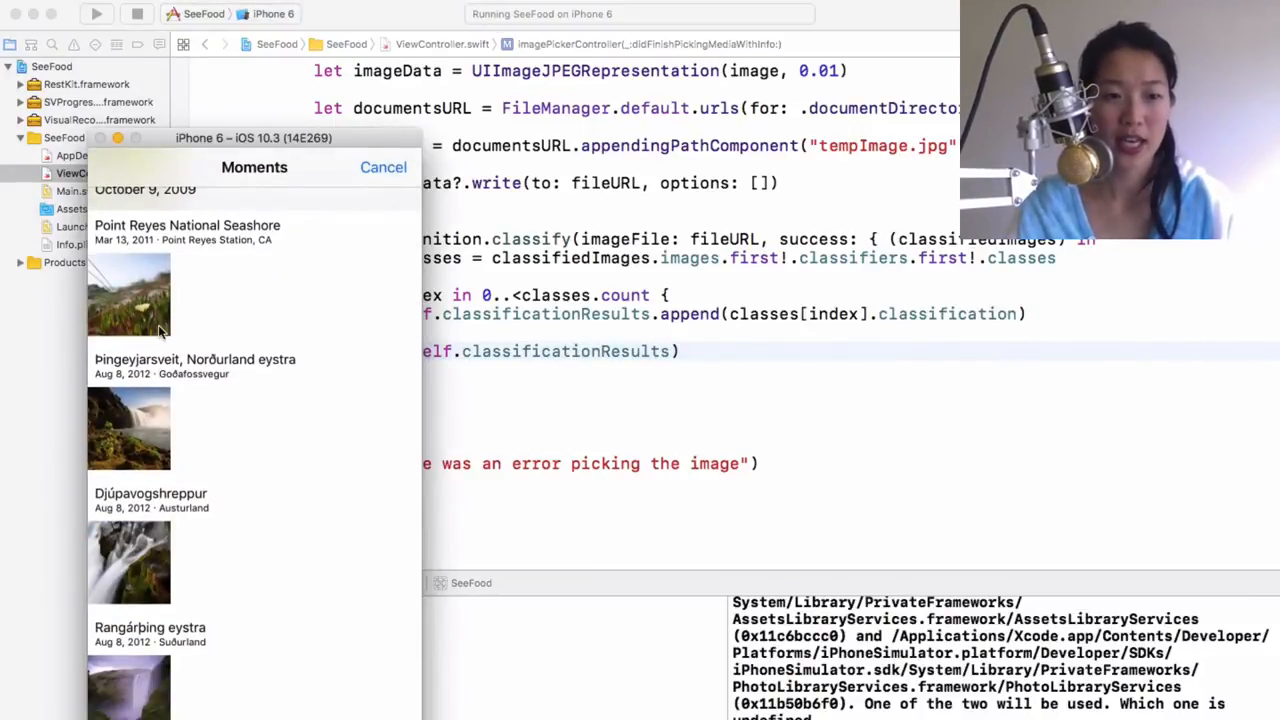
Pick a library photo in the simulator so its classification names print in the console.
{"action": "left_click", "coordinate": [128, 292]}
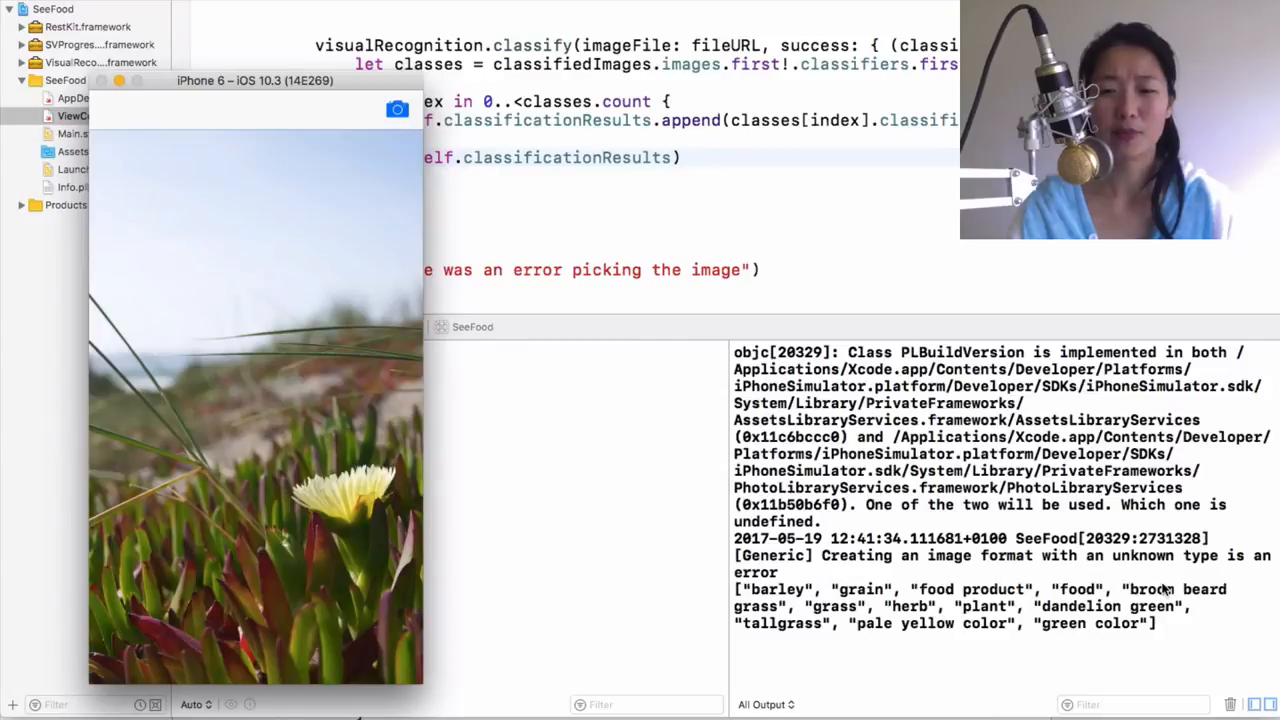
{"action": "mouse_move", "coordinate": [950, 682]}
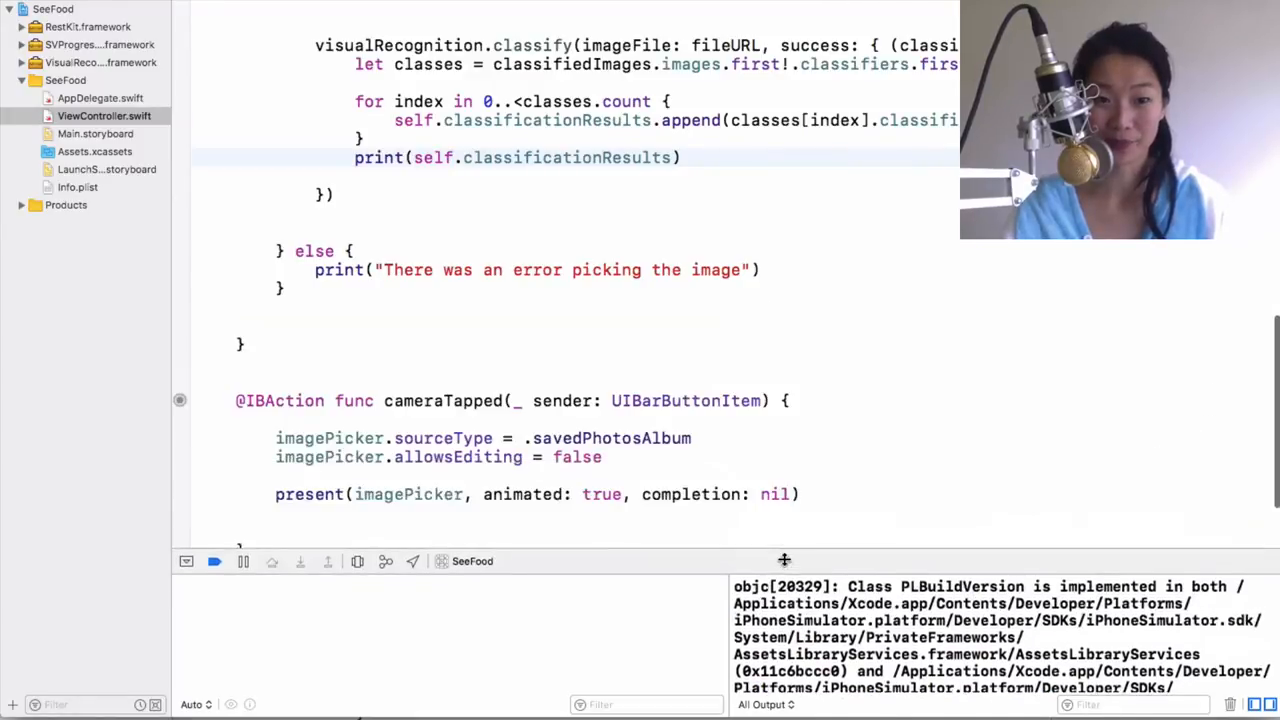
Add if self.classificationResults.contains("hotdog") opening a branch.
{"action": "scroll", "scroll_direction": "up", "scroll_amount": 3}
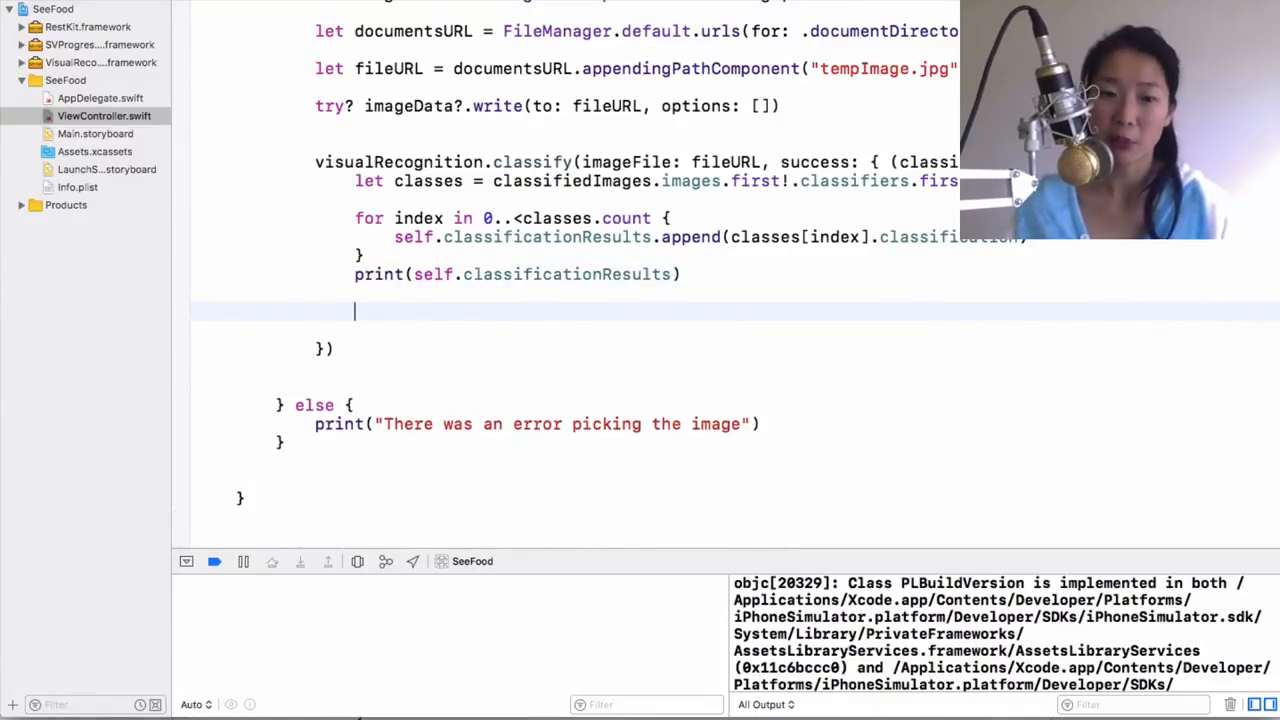
{"action": "type", "text": "i"}
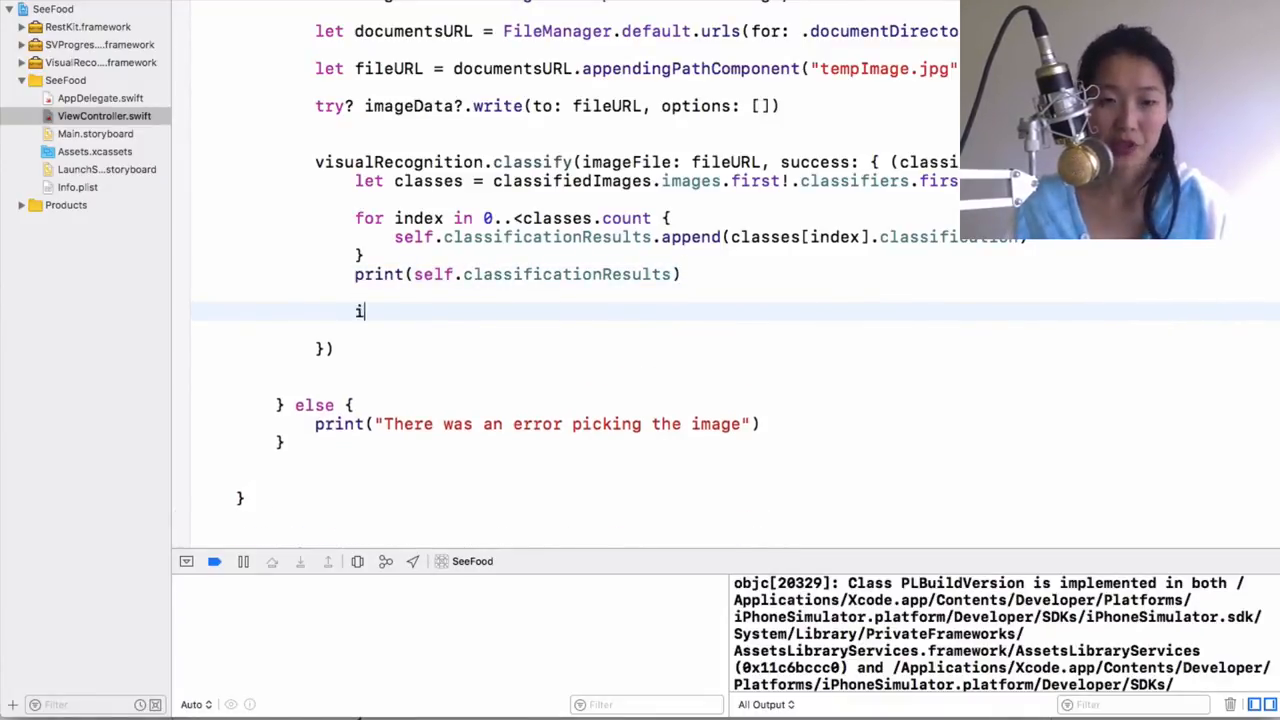
{"action": "type", "text": "f"}
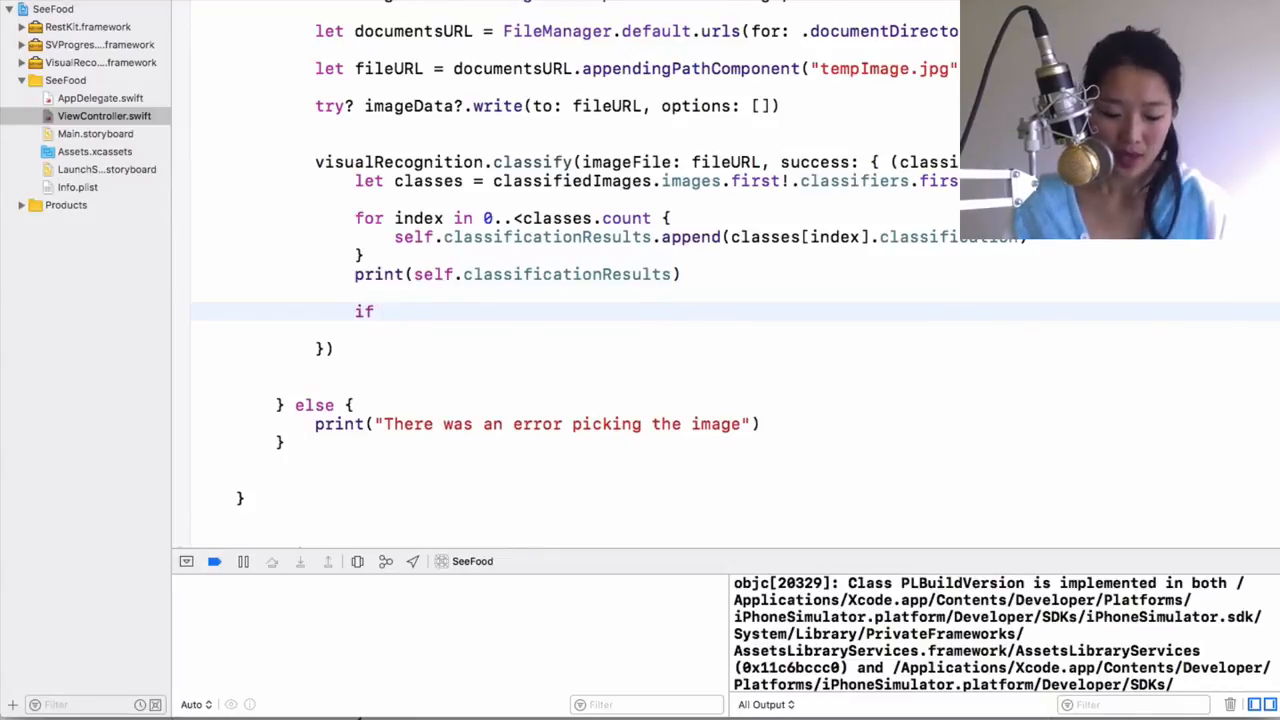
{"action": "type", "text": "self.classificationResults"}
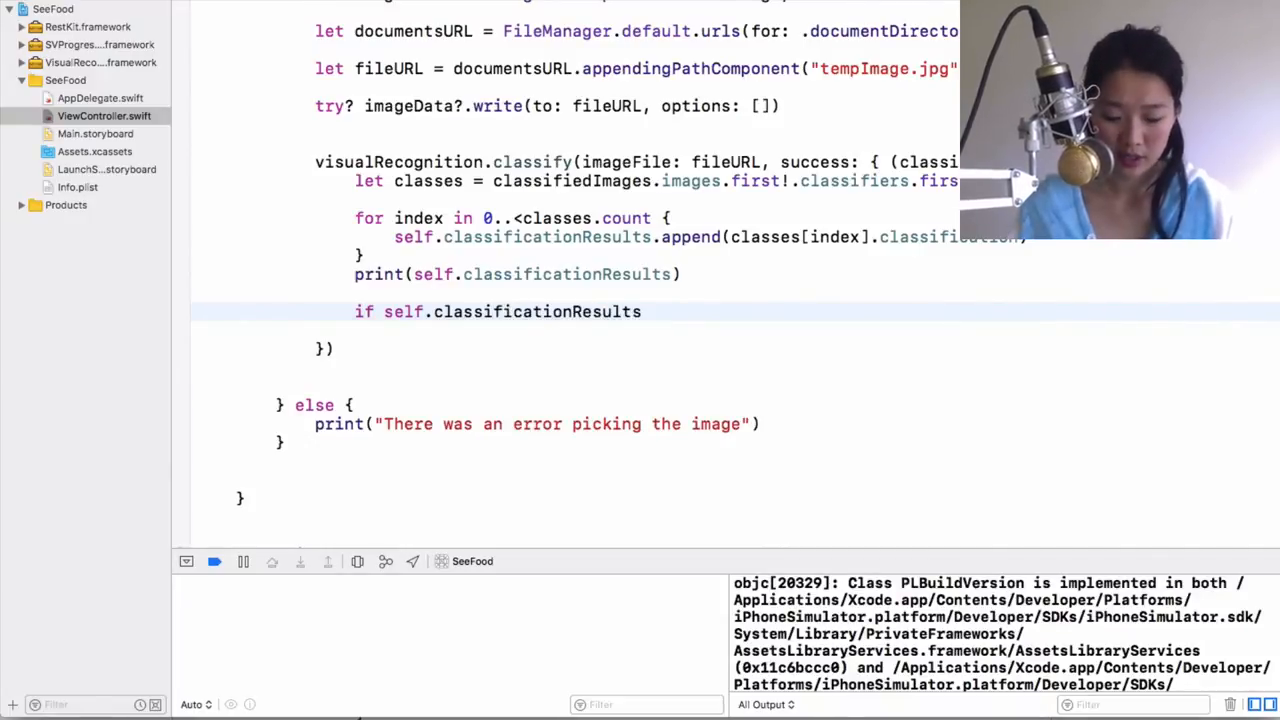
{"action": "type", "text": ".contains(\""}
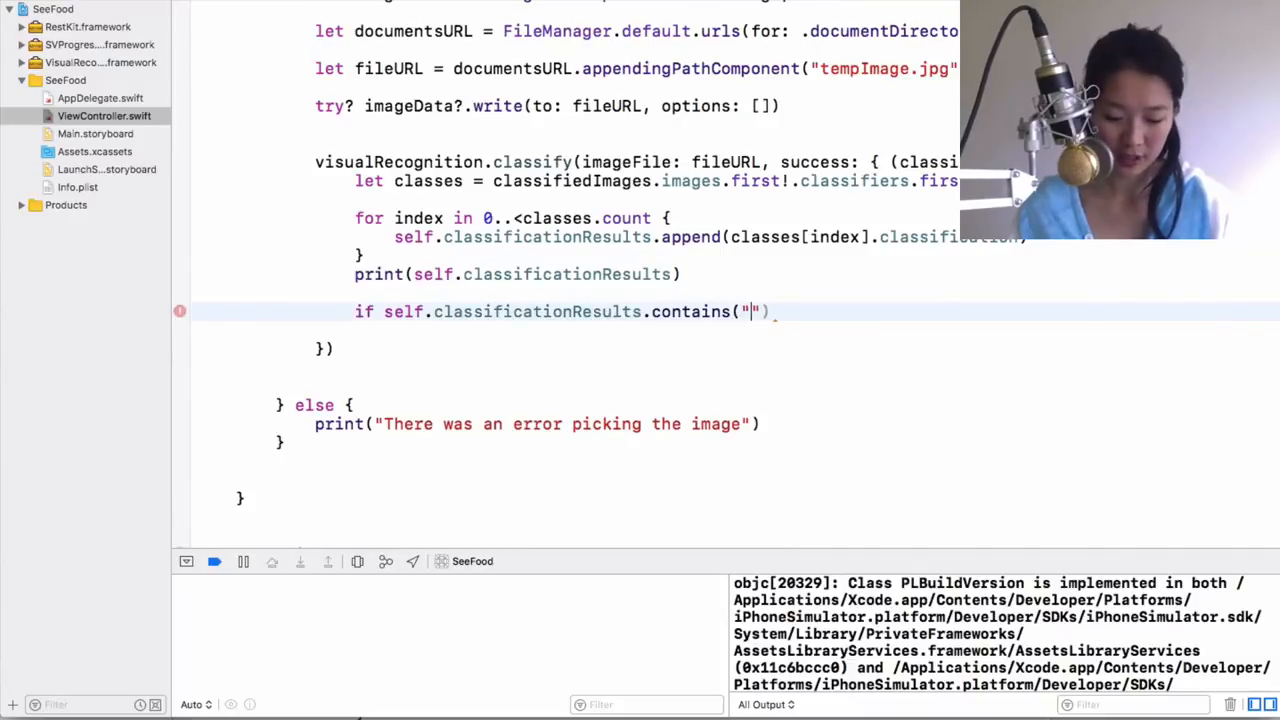
{"action": "type", "text": "hotdog"}
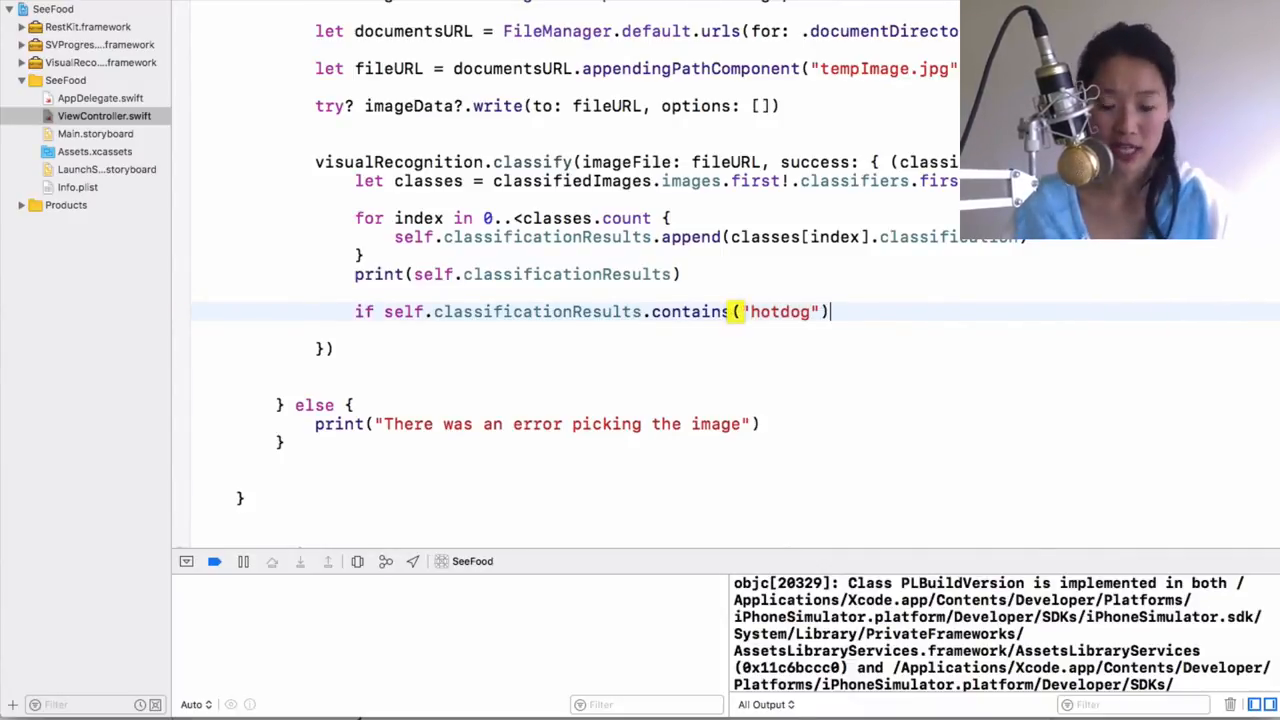
{"action": "type", "text": "{"}
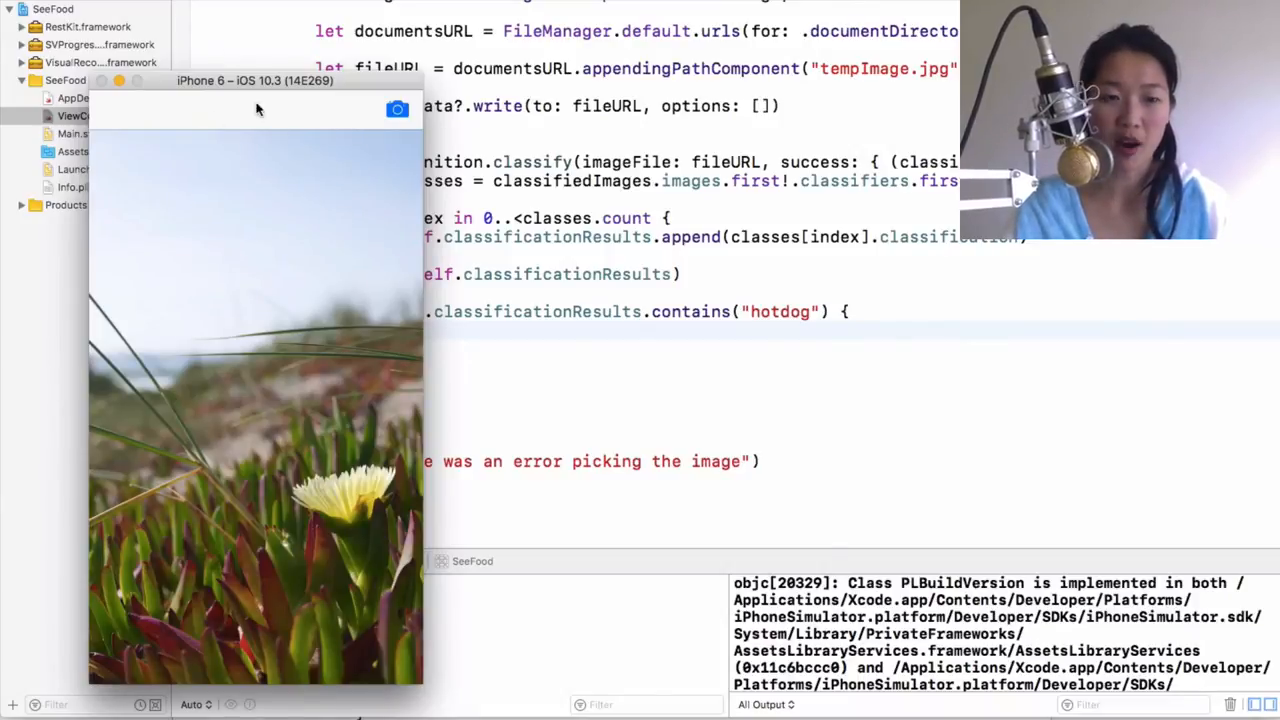
{"action": "mouse_move", "coordinate": [276, 104]}
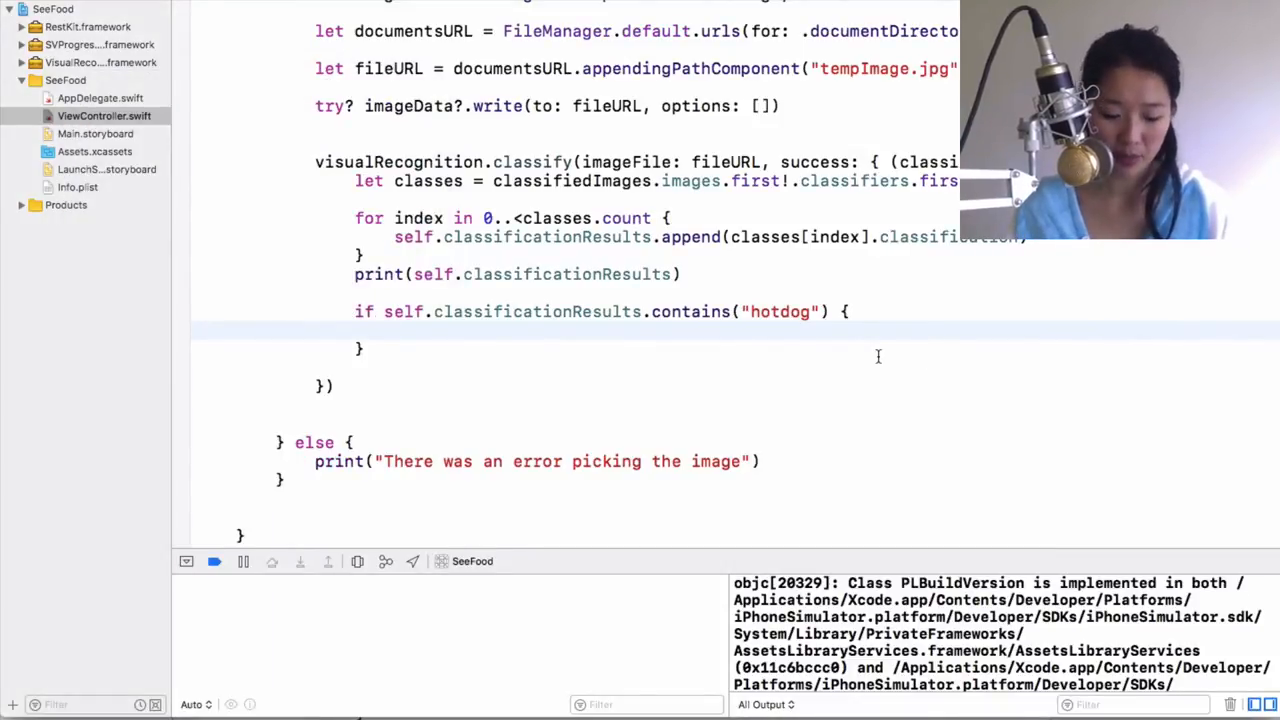
Set self.navigationItem.title = "Hotdog!" inside the hotdog branch.
{"action": "type", "text": "self.nav"}
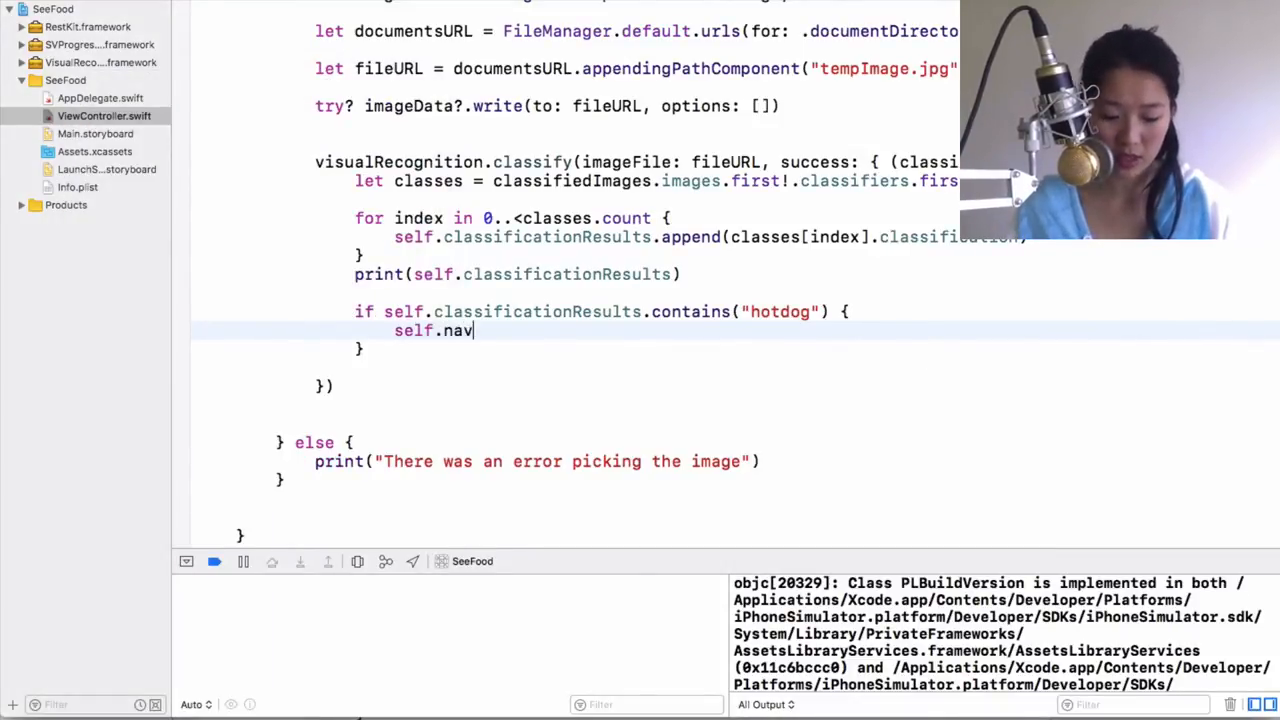
{"action": "type", "text": "igationI"}
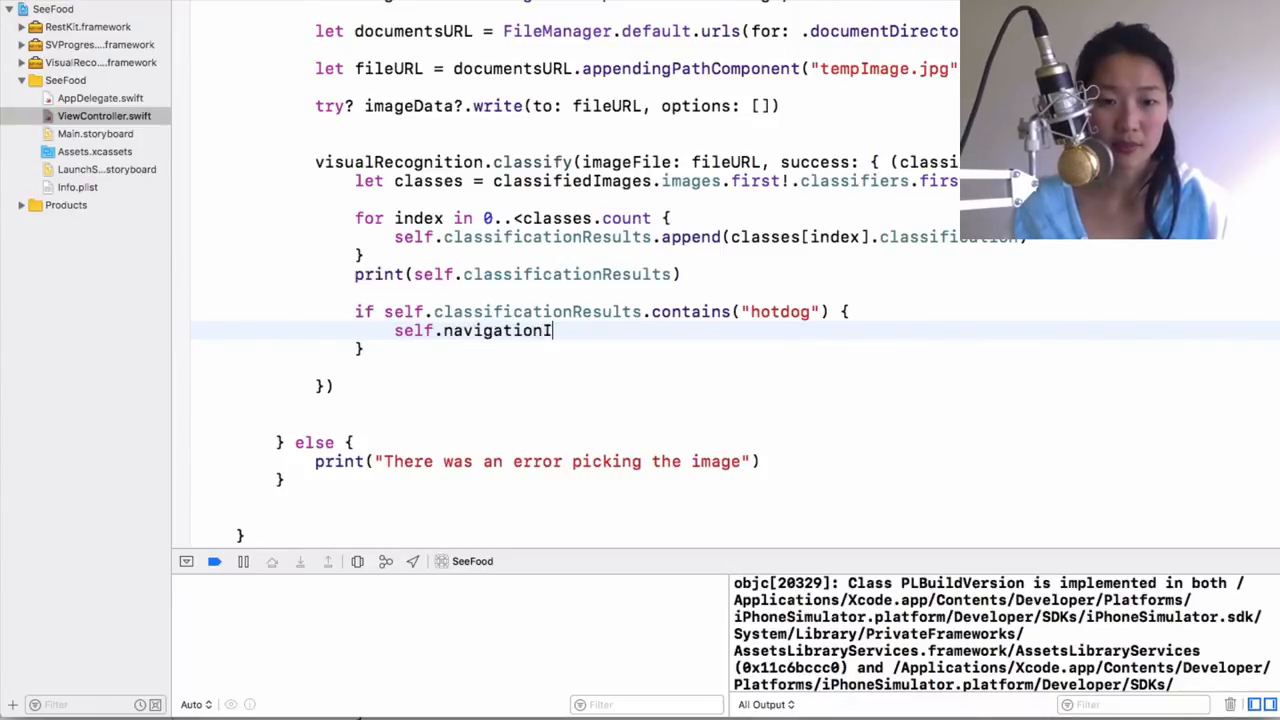
{"action": "type", "text": "tem"}
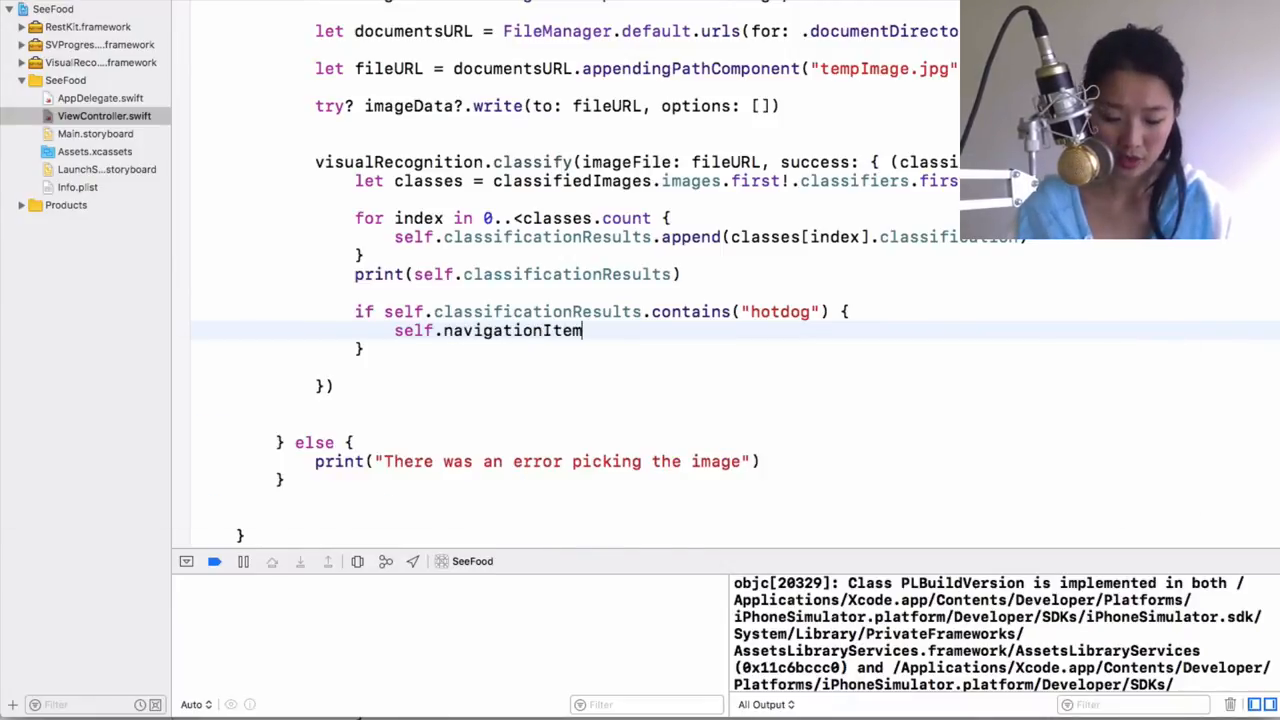
{"action": "type", "text": ".title ="}
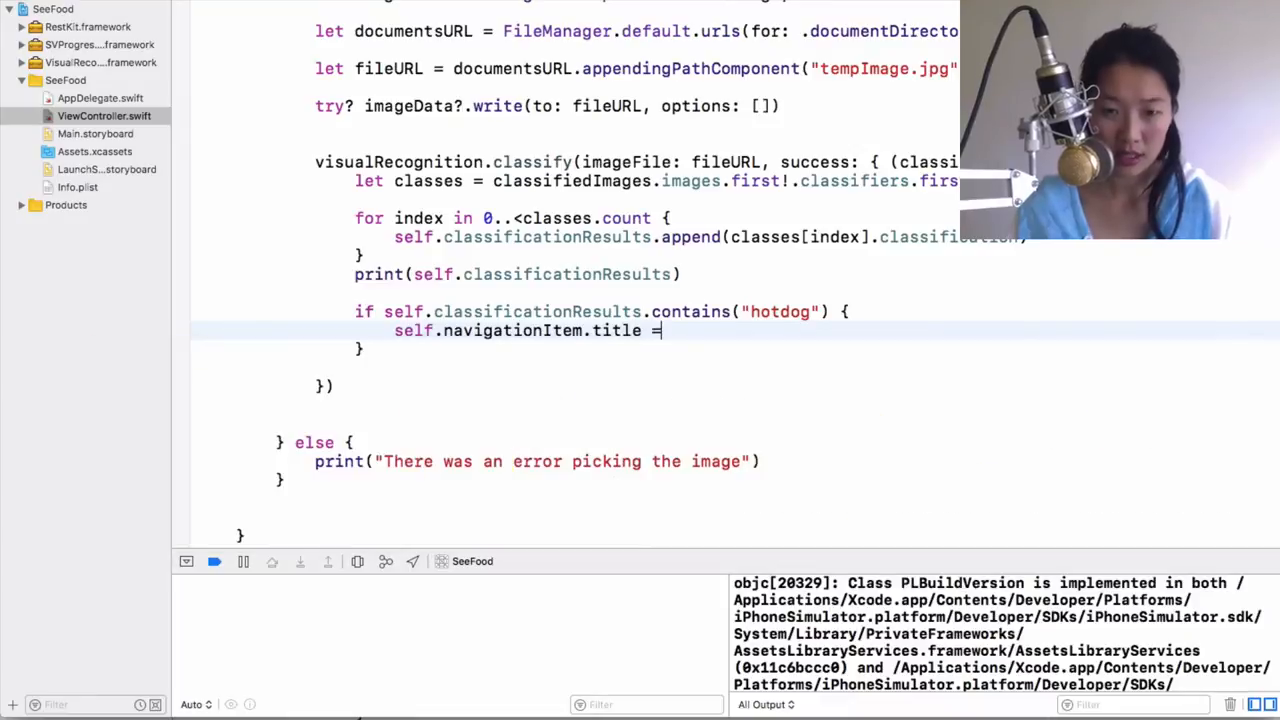
{"action": "type", "text": "\"Hot\""}
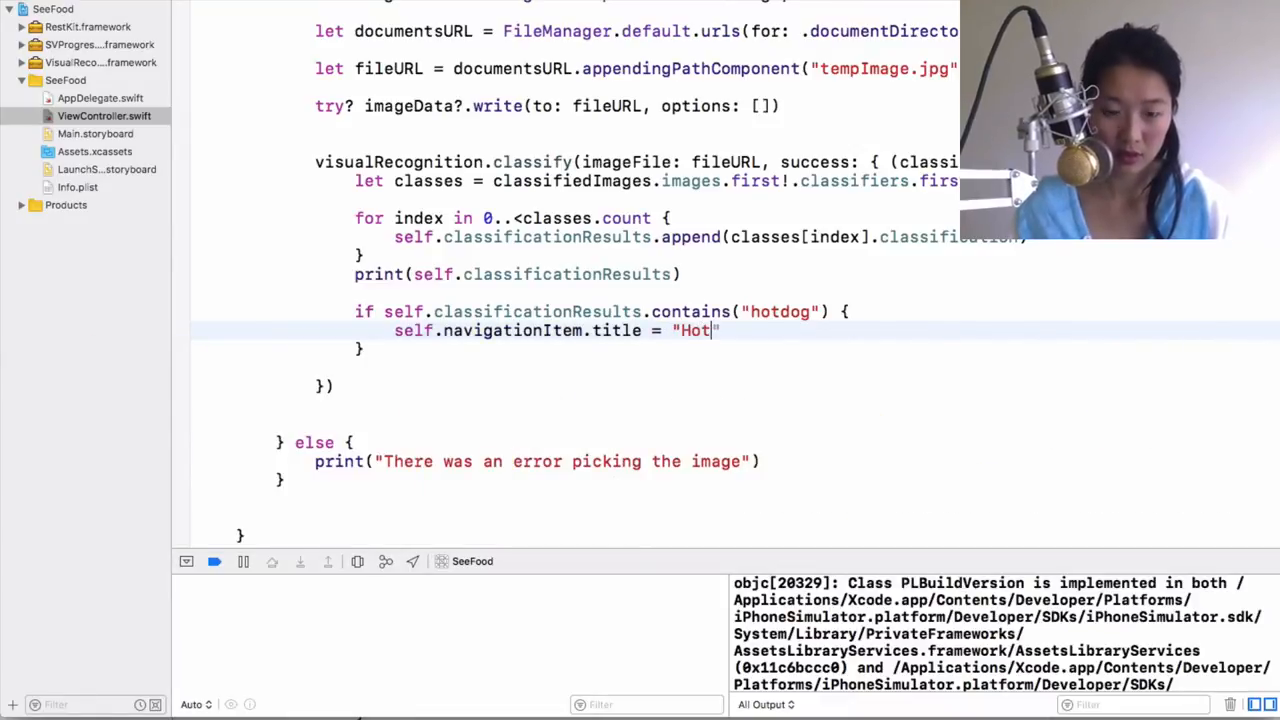
{"action": "type", "text": "dog!"}
{"action": "type", "text": "else"}
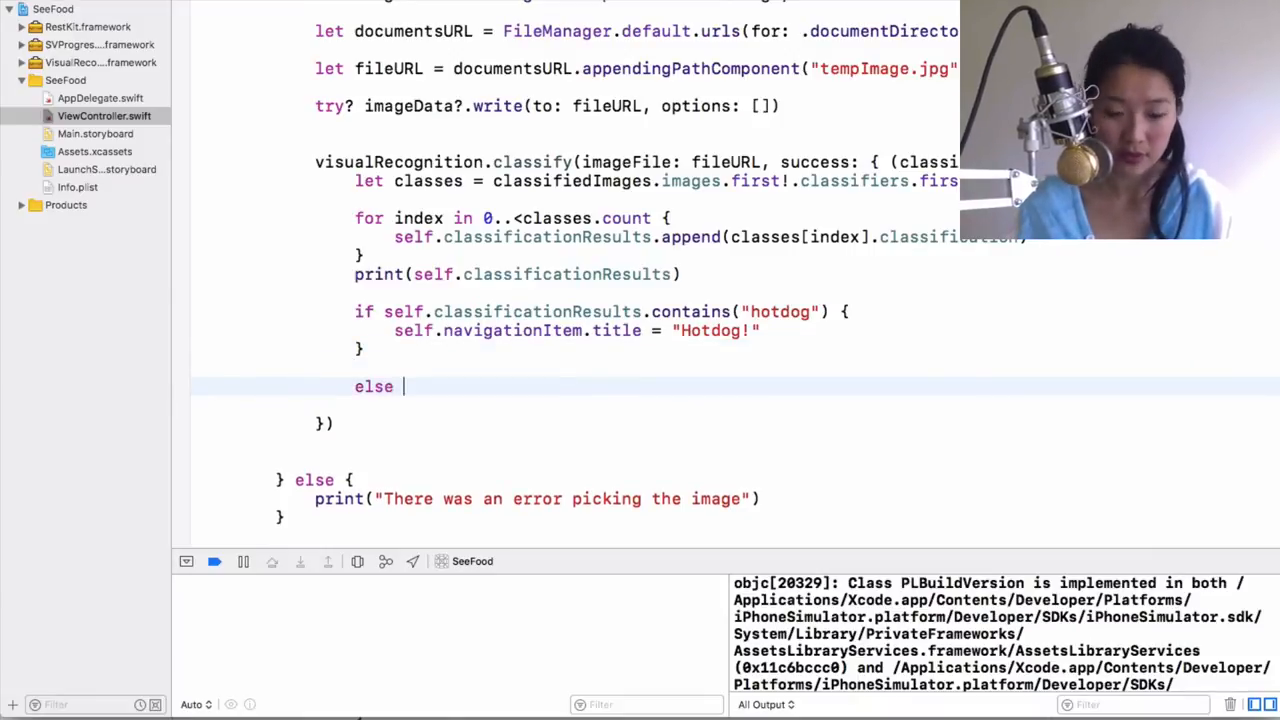
Add an else branch setting self.navigationItem.title = "Not Hotdog!".
{"action": "type", "text": "{"}
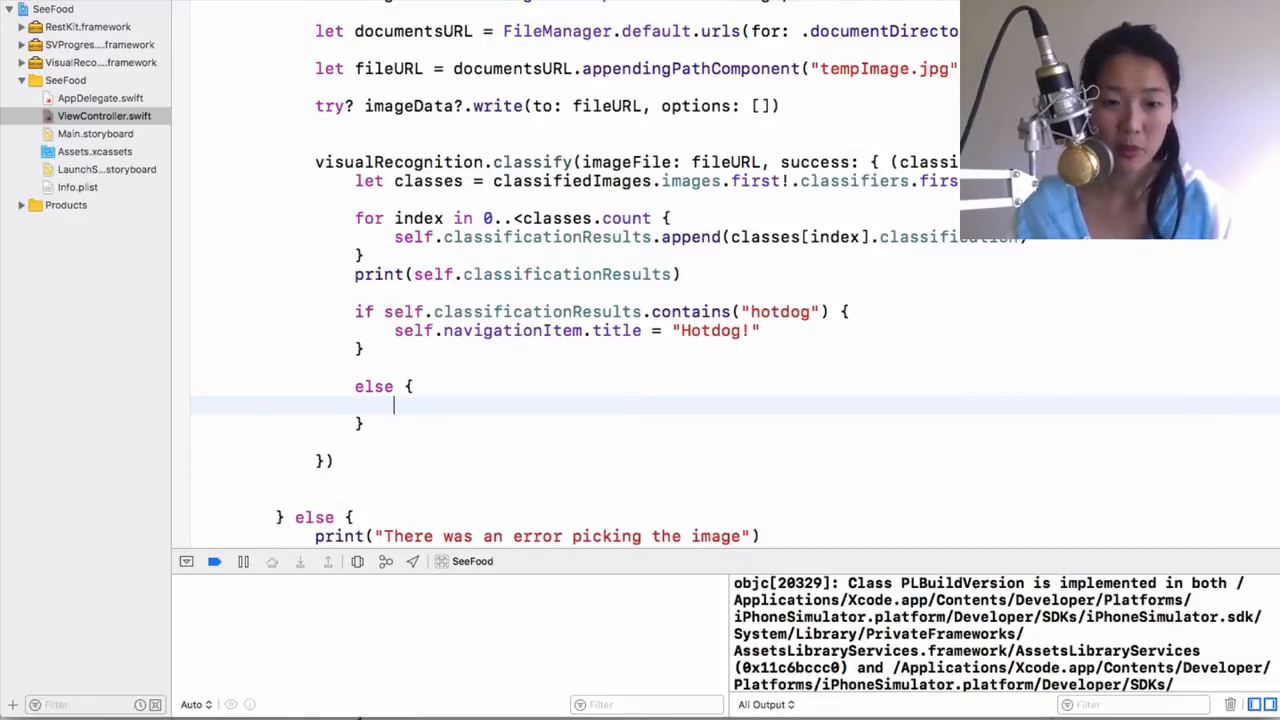
{"action": "type", "text": "self.navigationItem.ti"}
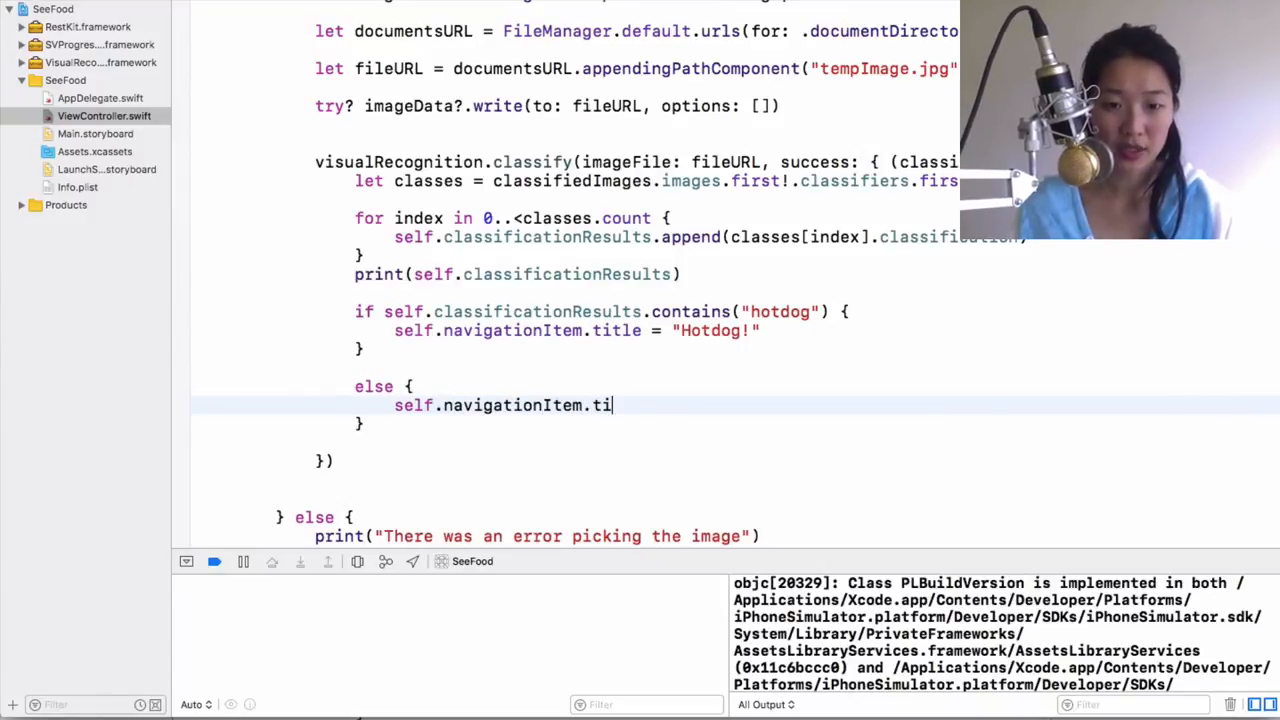
{"action": "type", "text": "tle ="}
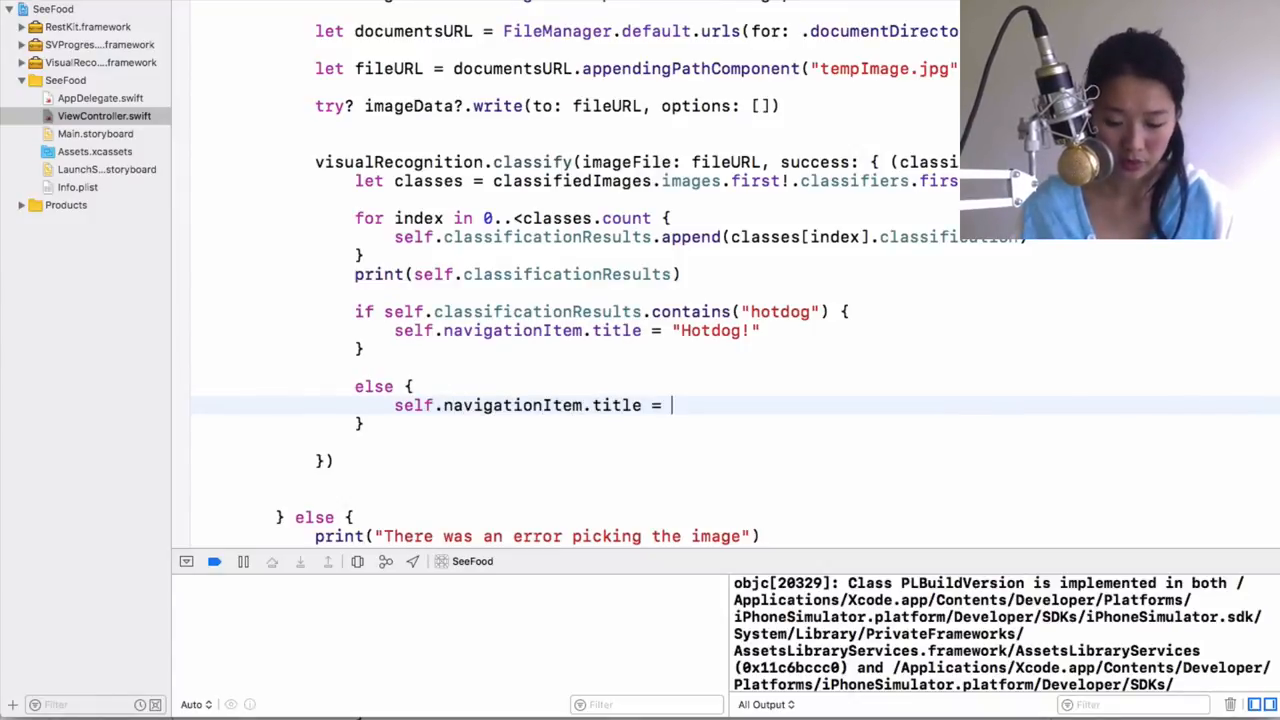
{"action": "type", "text": "Not Ho\""}
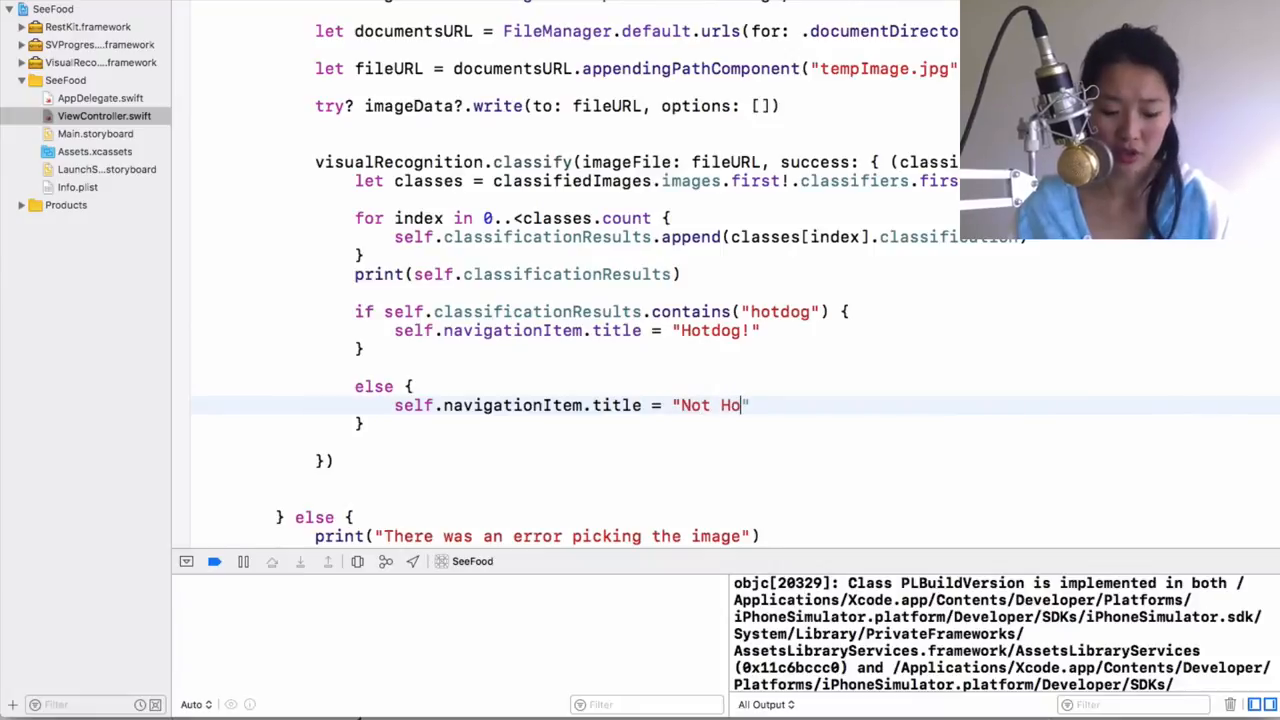
{"action": "type", "text": "t"}
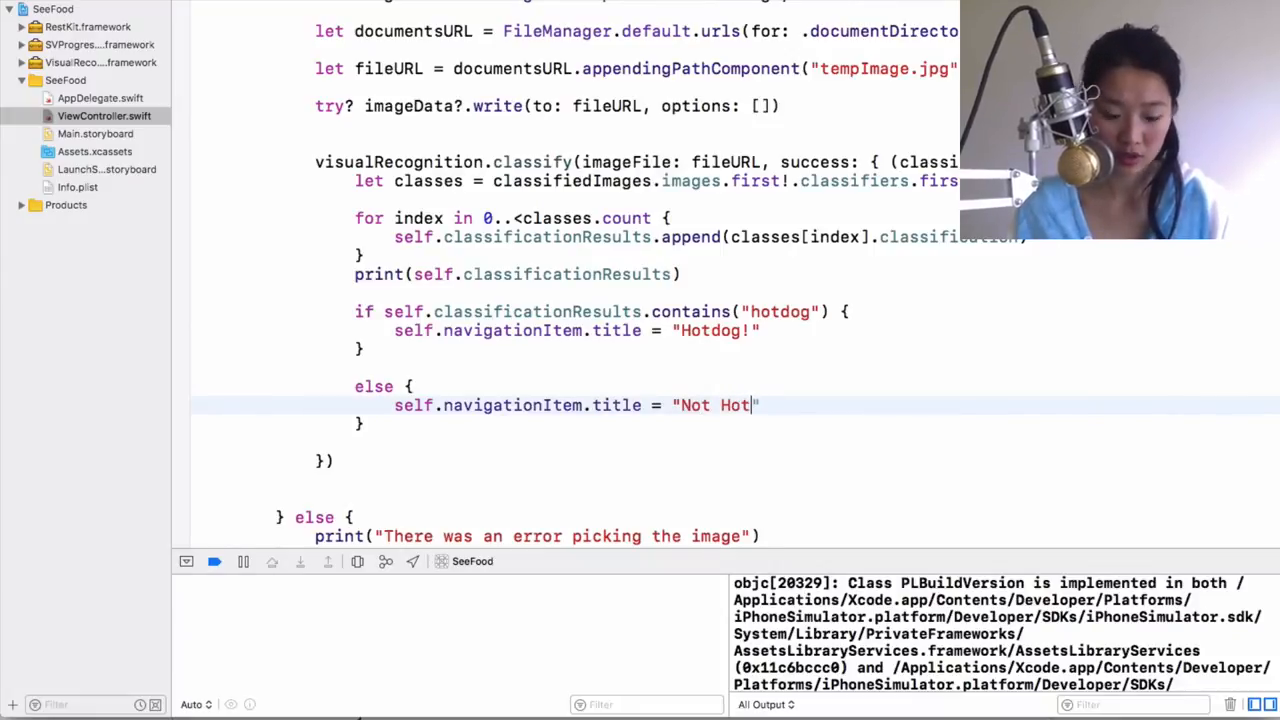
{"action": "type", "text": "dog!"}
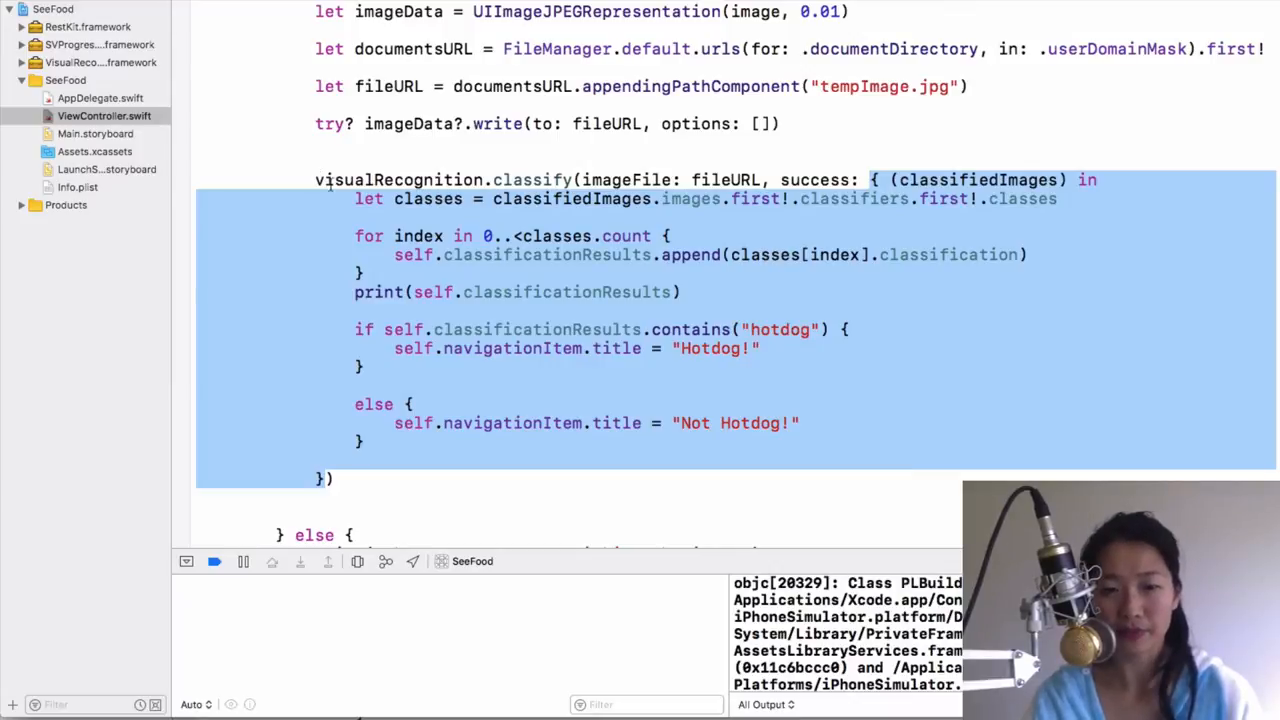
Wrap the Hotdog! title assignment in a DispatchQueue.main.async block.
{"action": "left_click", "coordinate": [764, 348]}
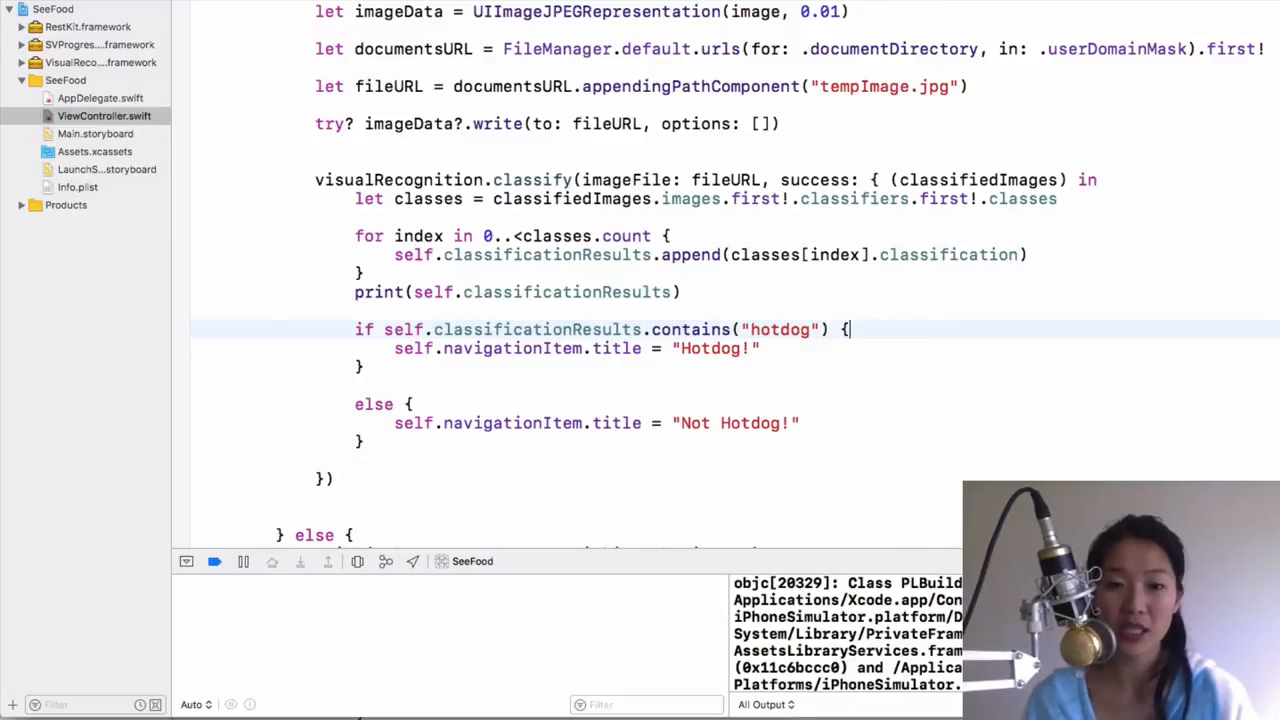
{"action": "key", "text": "Return"}
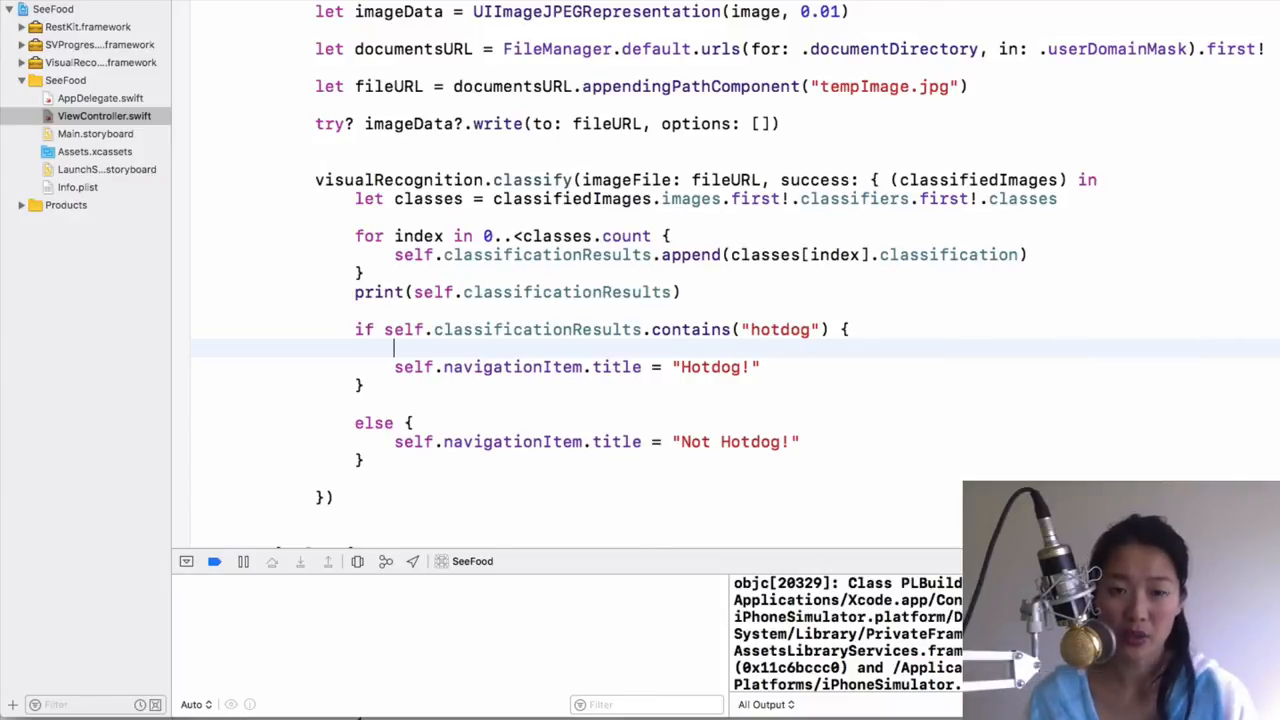
{"action": "type", "text": "d"}
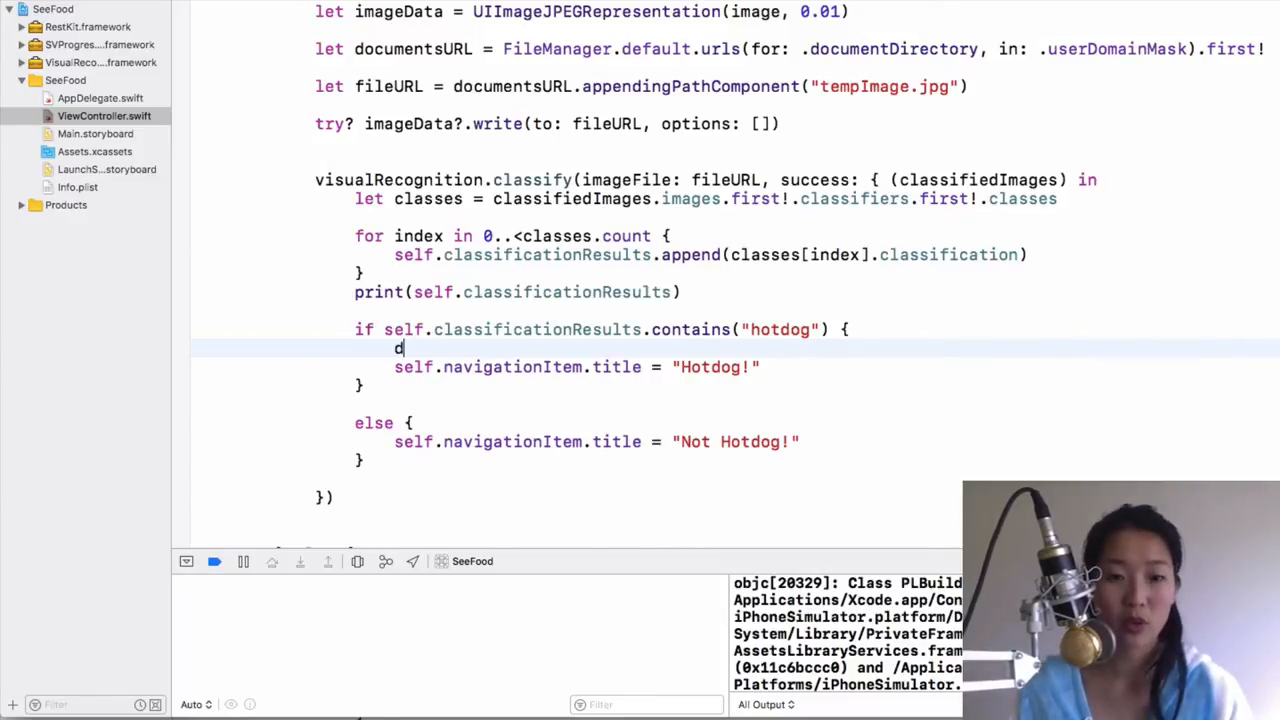
{"action": "type", "text": "ispatc"}
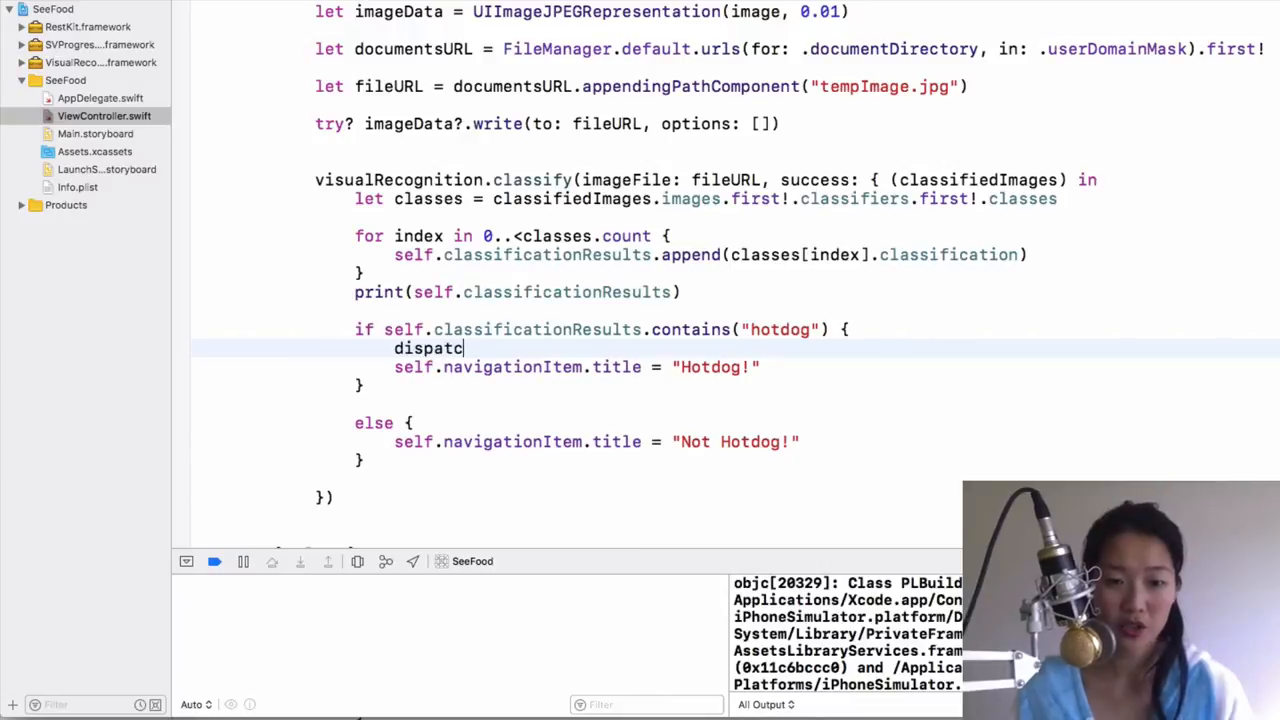
{"action": "type", "text": "q"}
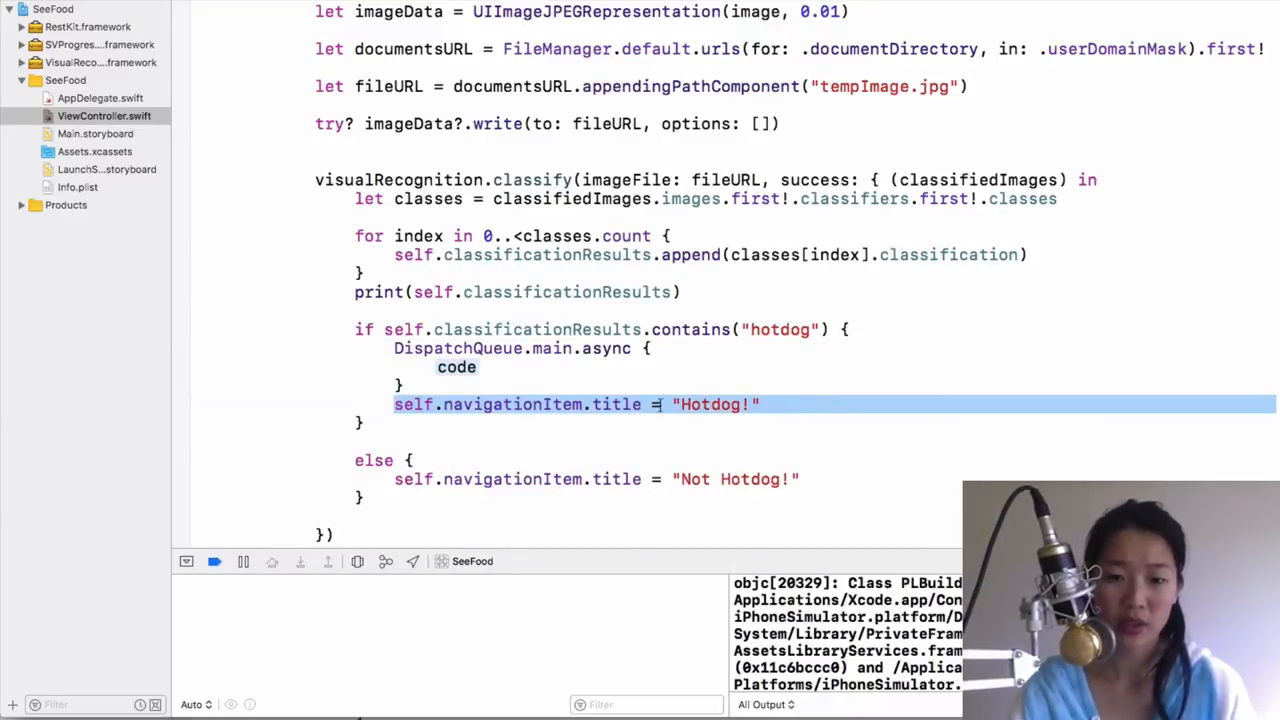
{"action": "key", "text": "Delete"}
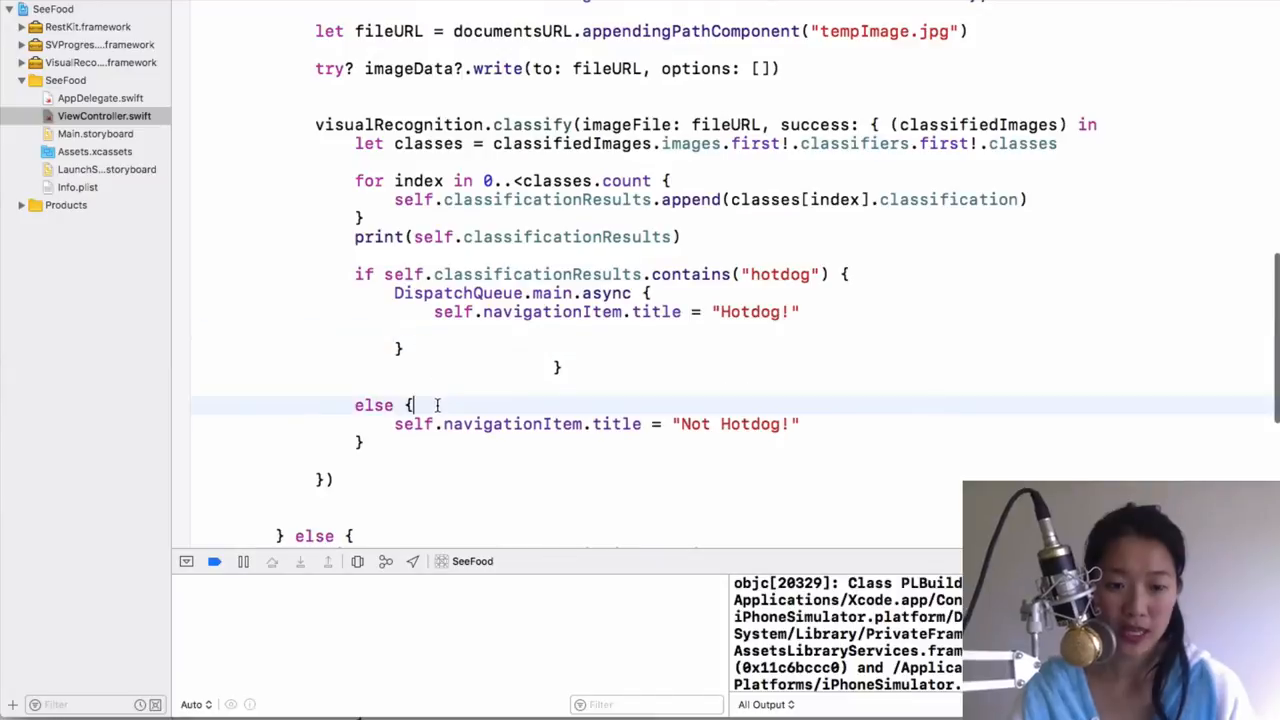
Wrap the Not Hotdog! title assignment in its own DispatchQueue.main.async block.
{"action": "type", "text": "d"}
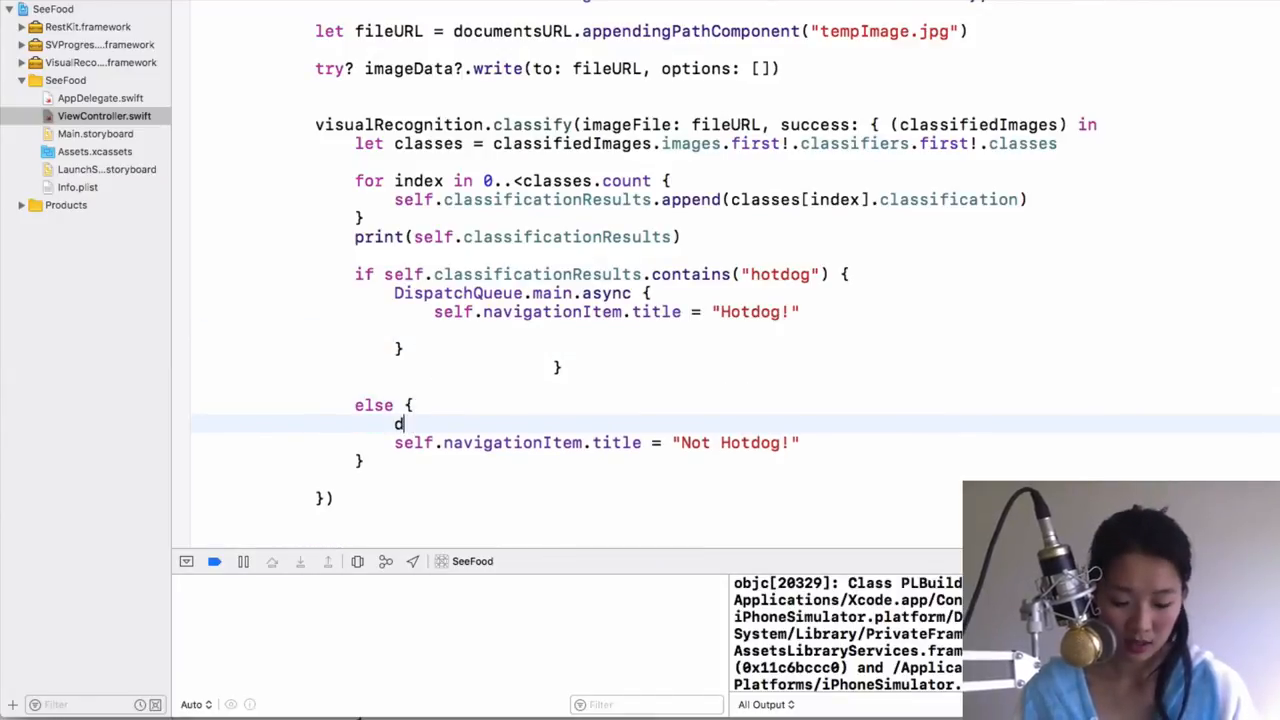
{"action": "type", "text": "ispatchqu"}
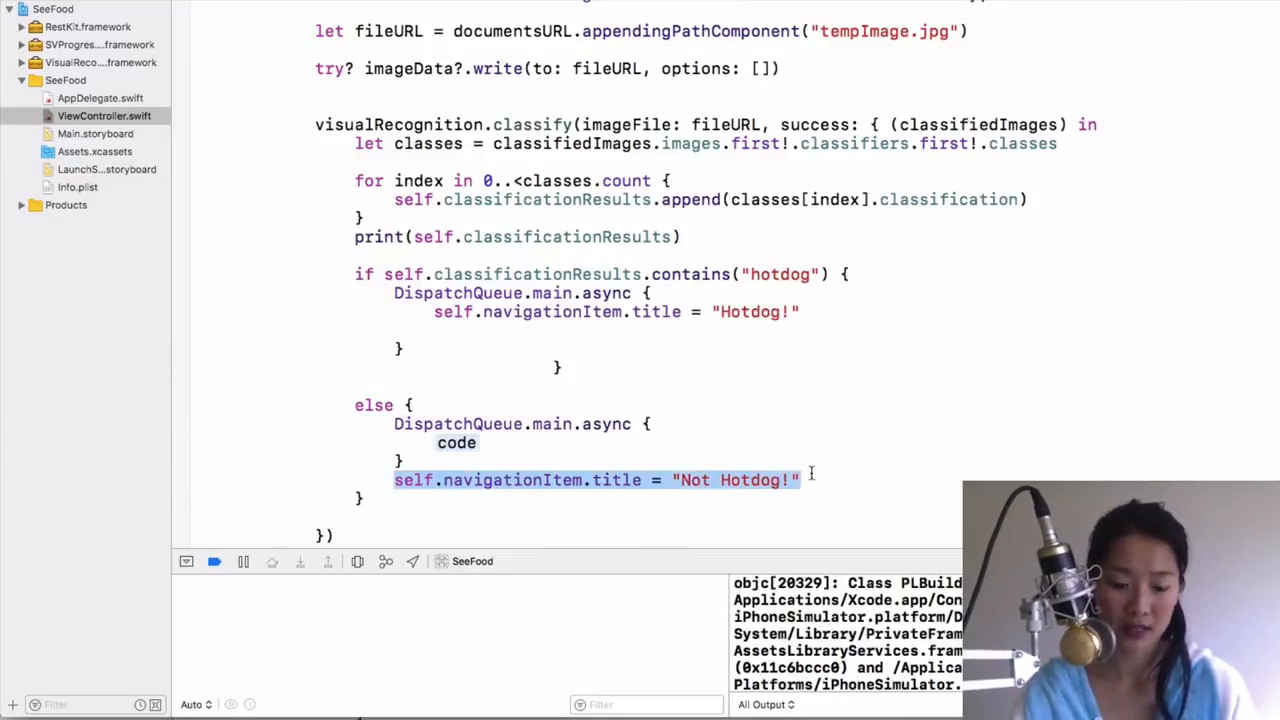
{"action": "key", "text": "cmd+a"}
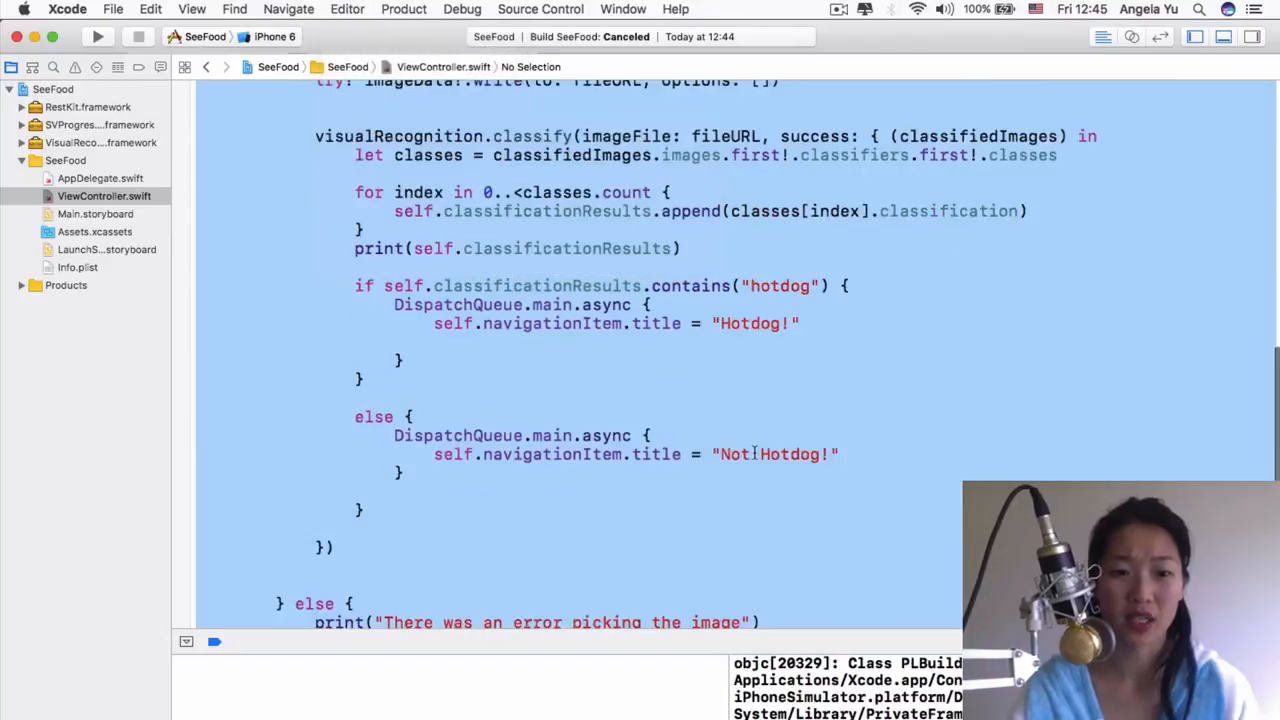
Tidy the re-indented braces around the hotdog branches and move down to cameraTapped.
{"action": "left_click", "coordinate": [644, 378]}
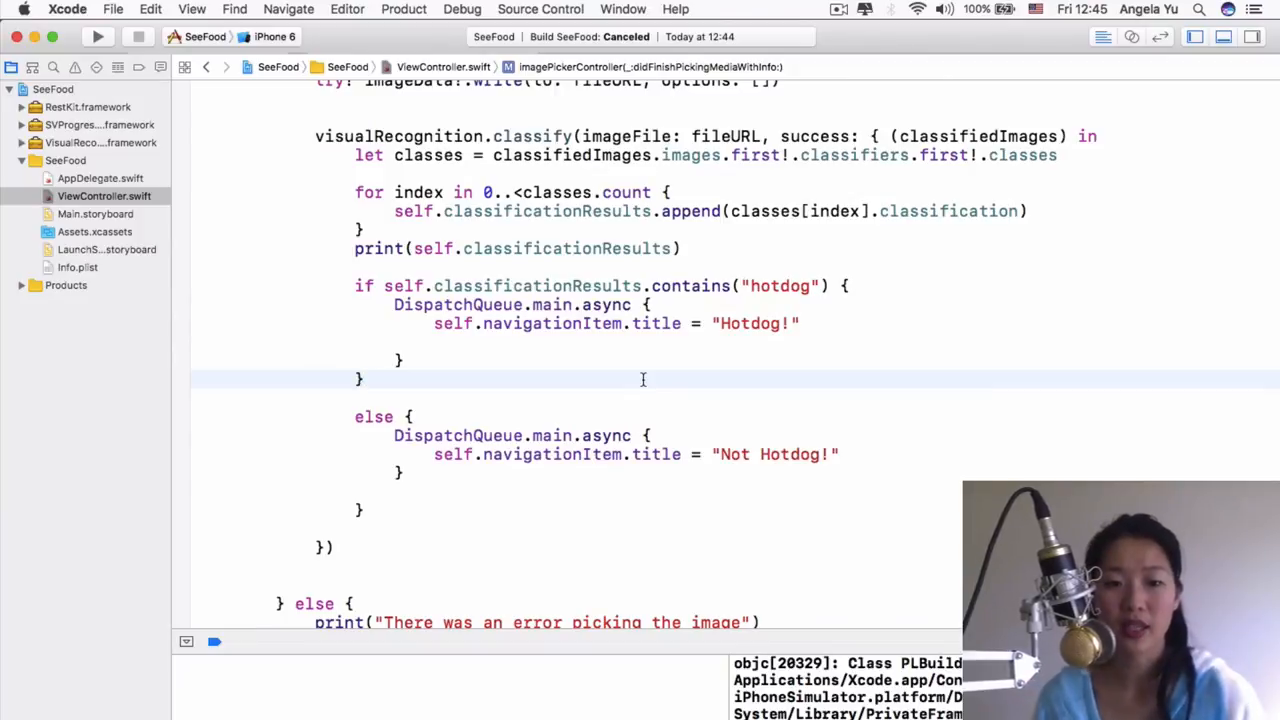
{"action": "left_click", "coordinate": [364, 378]}
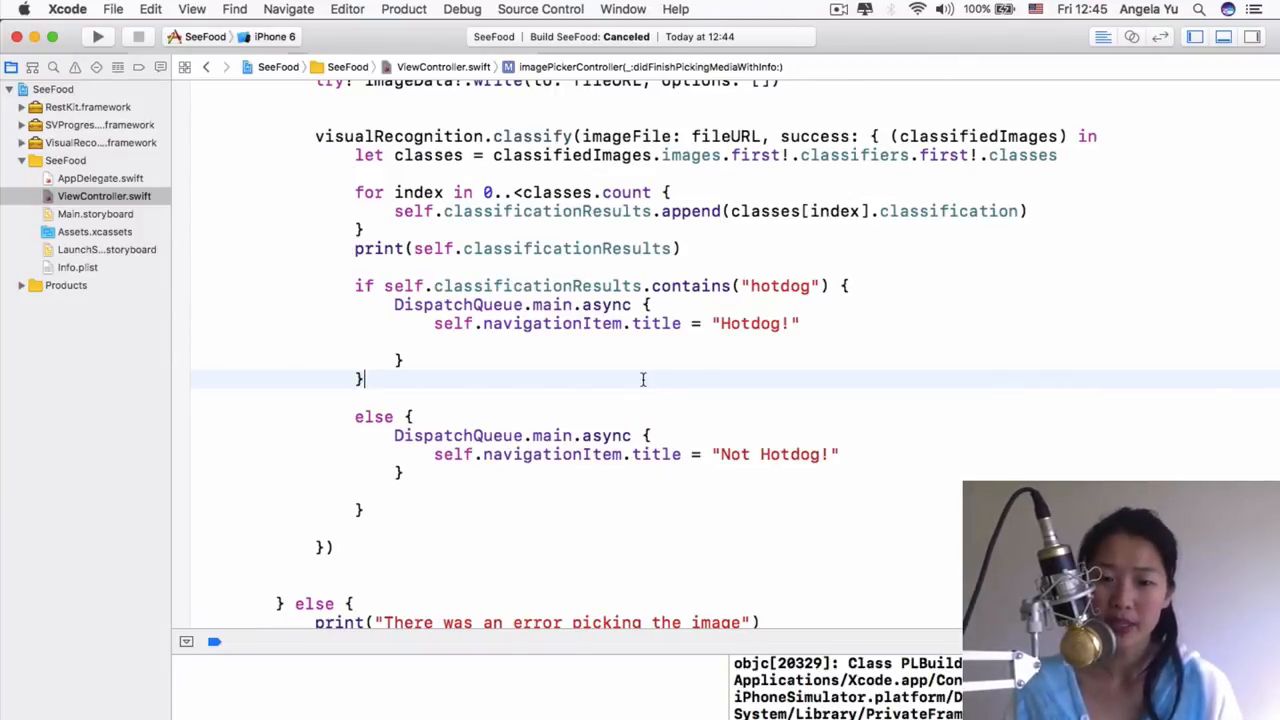
{"action": "scroll", "scroll_direction": "down", "scroll_amount": 3}
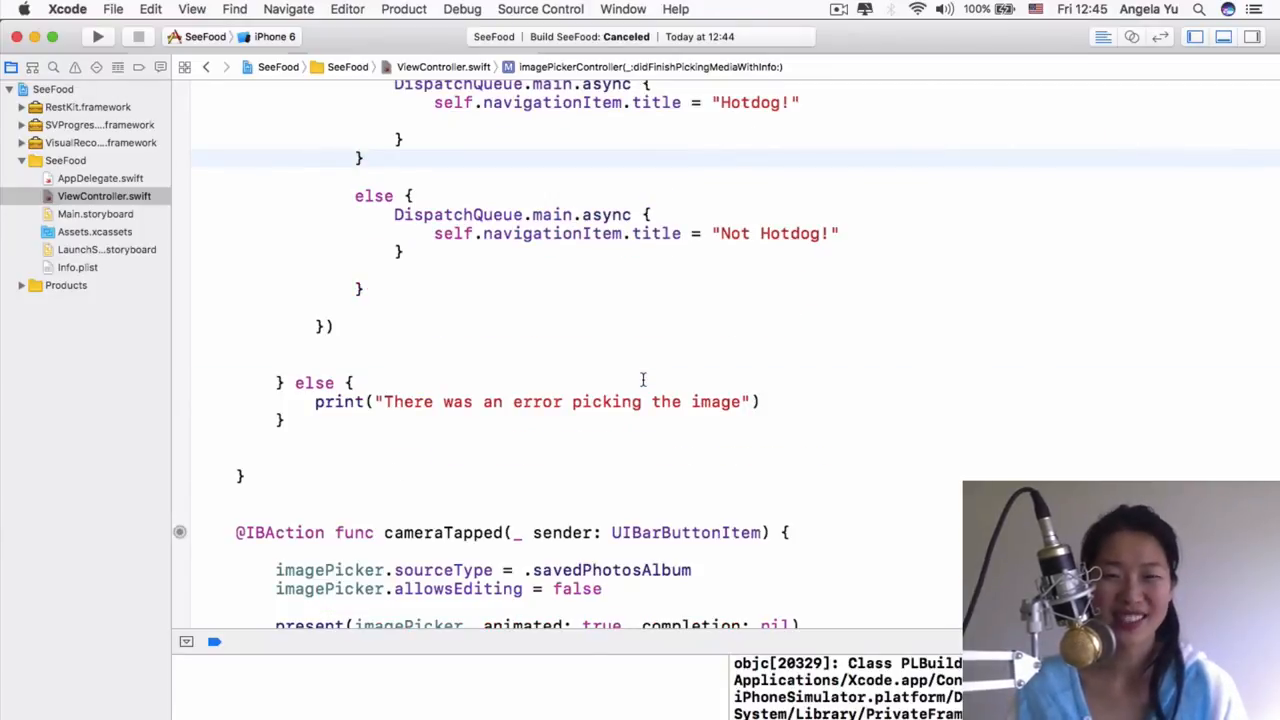
{"action": "left_click", "coordinate": [362, 158]}
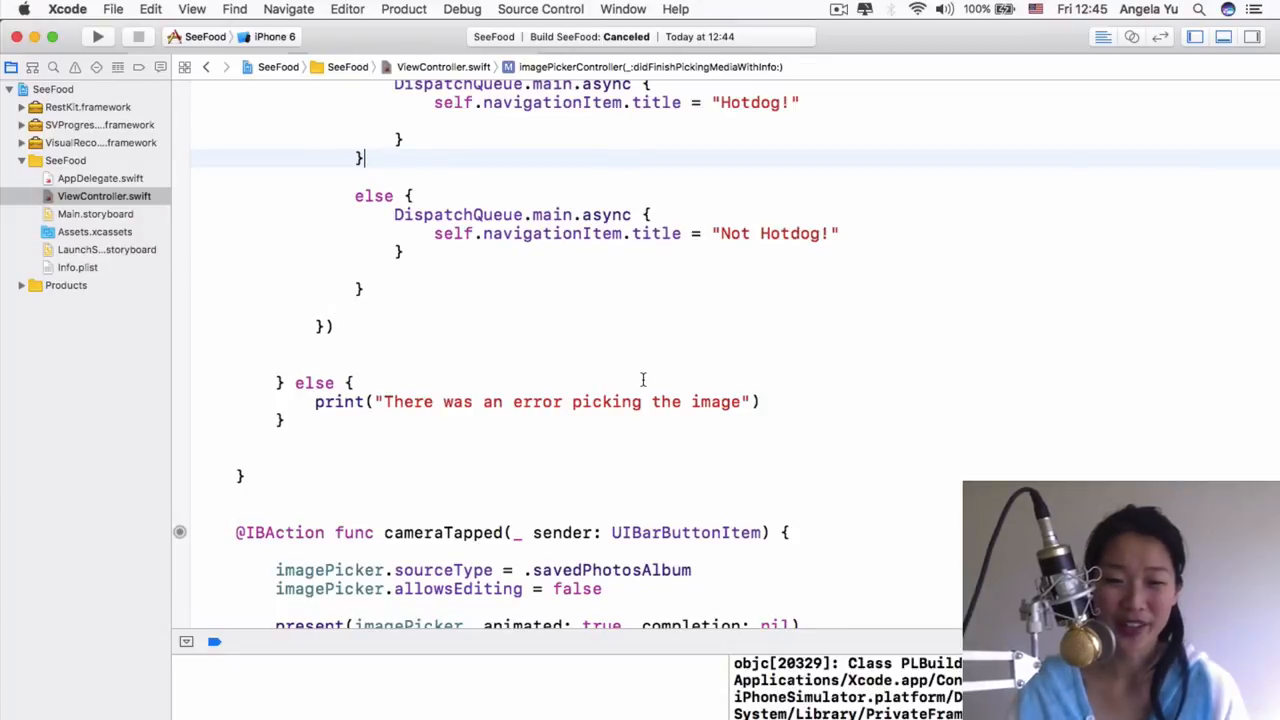
{"action": "scroll", "scroll_direction": "down", "scroll_amount": 3}
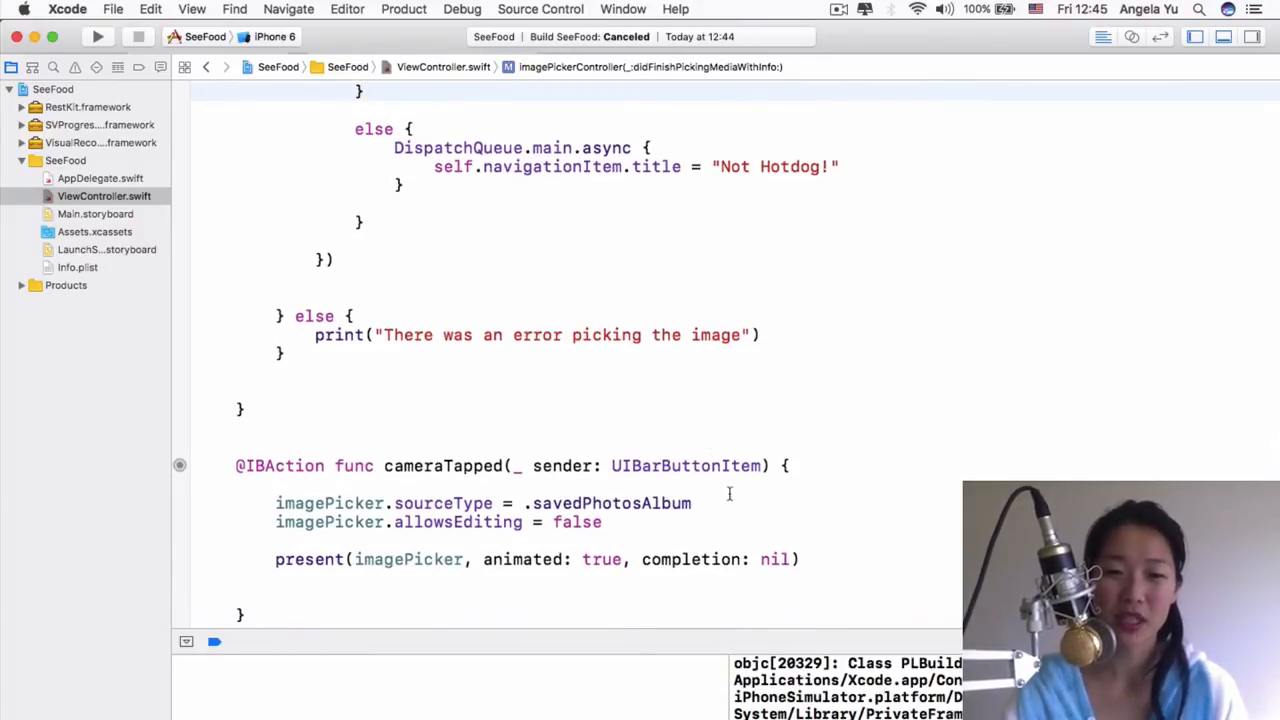
Change the image picker's sourceType from .savedPhotosAlbum to .camera.
{"action": "double_click", "coordinate": [612, 504]}
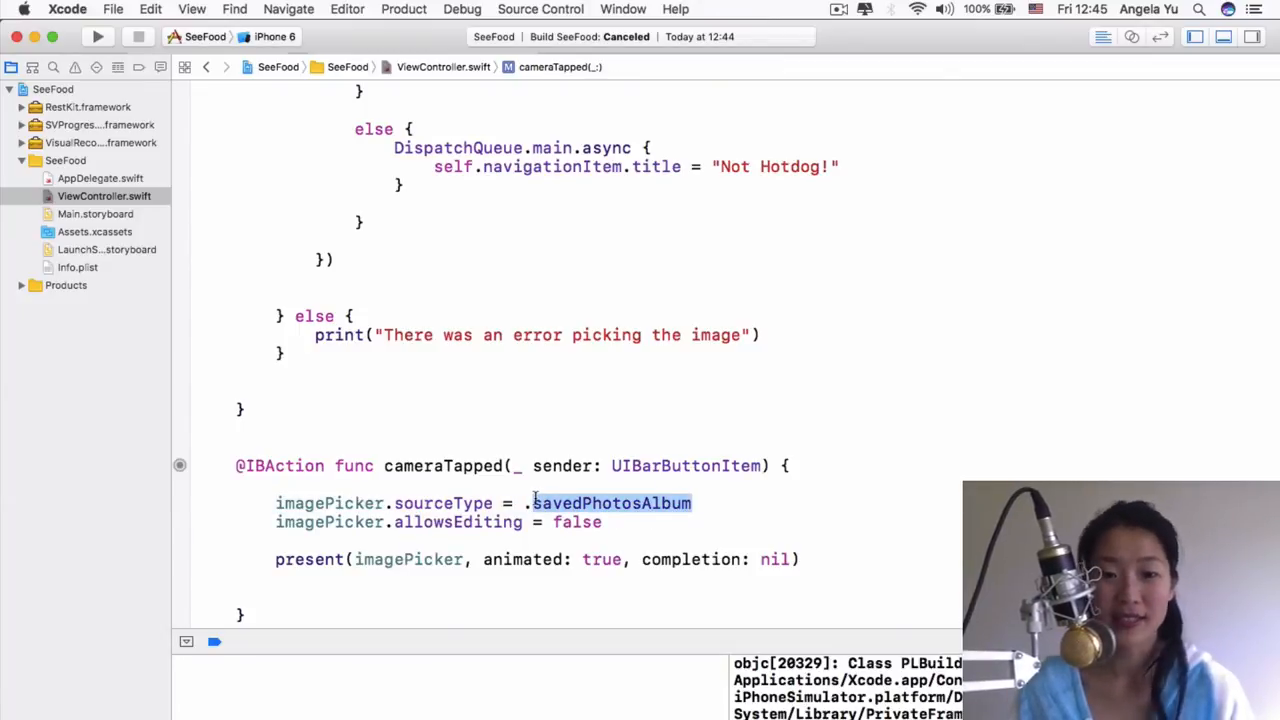
{"action": "type", "text": "cam"}
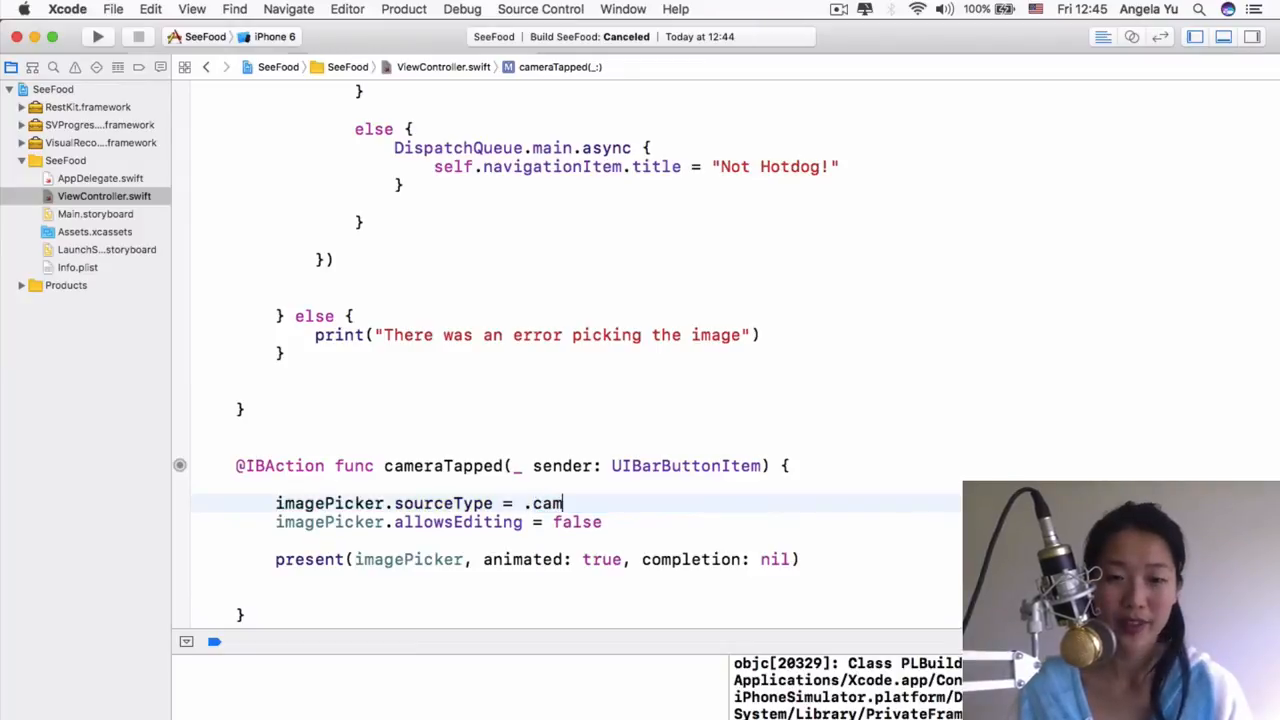
{"action": "type", "text": "era"}
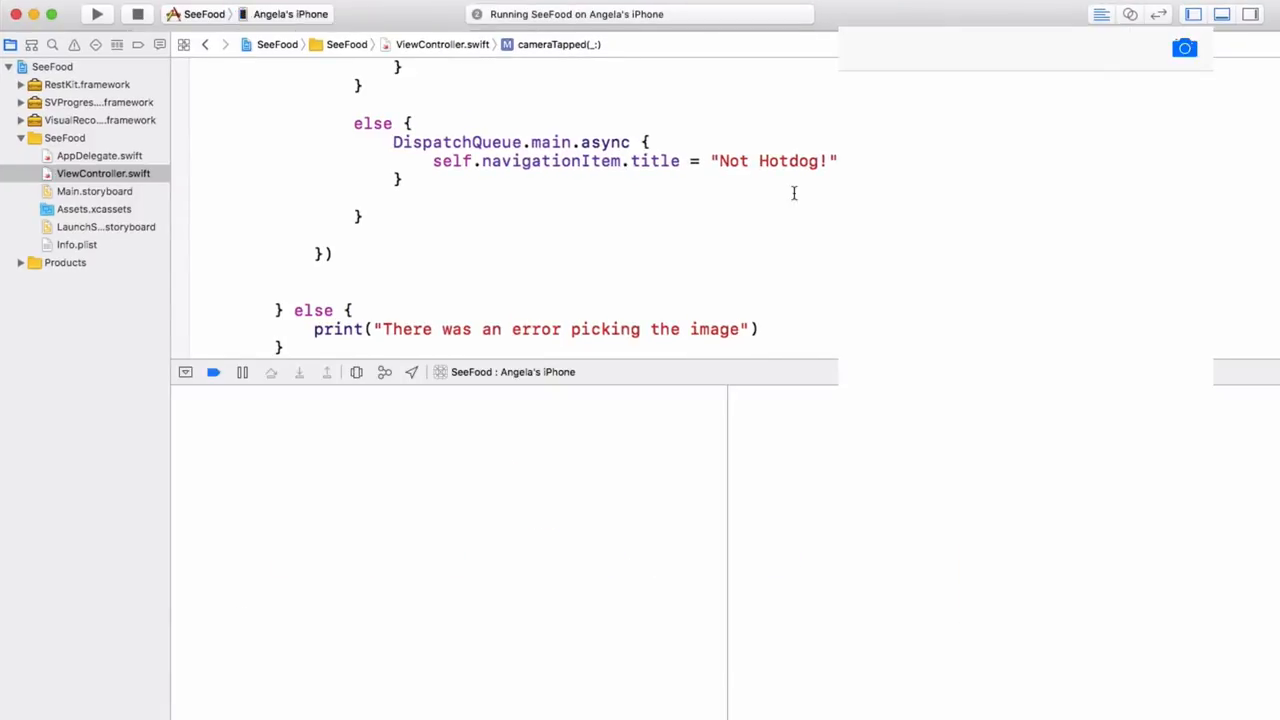
{"action": "mouse_move", "coordinate": [796, 198]}
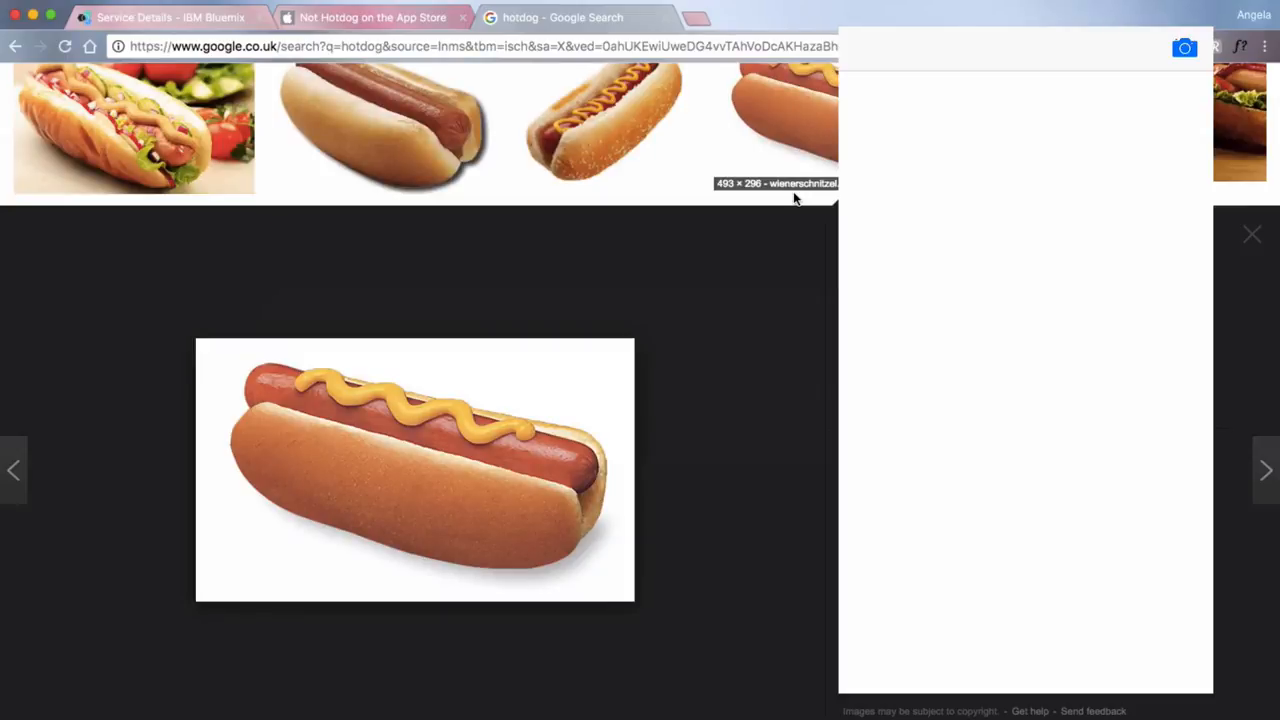
Photograph the hotdog picture on the iPhone to get the Hotdog! title.
{"action": "left_click", "coordinate": [1184, 48]}
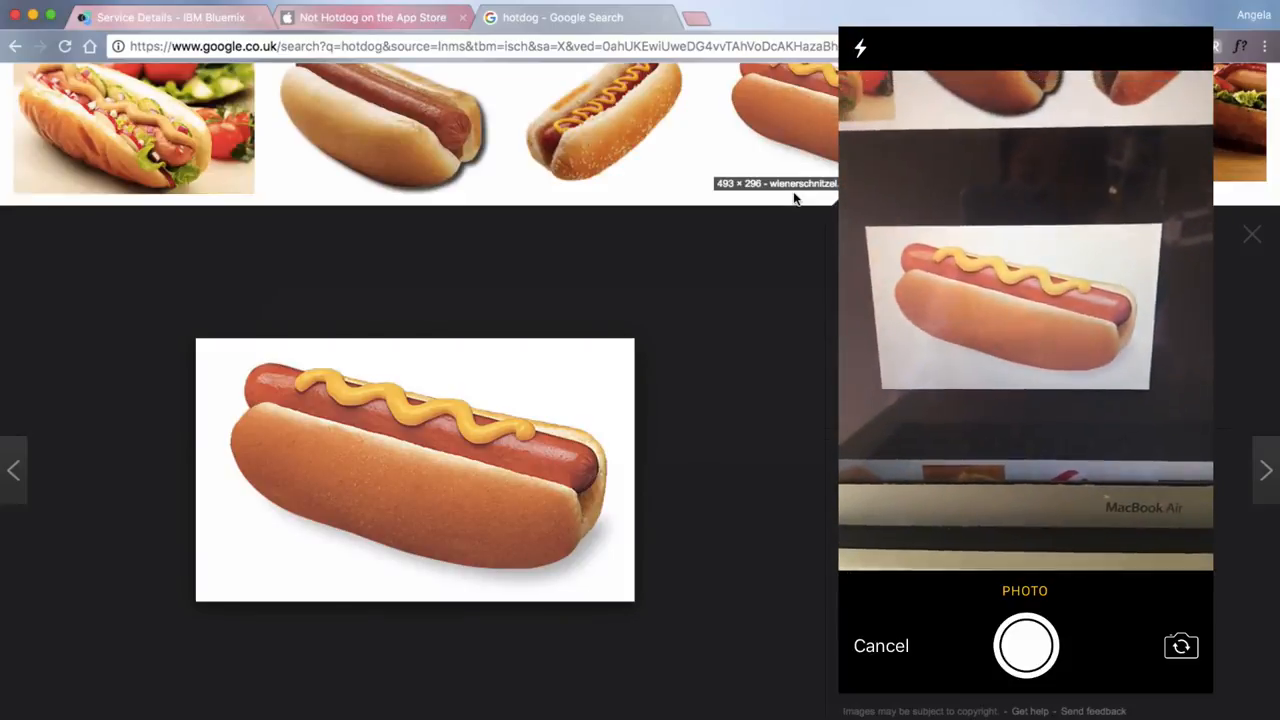
{"action": "left_click", "coordinate": [1024, 644]}
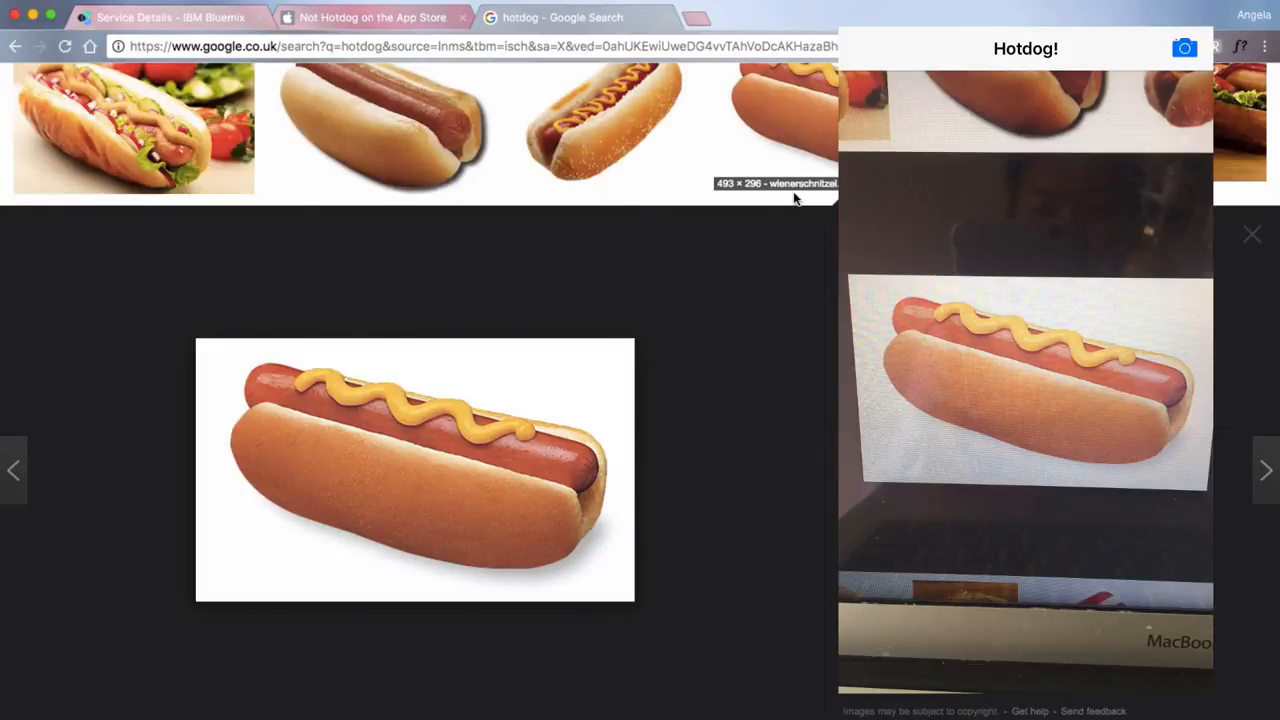
Photograph a computer mouse and use the photo for classification.
{"action": "left_click", "coordinate": [1184, 48]}
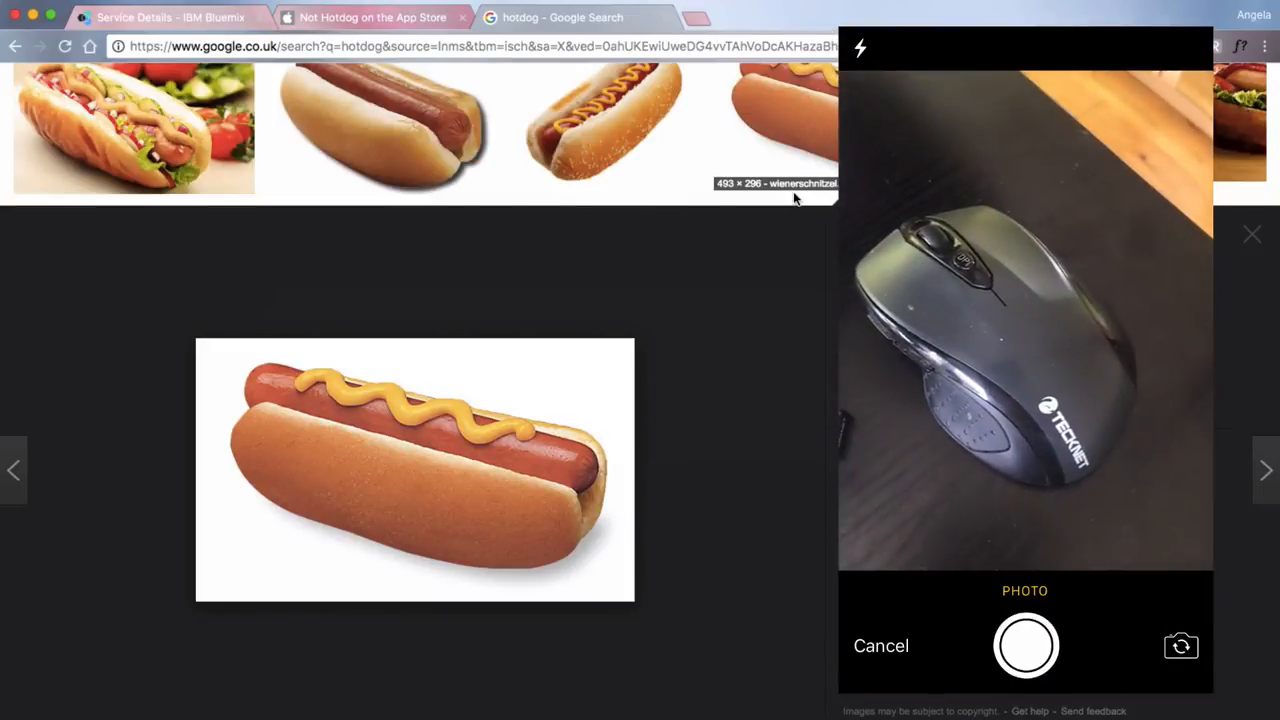
{"action": "left_click", "coordinate": [1024, 644]}
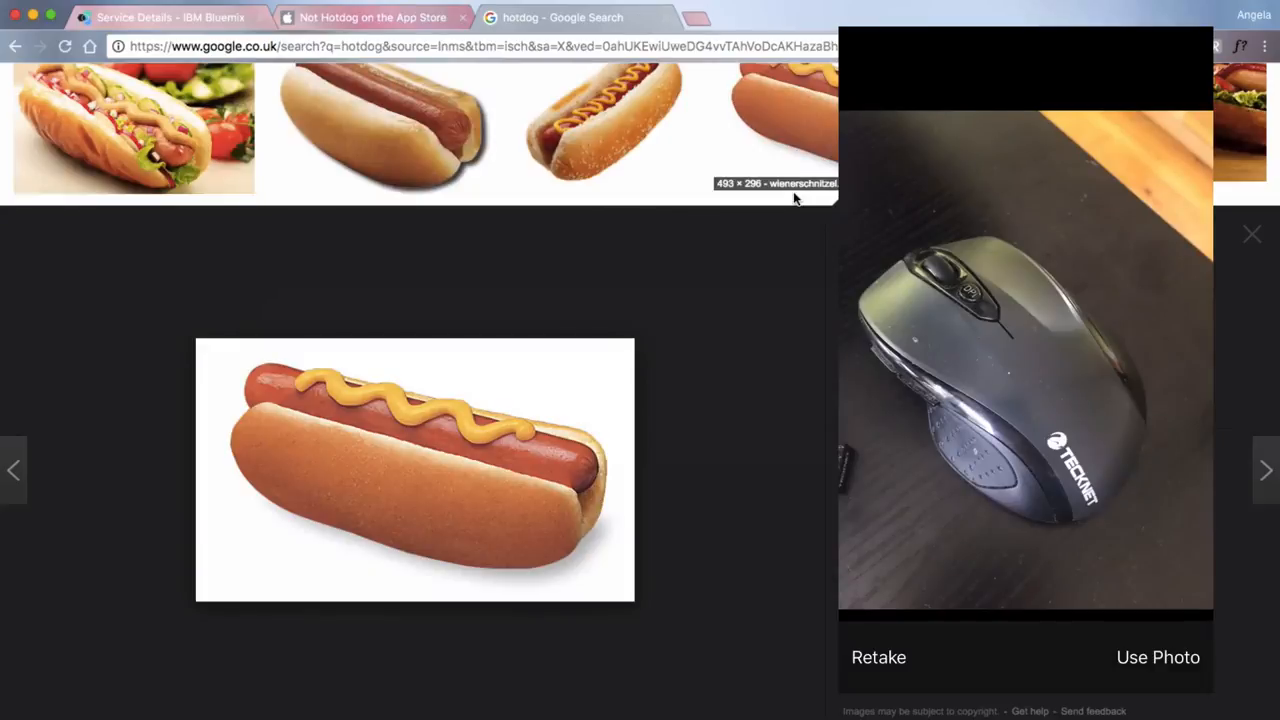
{"action": "left_click", "coordinate": [1158, 656]}
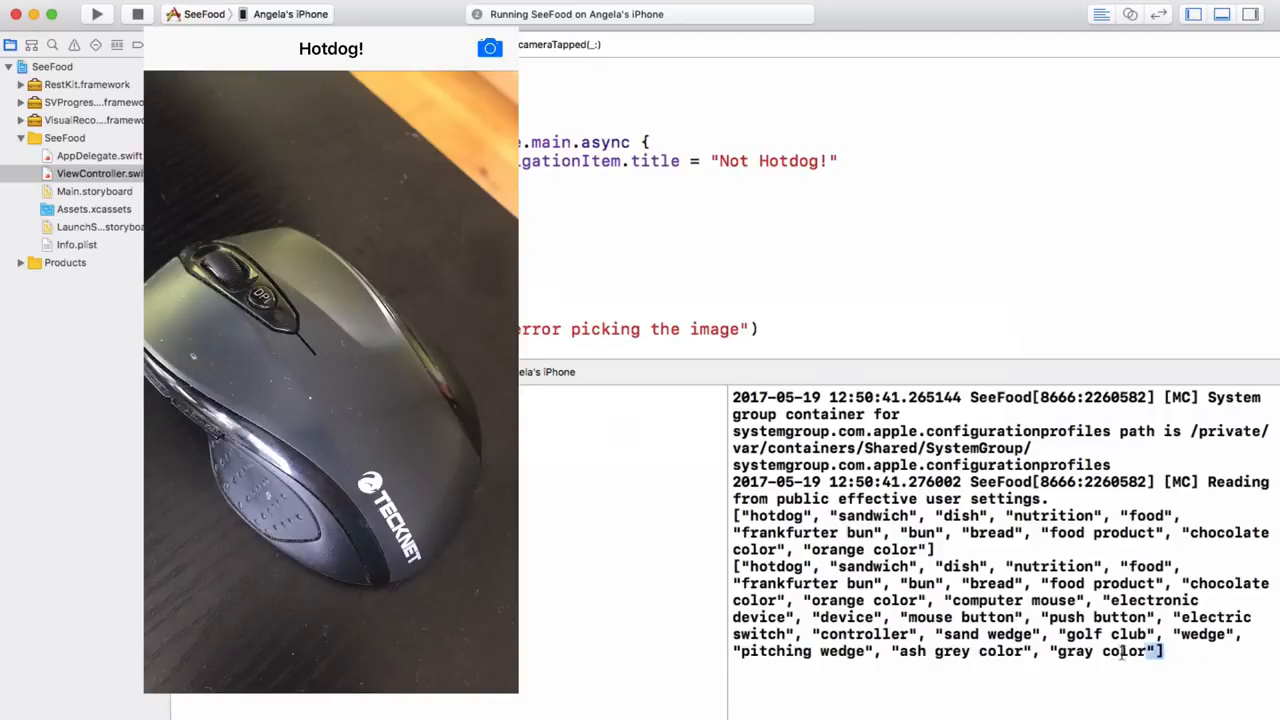
{"action": "left_click_drag", "start_coordinate": [952, 600], "coordinate": [1150, 652]}
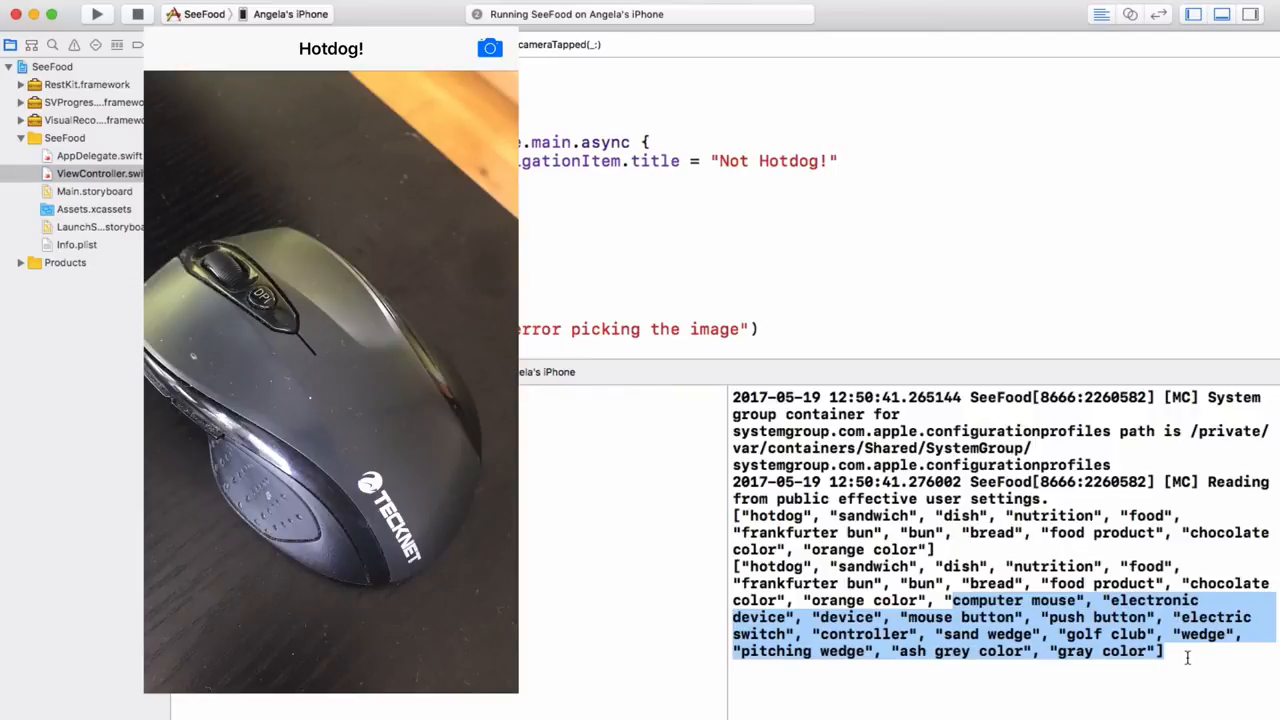
{"action": "left_click", "coordinate": [1180, 656]}
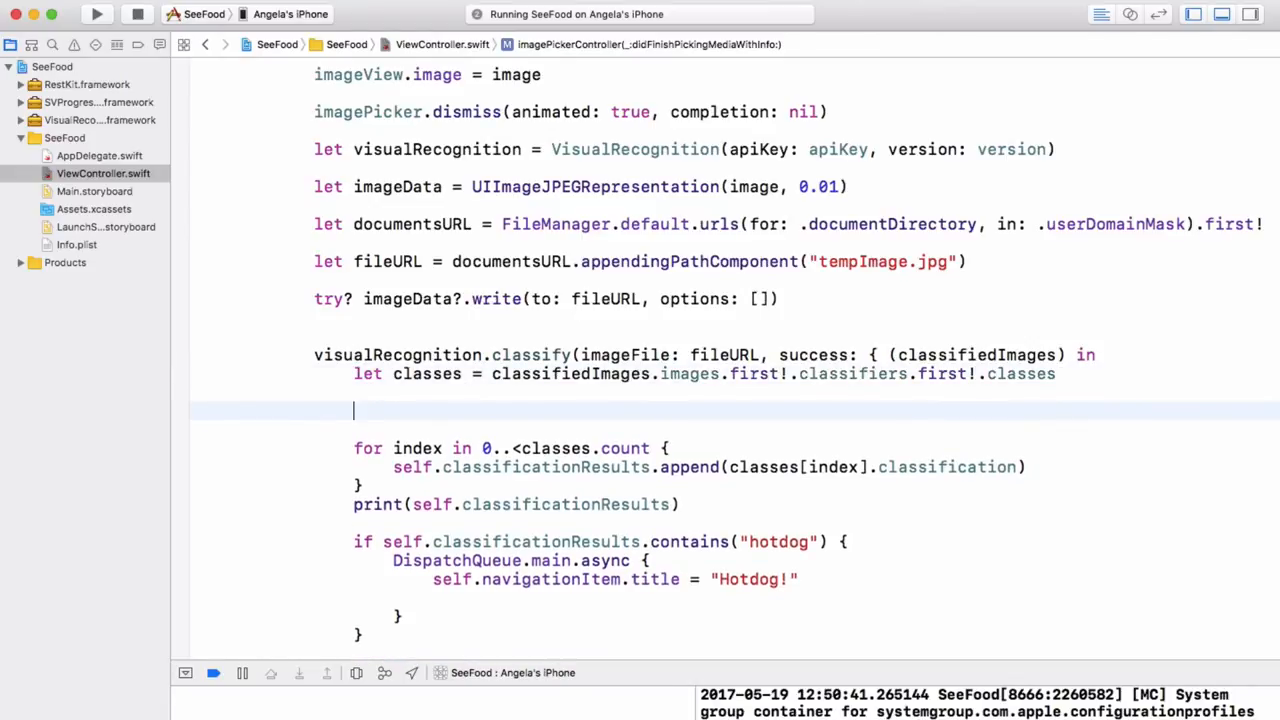
Add self.classificationResults = [] at the start of the classify closure and rerun on the iPhone.
{"action": "type", "text": "self."}
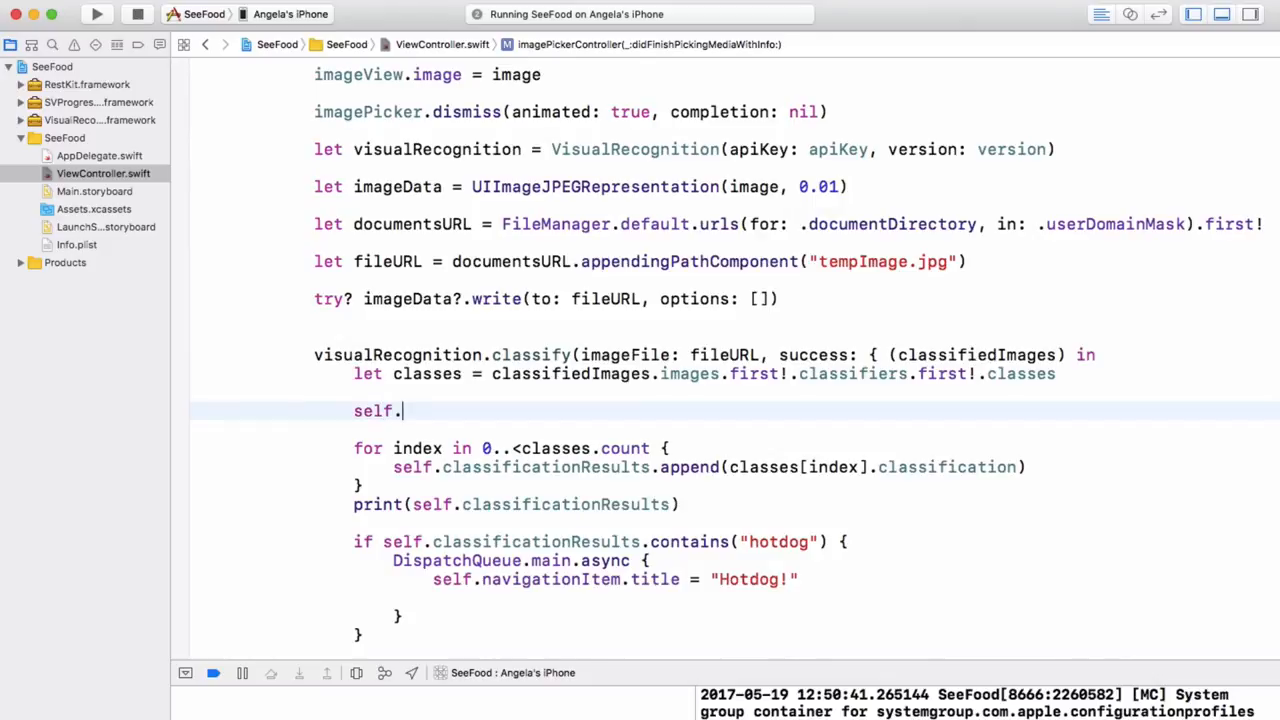
{"action": "type", "text": "classificationResults = ["}
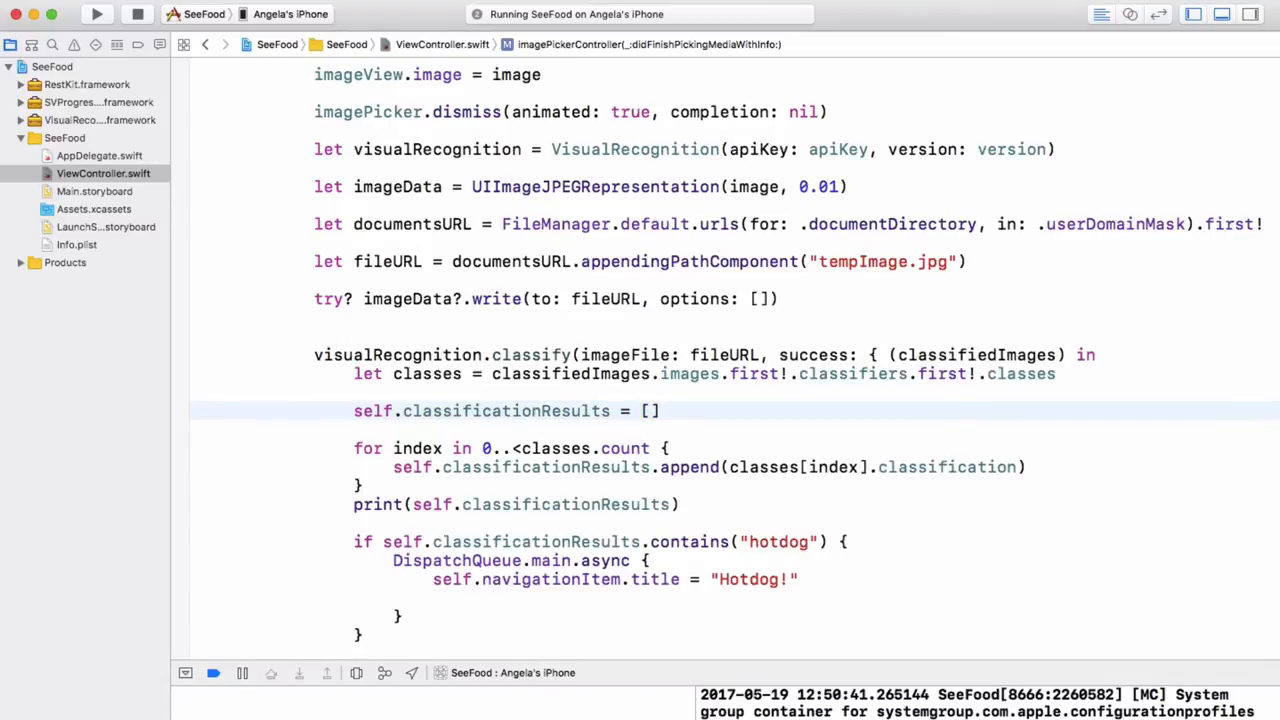
{"action": "left_click", "coordinate": [96, 14]}
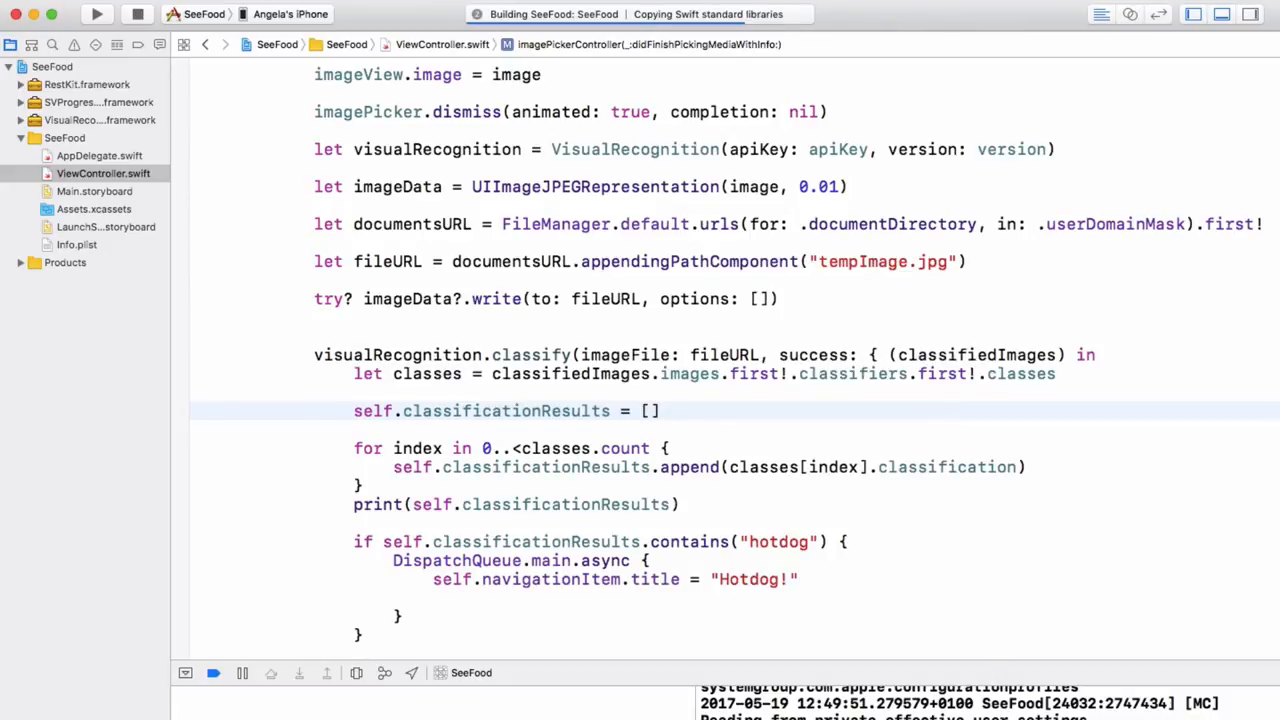
{"action": "left_click", "coordinate": [96, 14]}
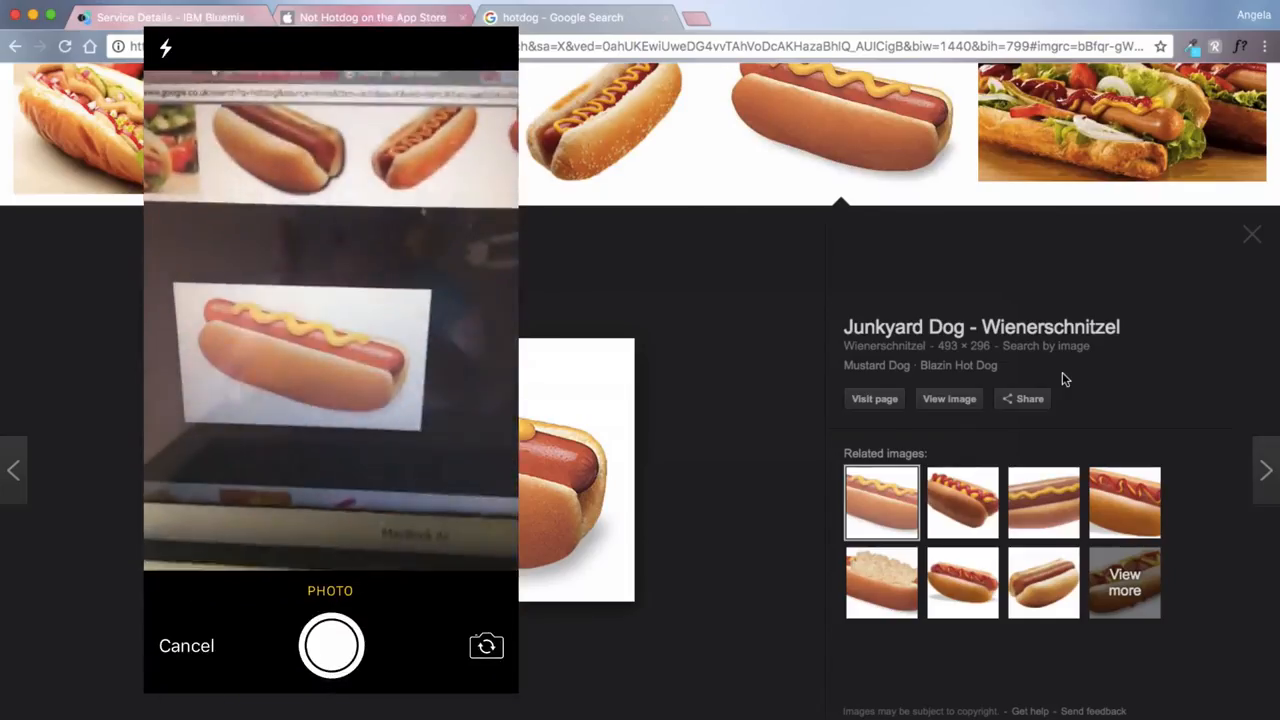
Photograph the hotdog picture to get the Hotdog! title, then reopen the camera facing the mouse.
{"action": "left_click", "coordinate": [332, 644]}
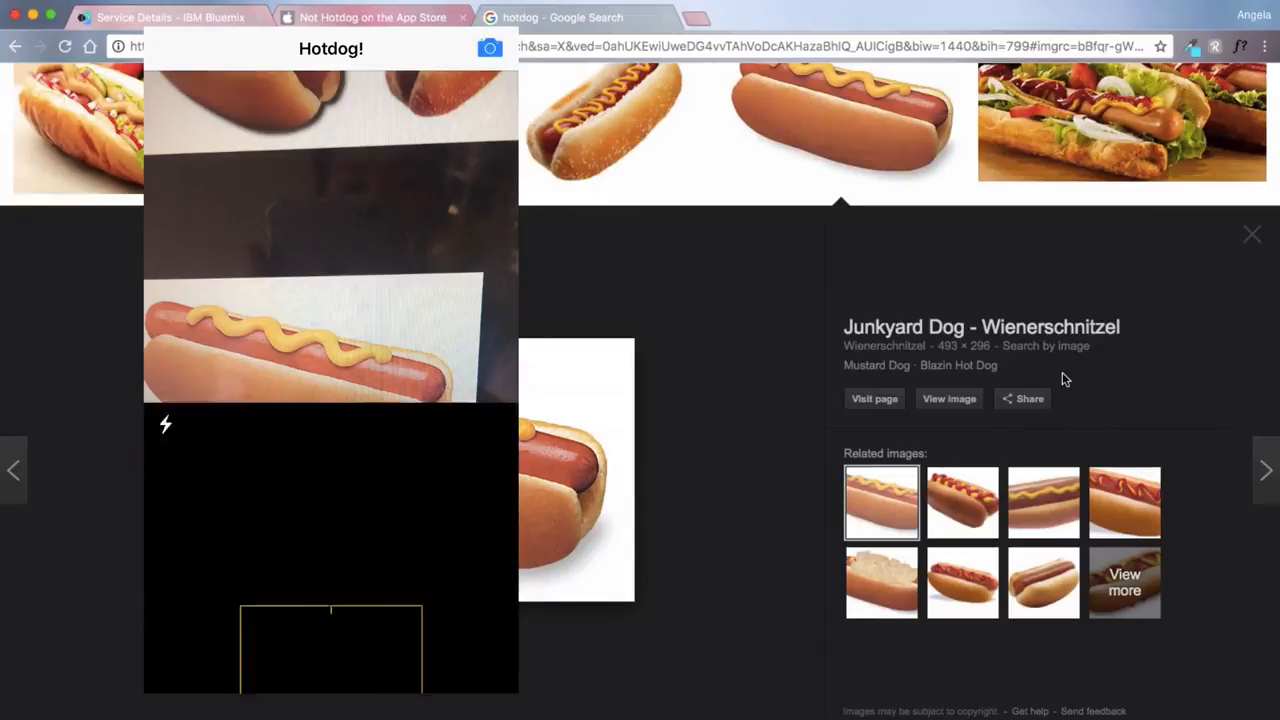
{"action": "left_click", "coordinate": [488, 48]}
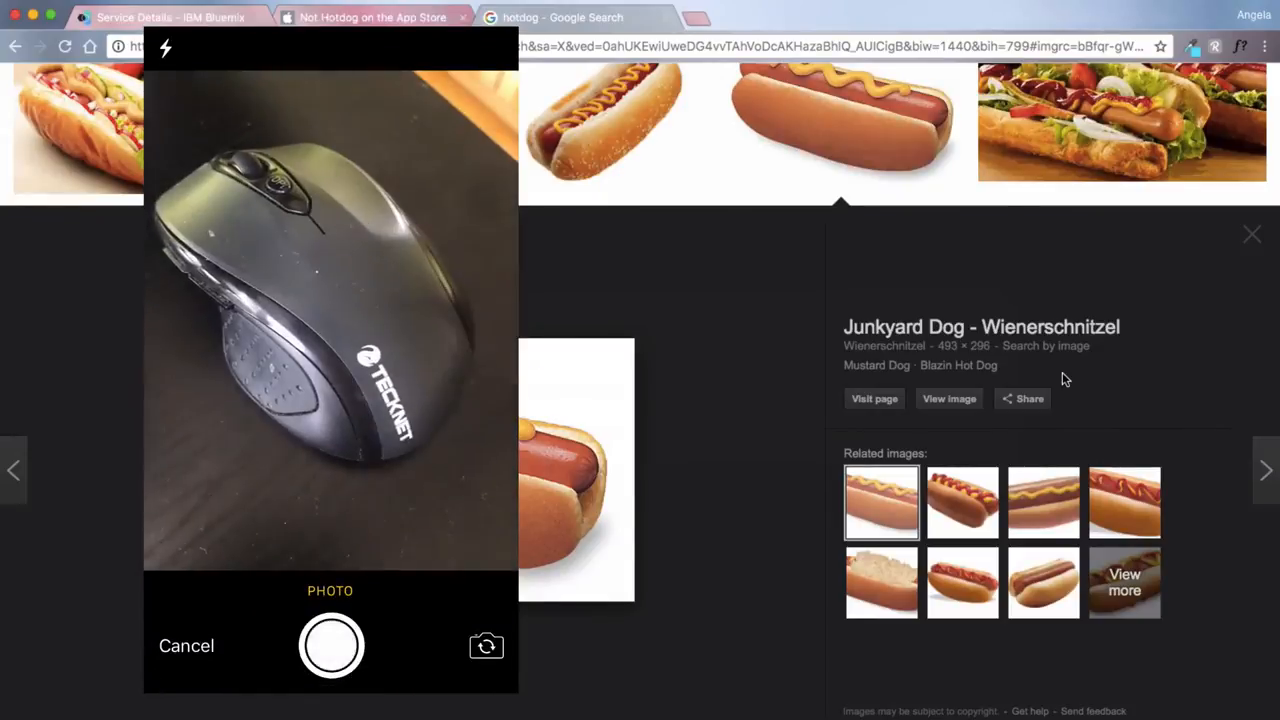